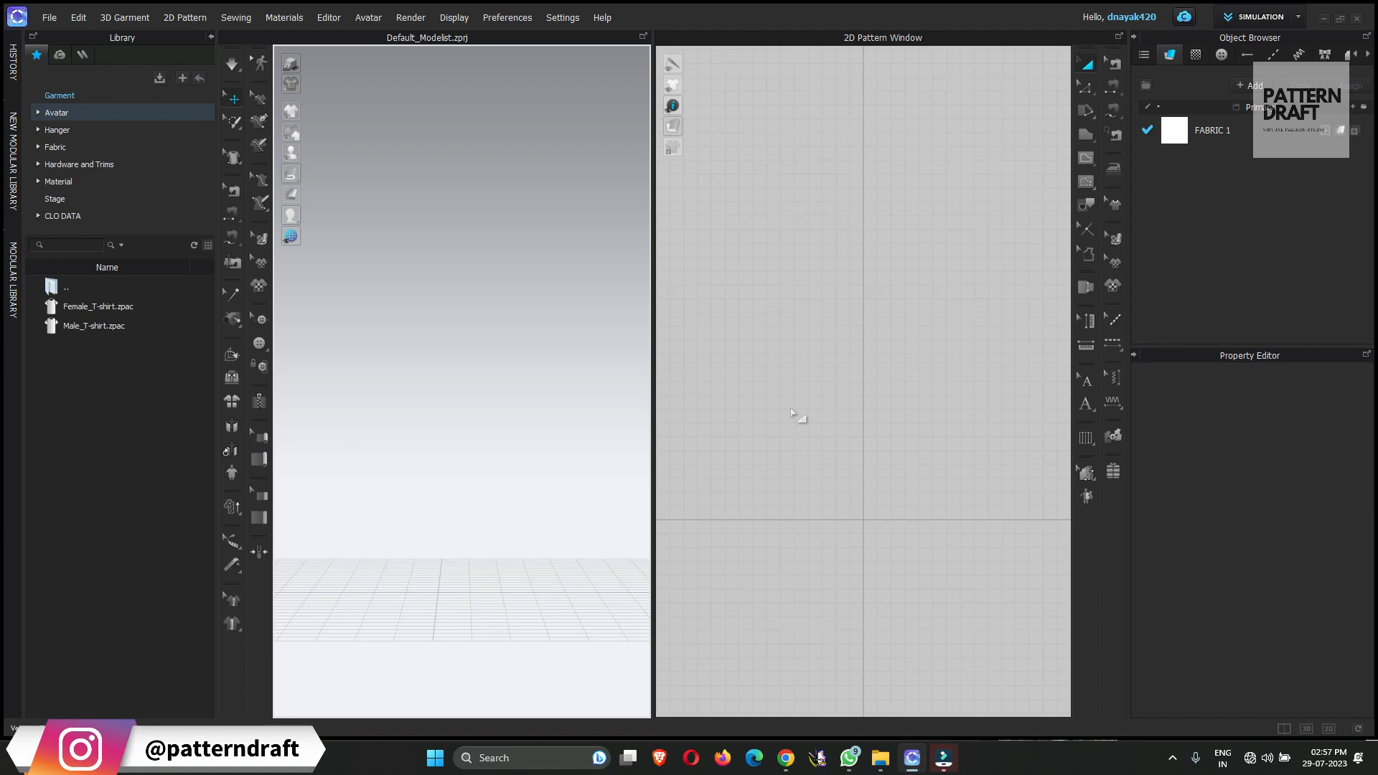
mouse_move(1294, 26)
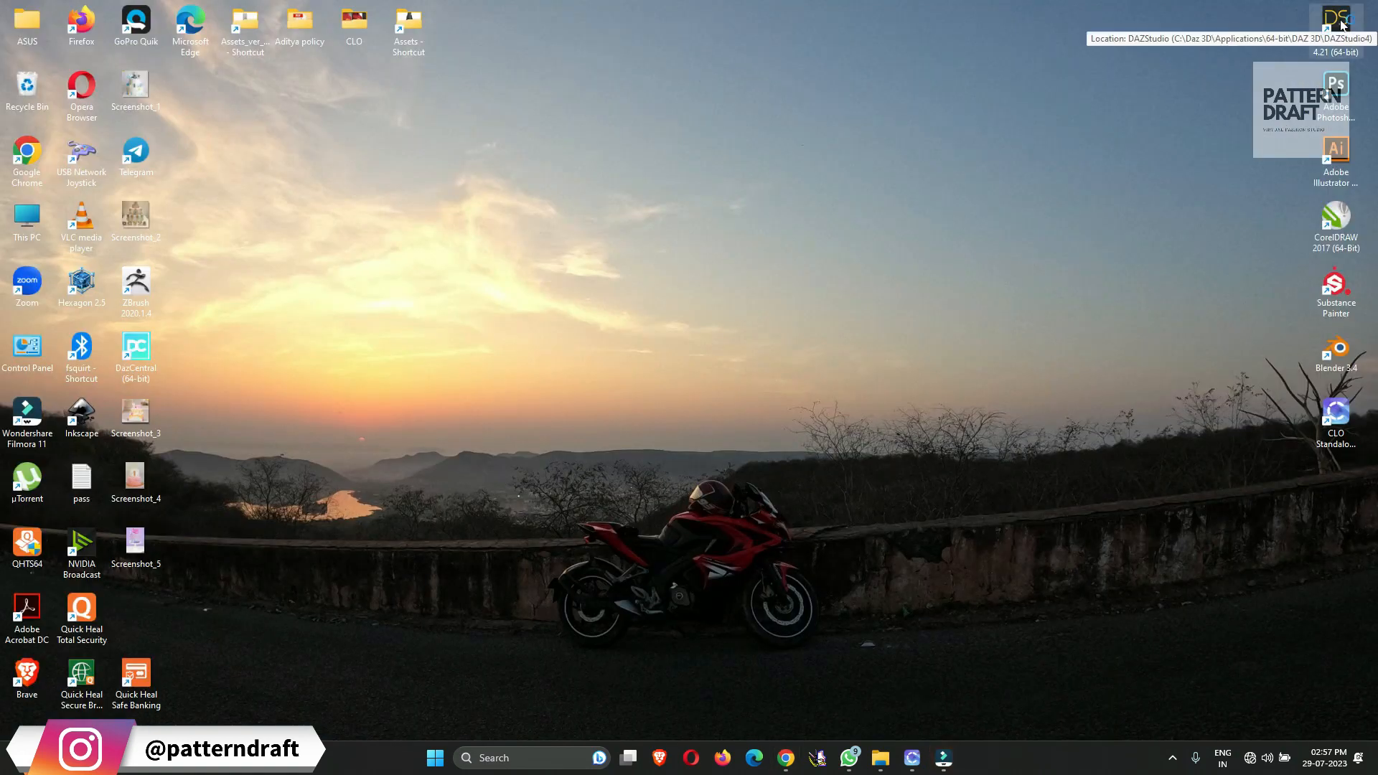
Launch DAZ Studio 4.21 from its desktop shortcut into an empty default scene
double_click(1343, 14)
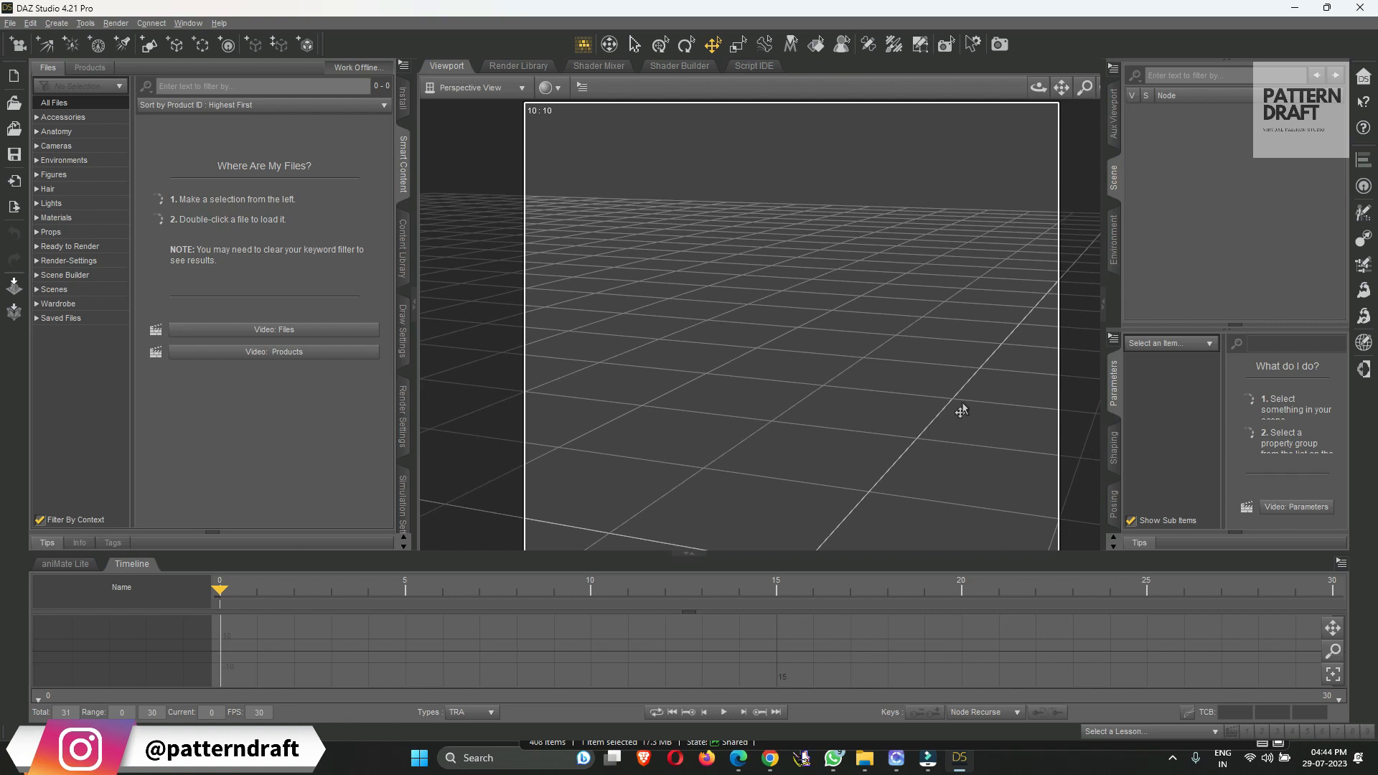
mouse_move(995, 353)
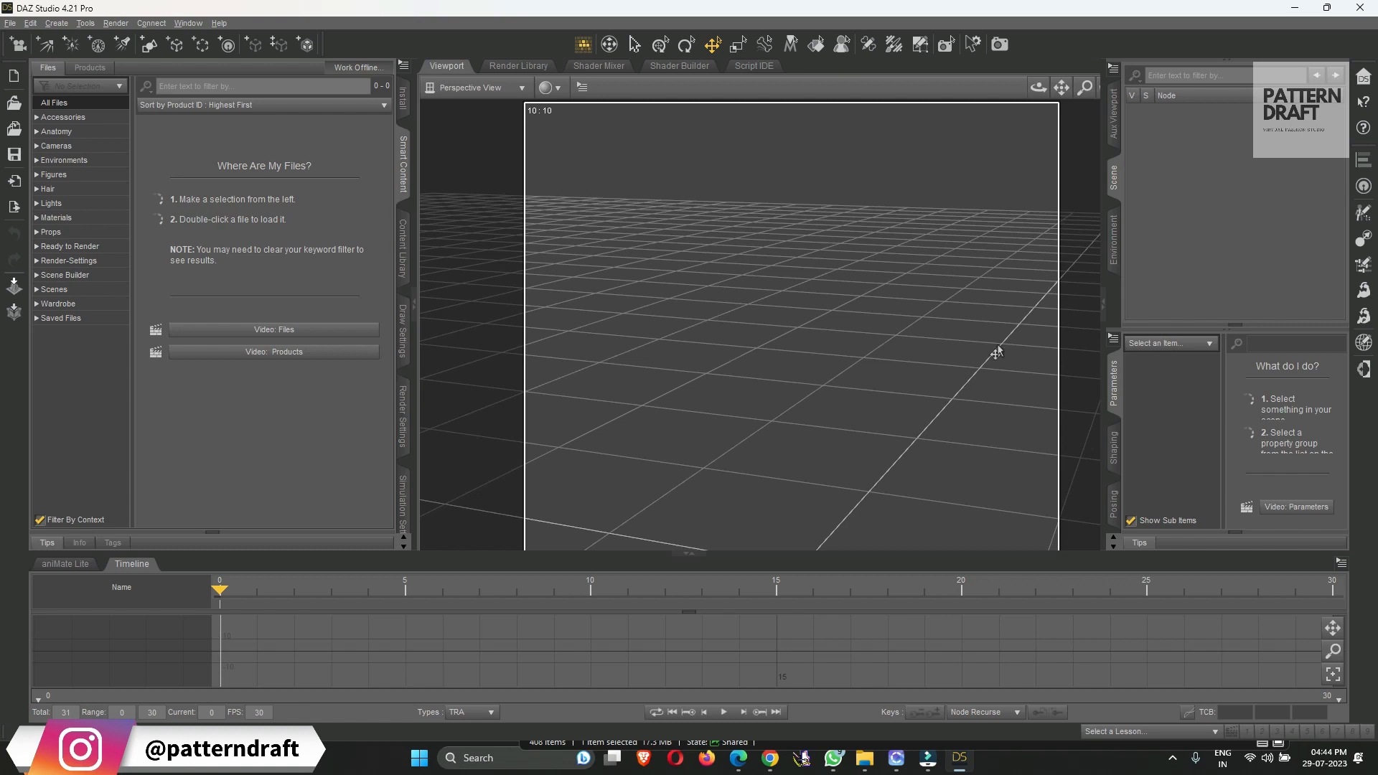
mouse_move(591, 204)
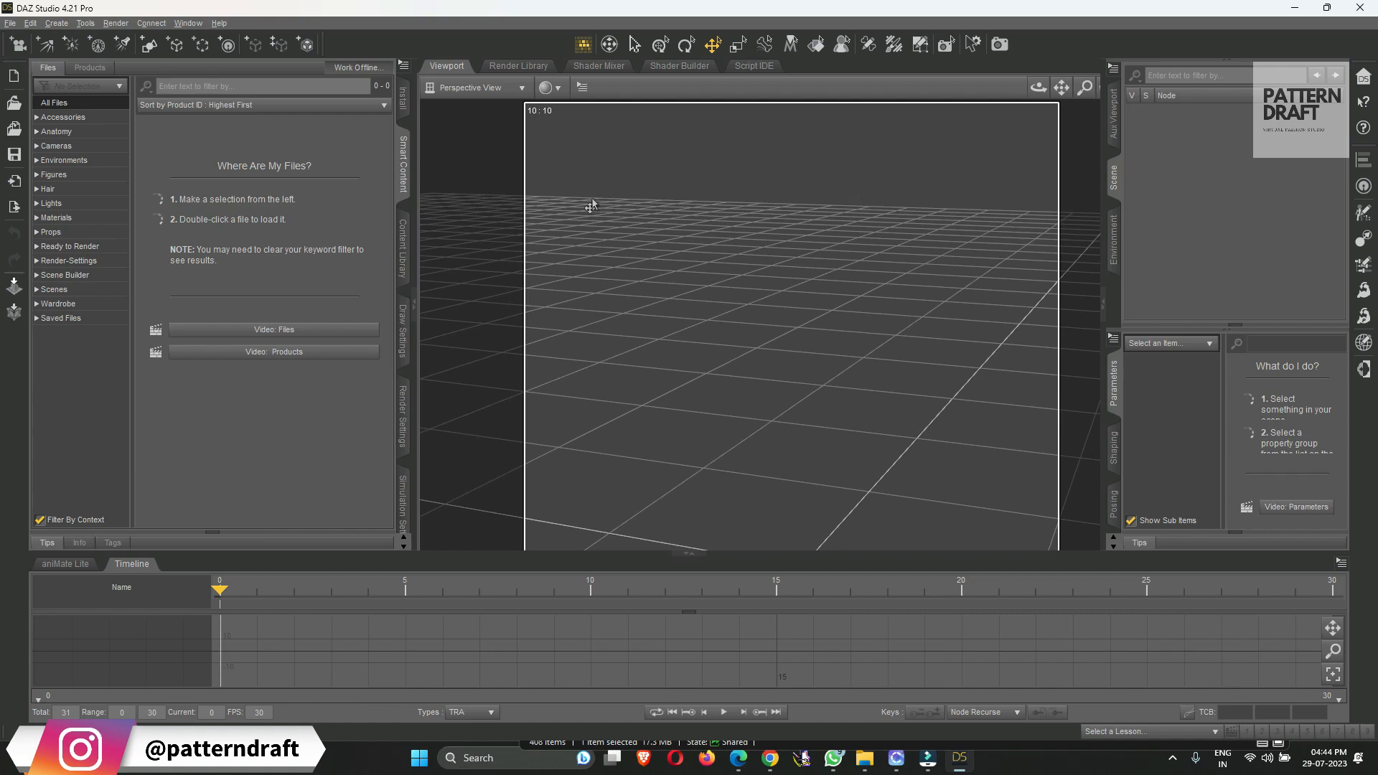
mouse_move(56, 178)
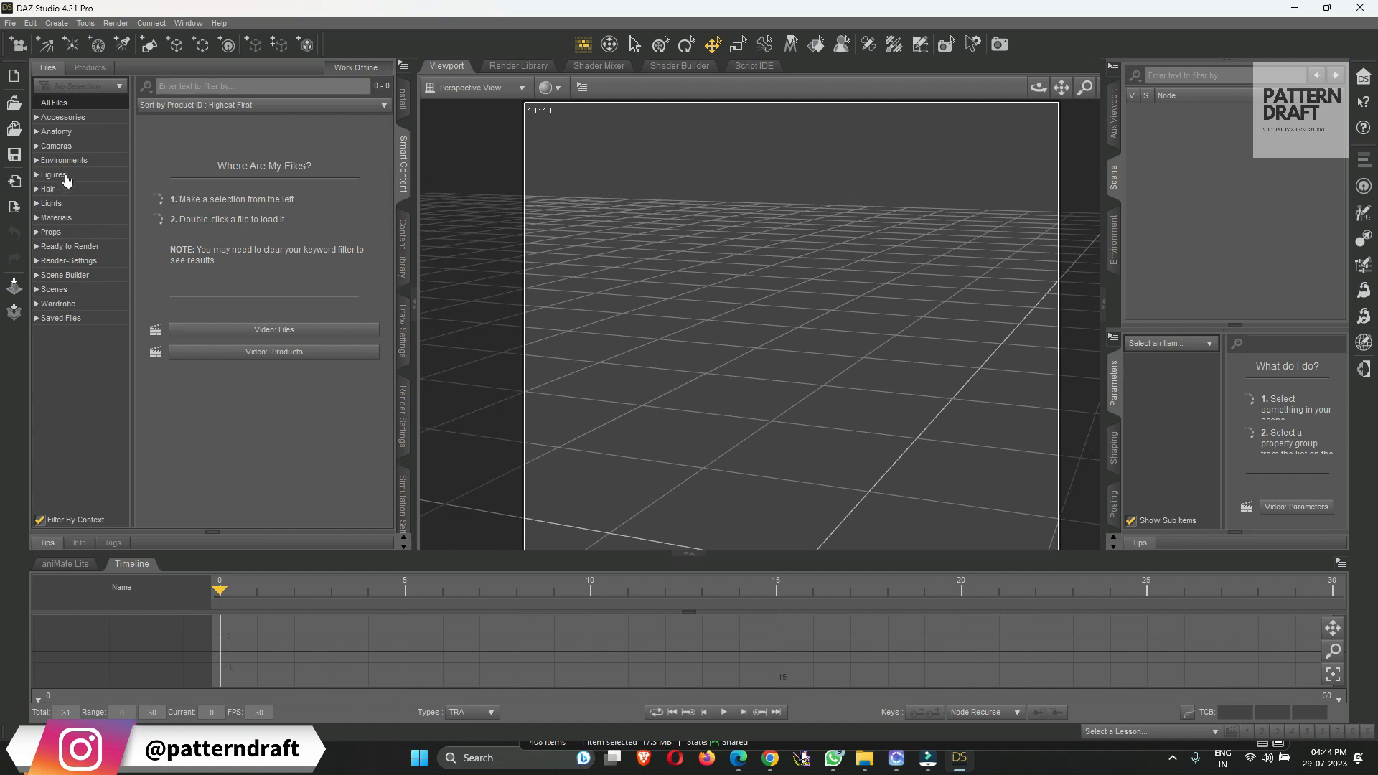
Load the Genesis 9 figure from the Smart Content Figures library into the scene
click(54, 174)
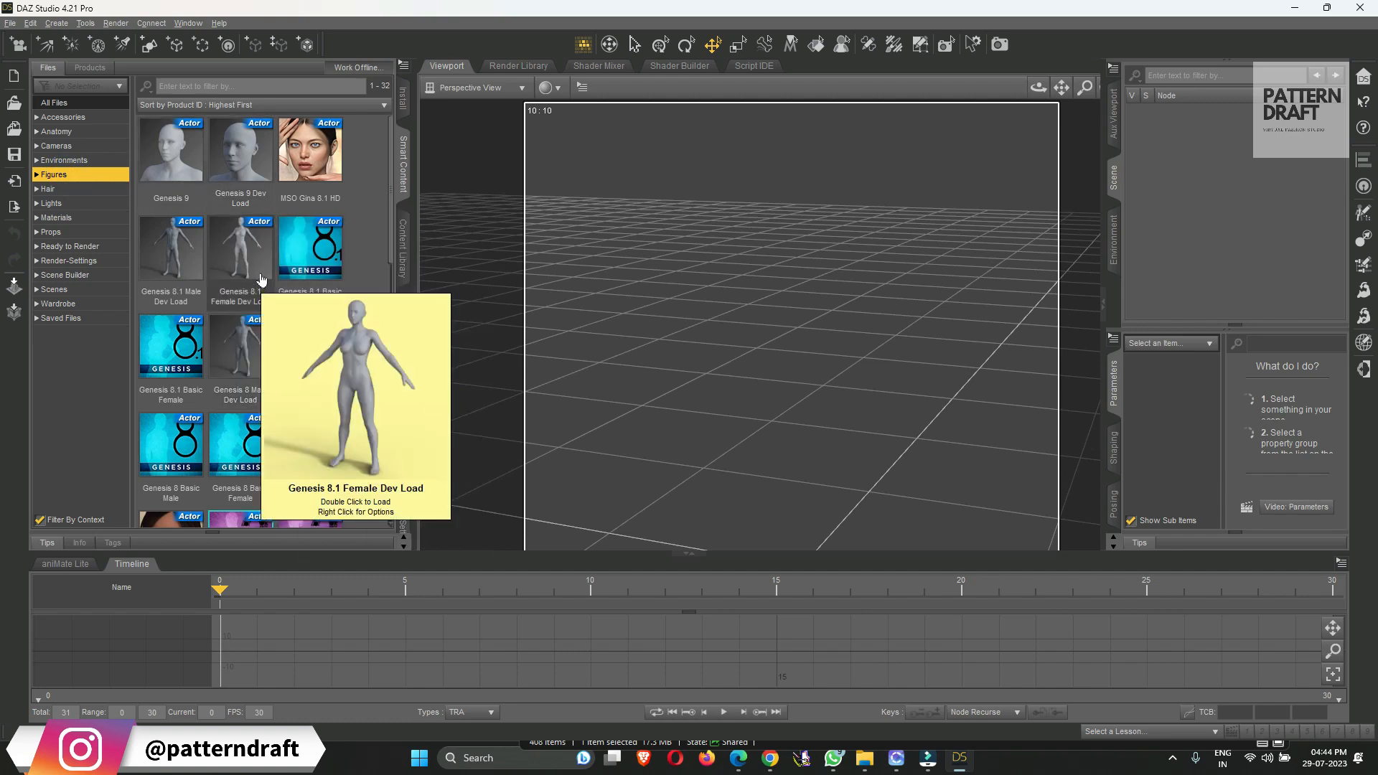
click(171, 151)
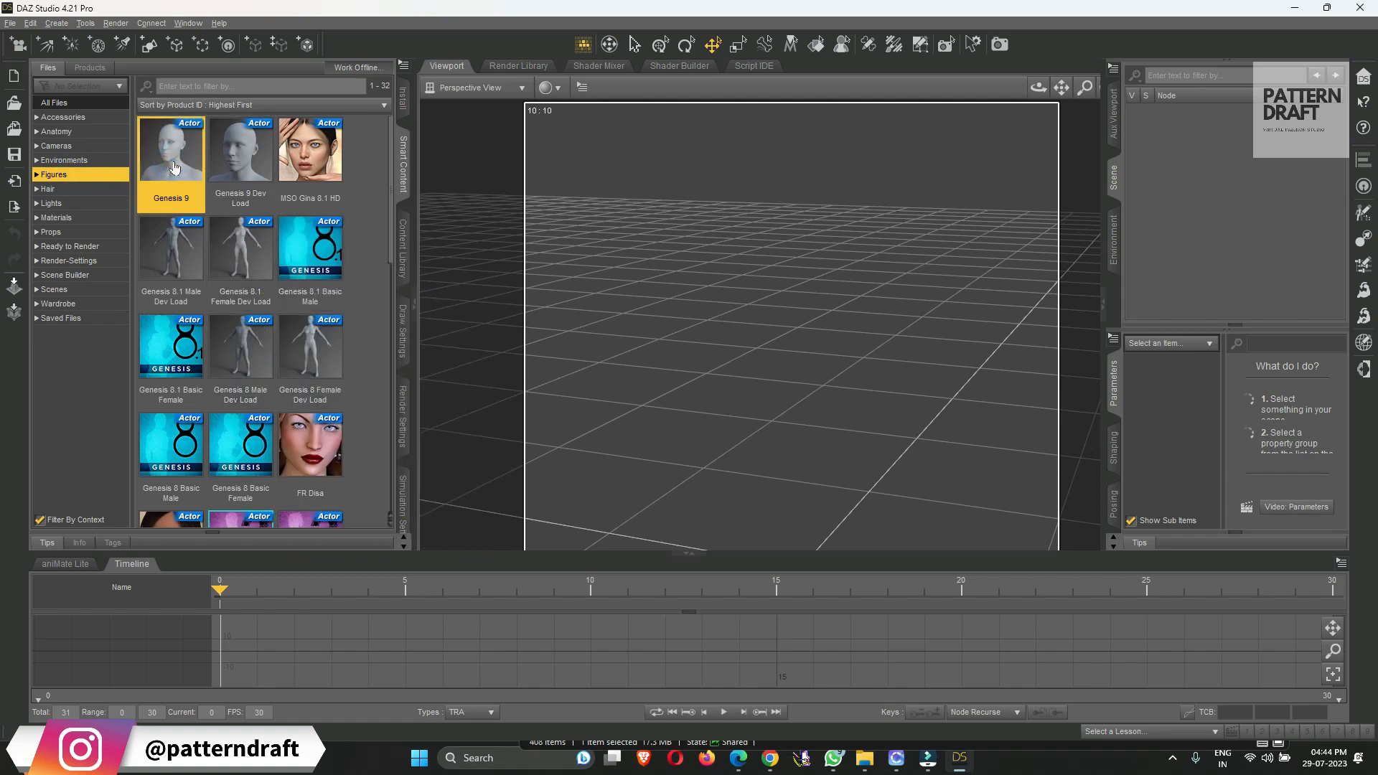
double_click(171, 150)
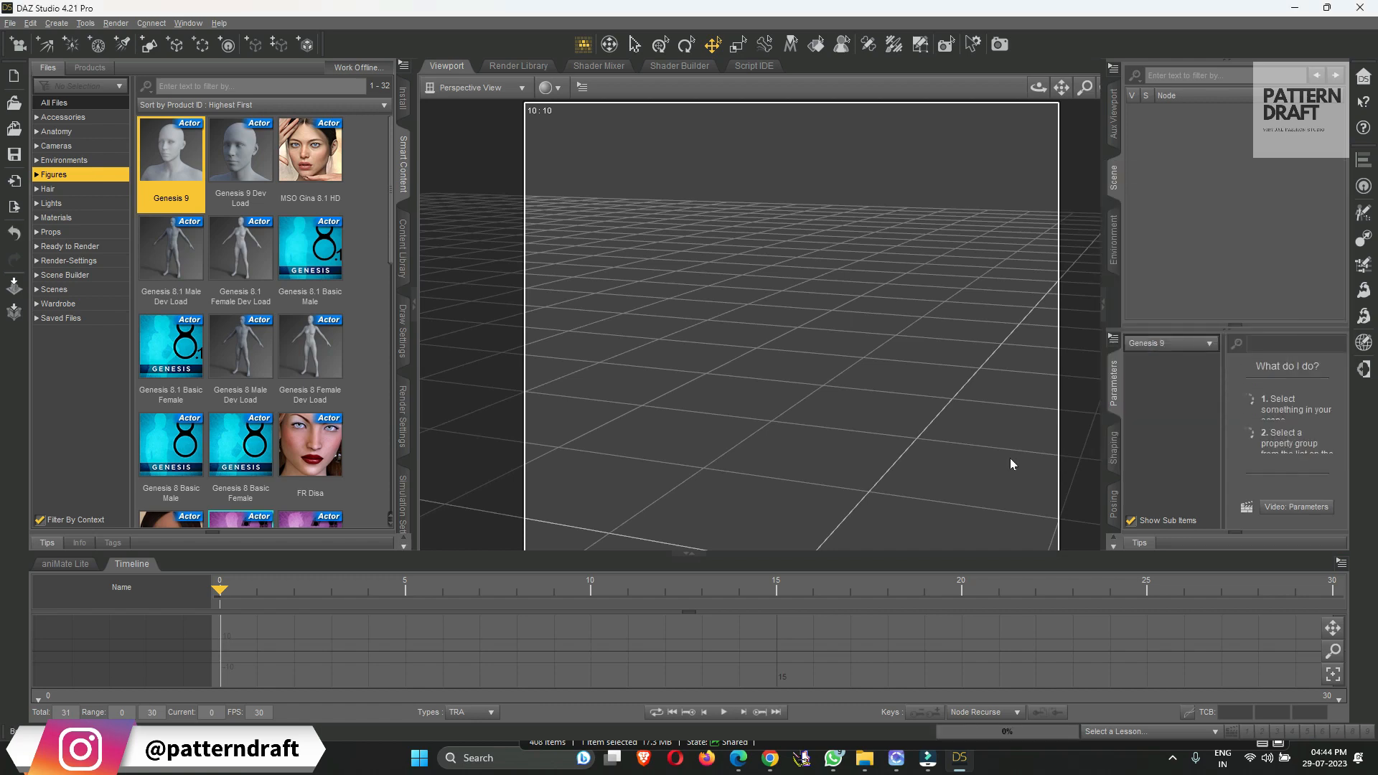
mouse_move(996, 435)
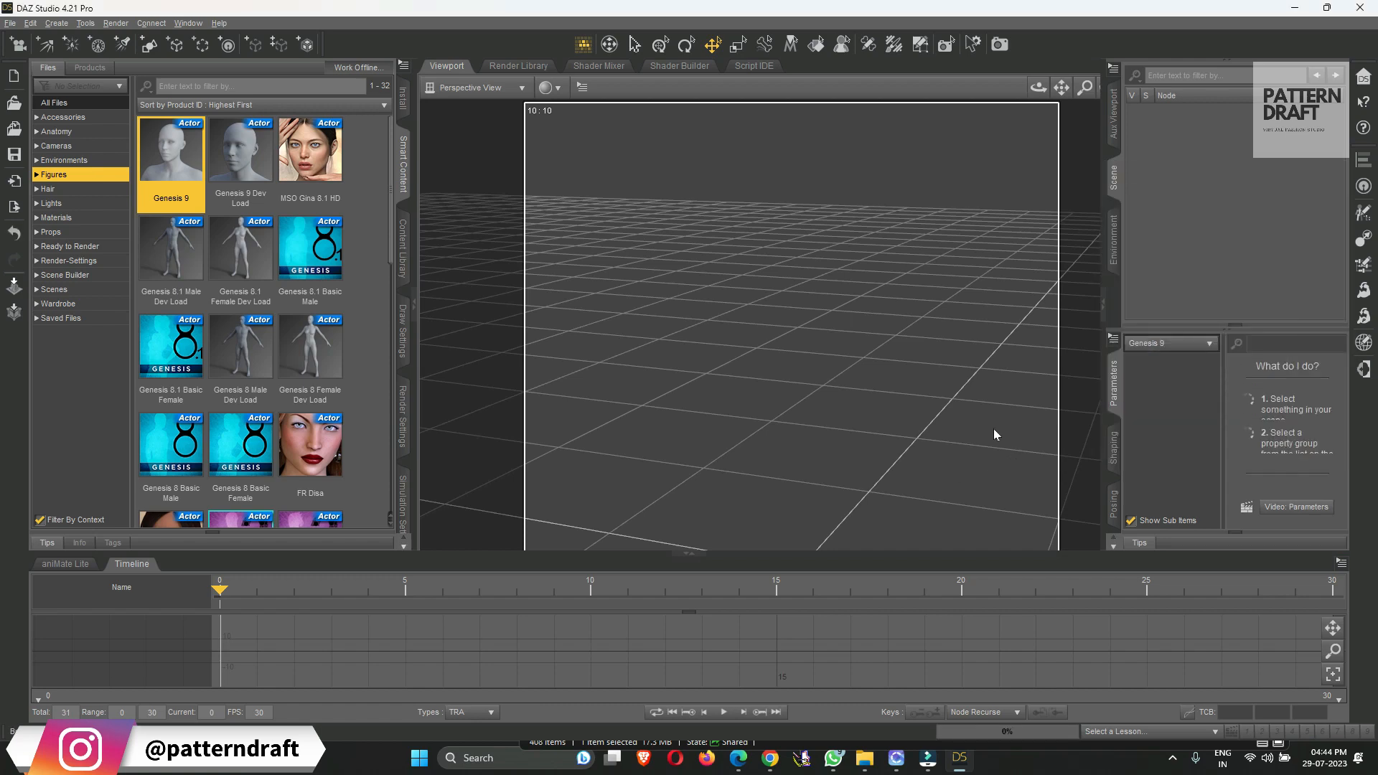
mouse_move(951, 13)
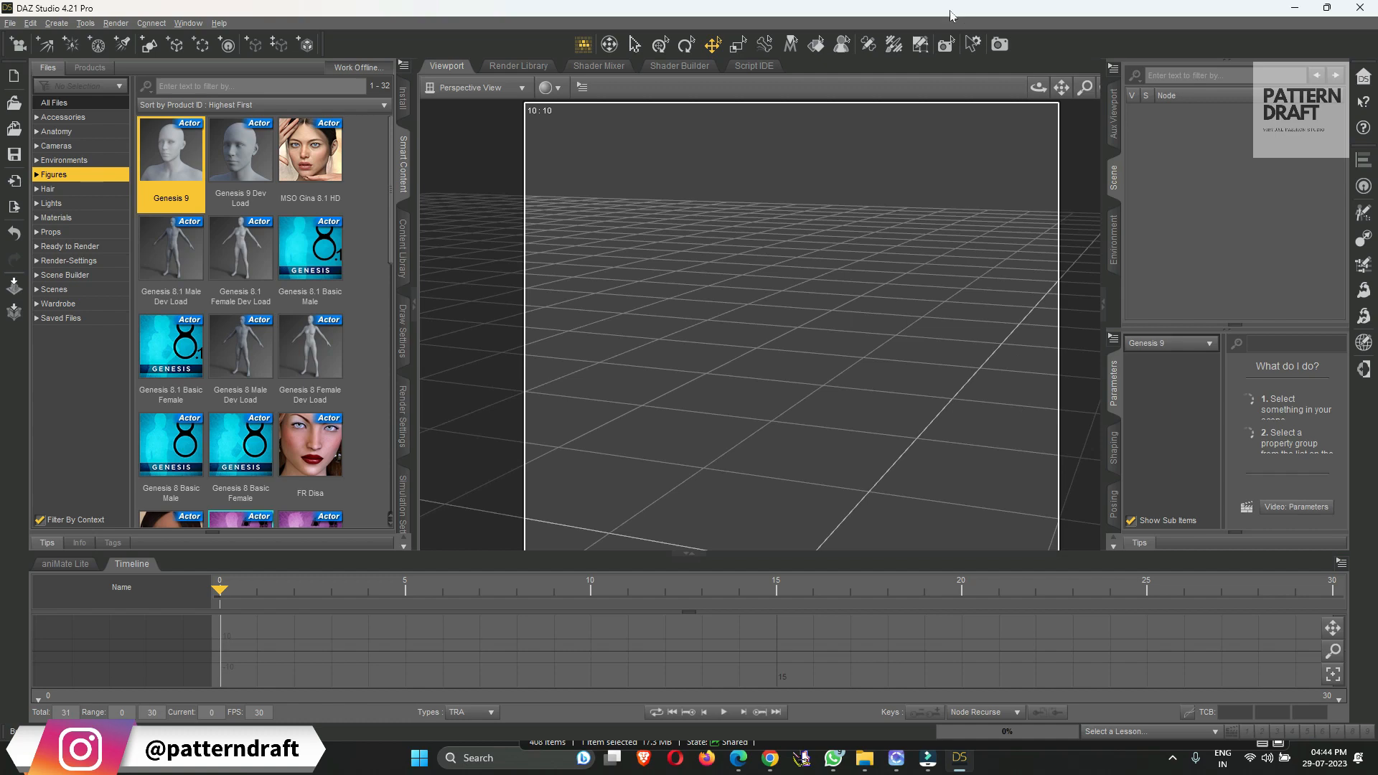
mouse_move(915, 320)
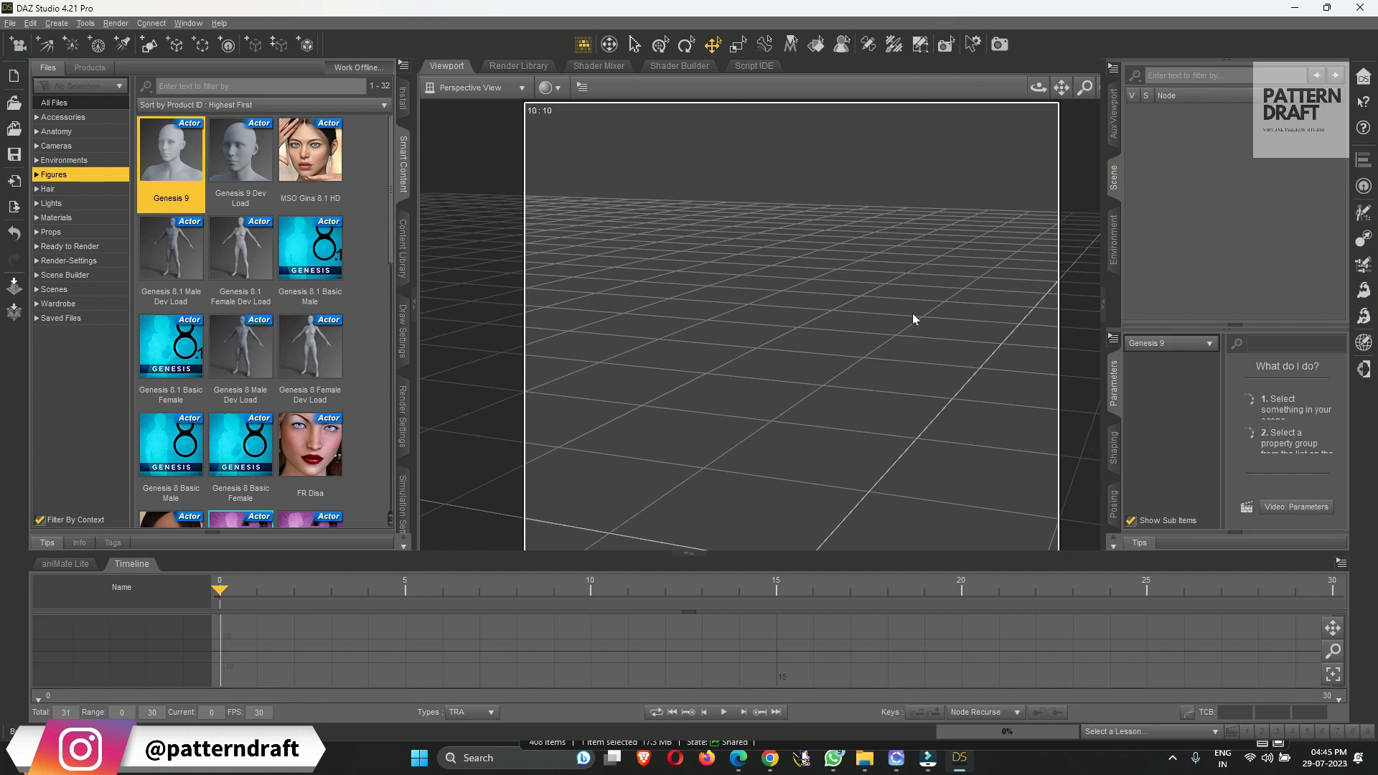
mouse_move(762, 364)
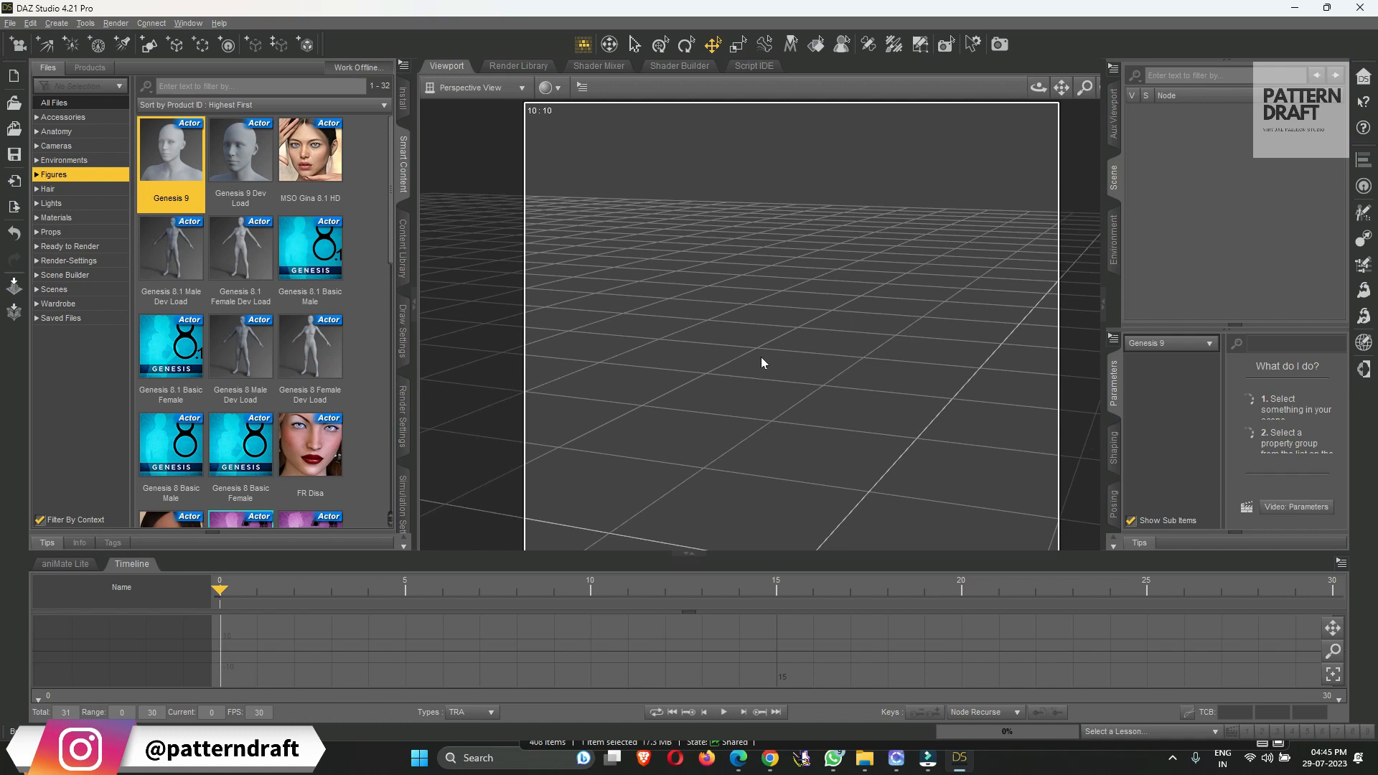
mouse_move(703, 442)
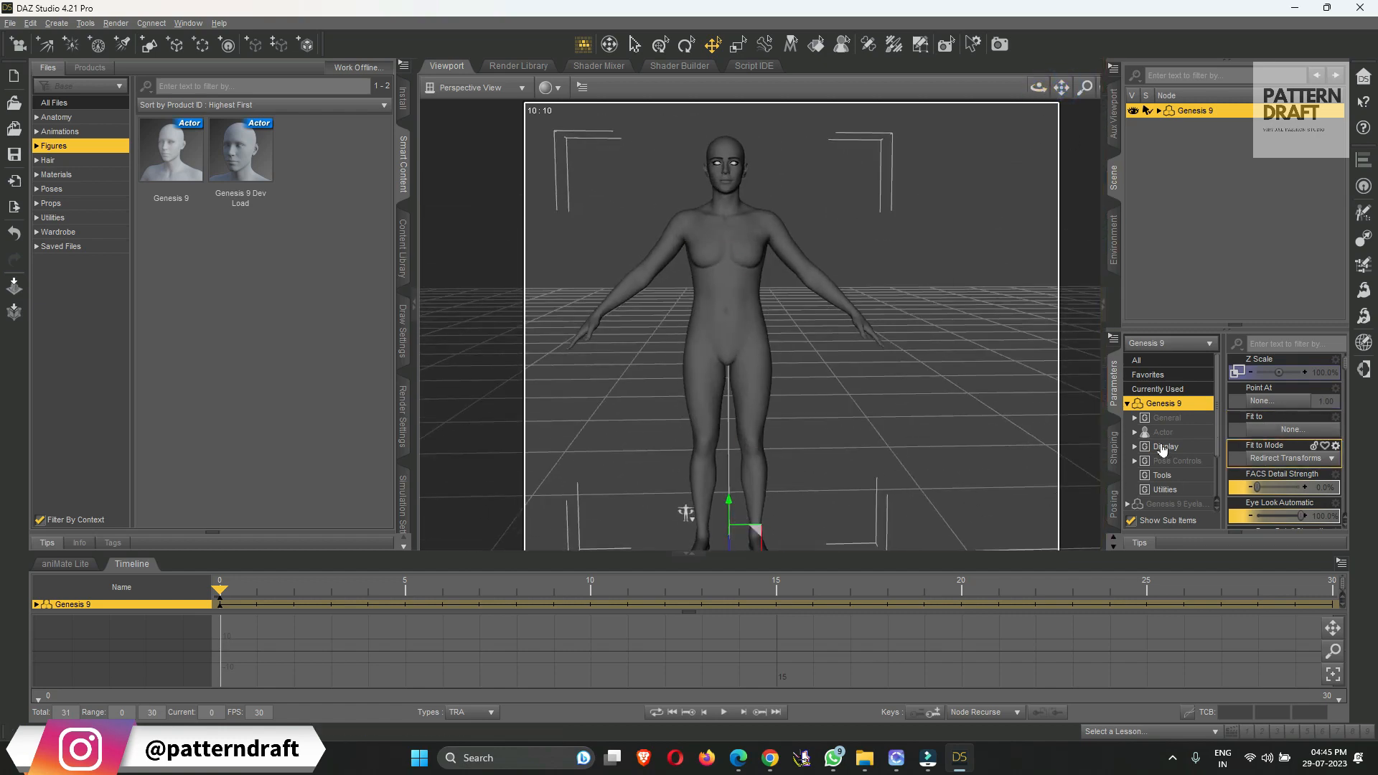
Set Base Feminine Body to 100% in Actor parameters and browse the Hair and Materials presets
click(1162, 432)
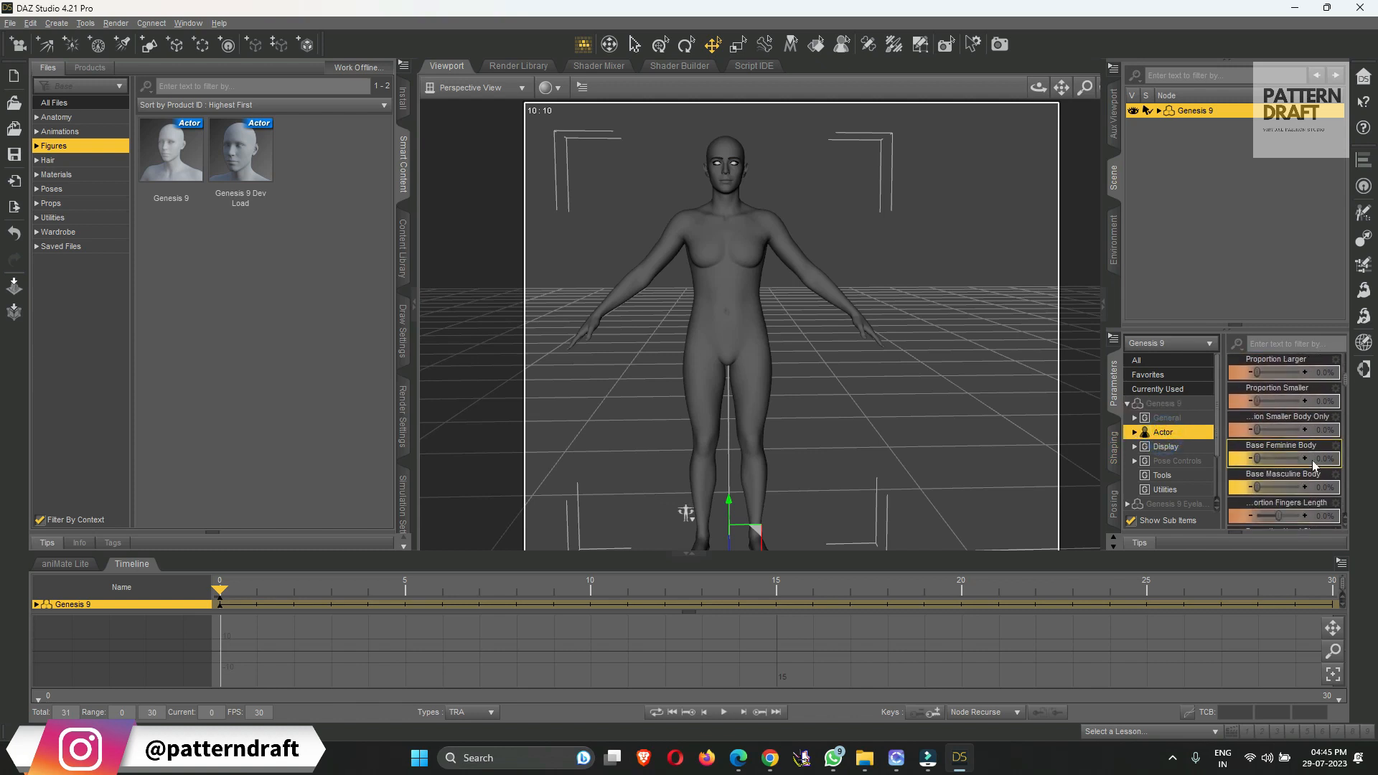
drag(1247, 459, 1340, 460)
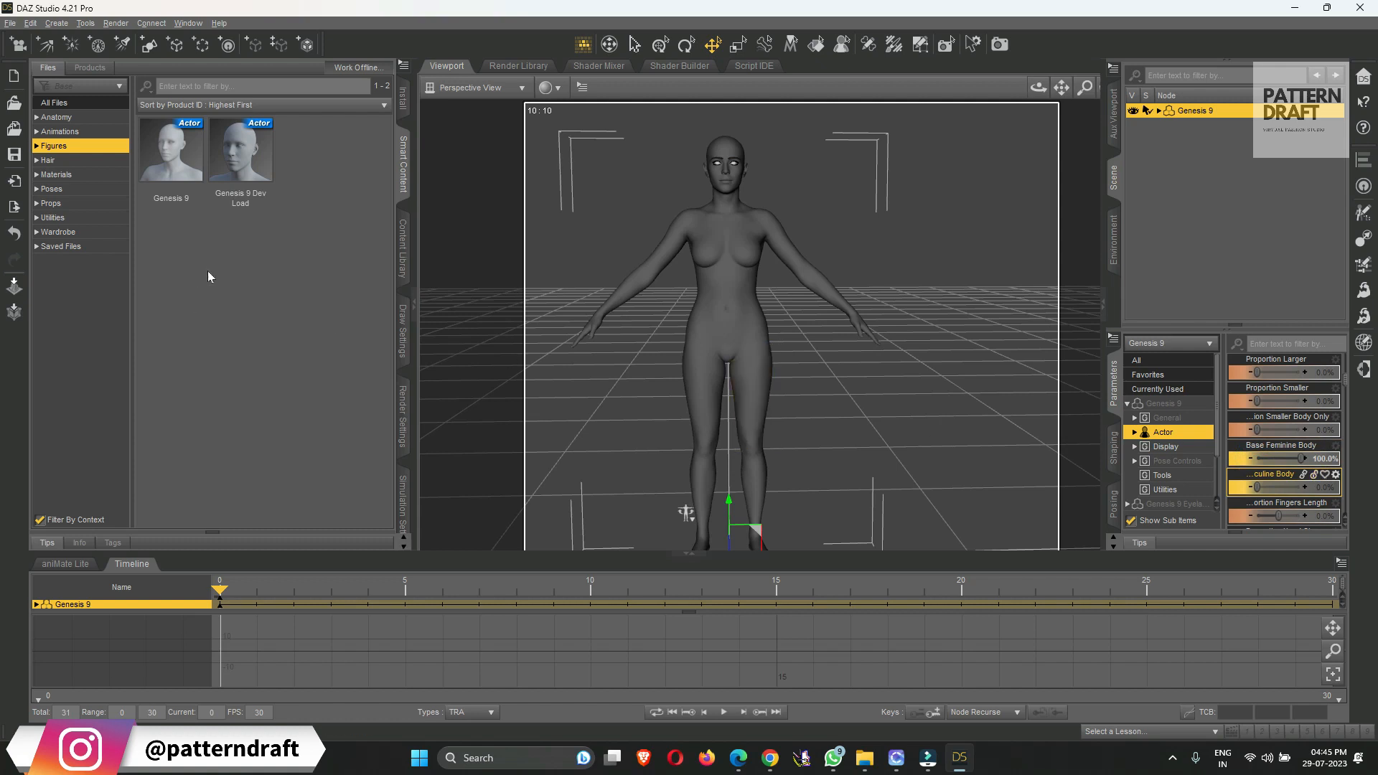
click(47, 161)
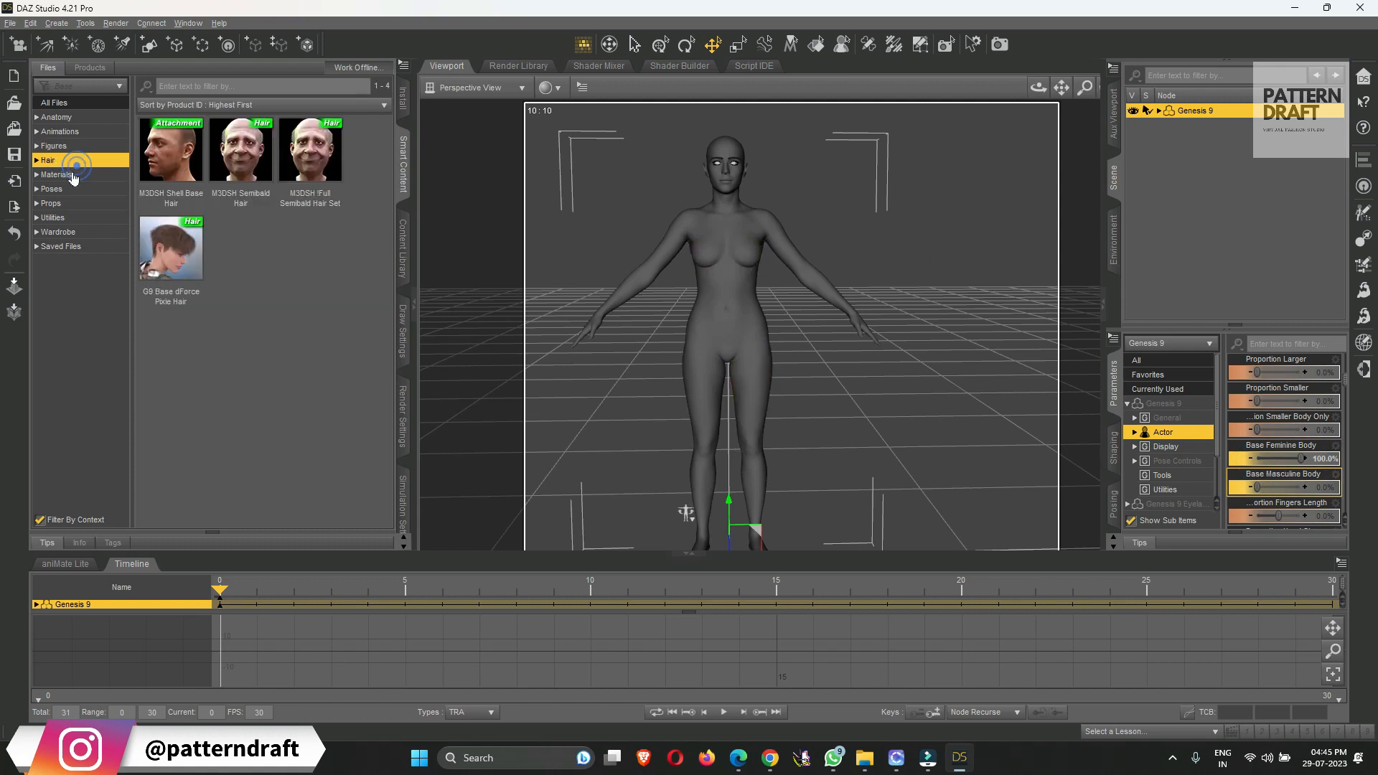
click(56, 173)
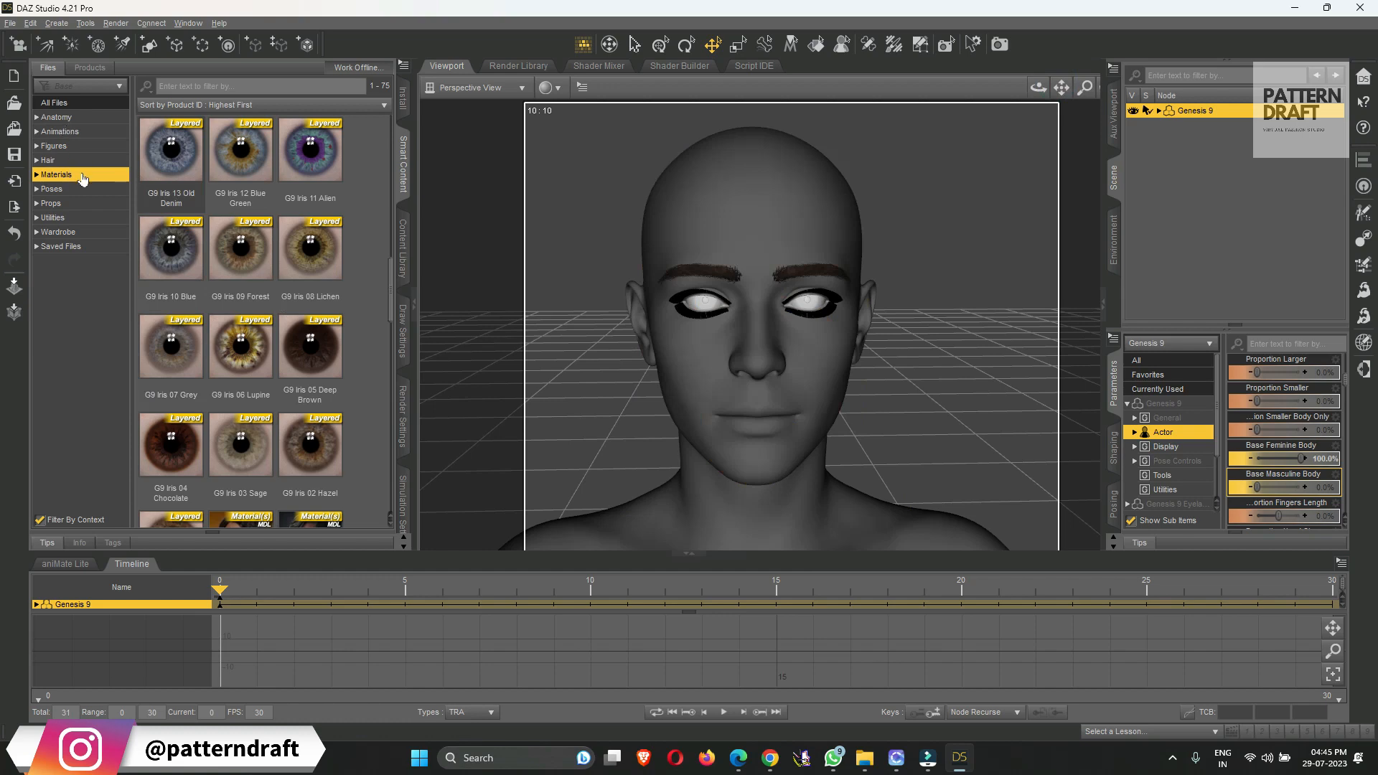
Apply the G9 Feminine Skin 02 MAT material preset to the Genesis 9 figure
scroll(down, 3)
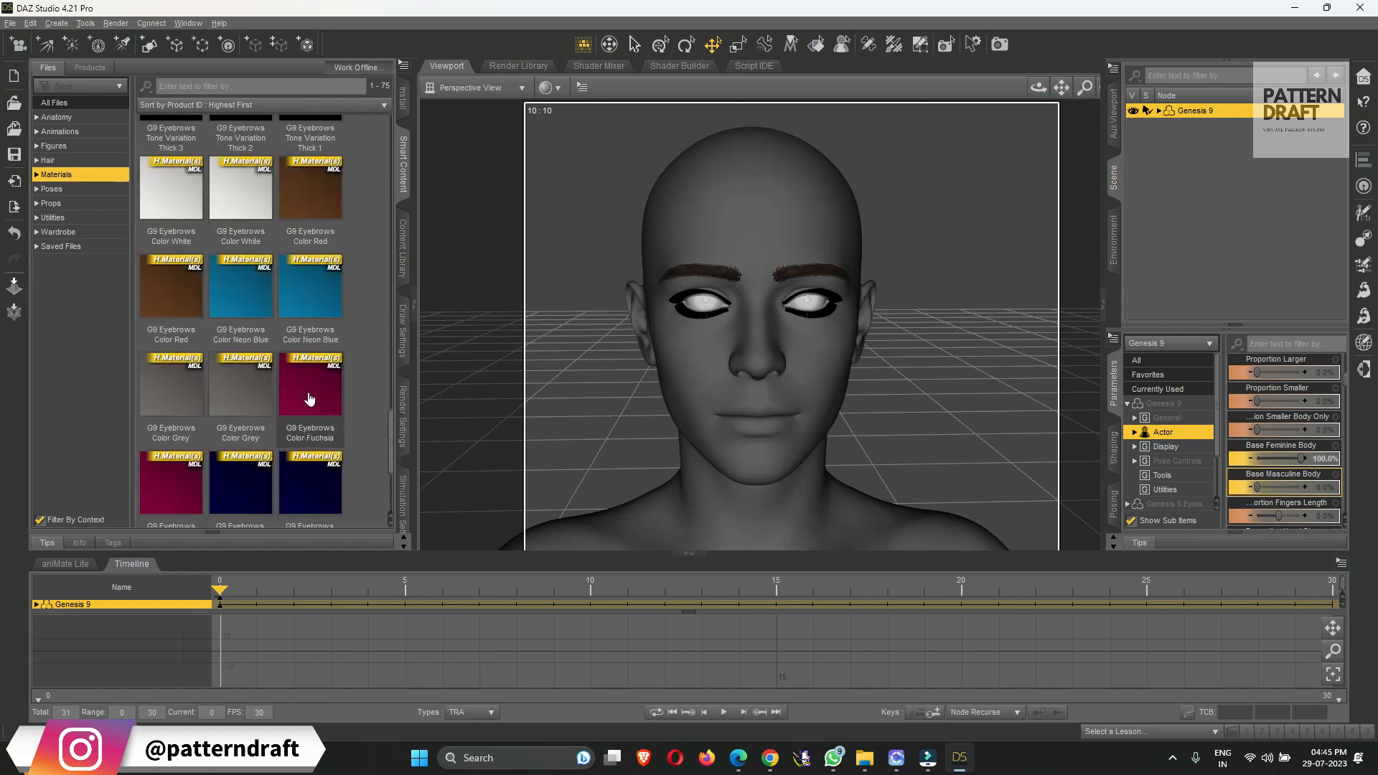
scroll(down, 3)
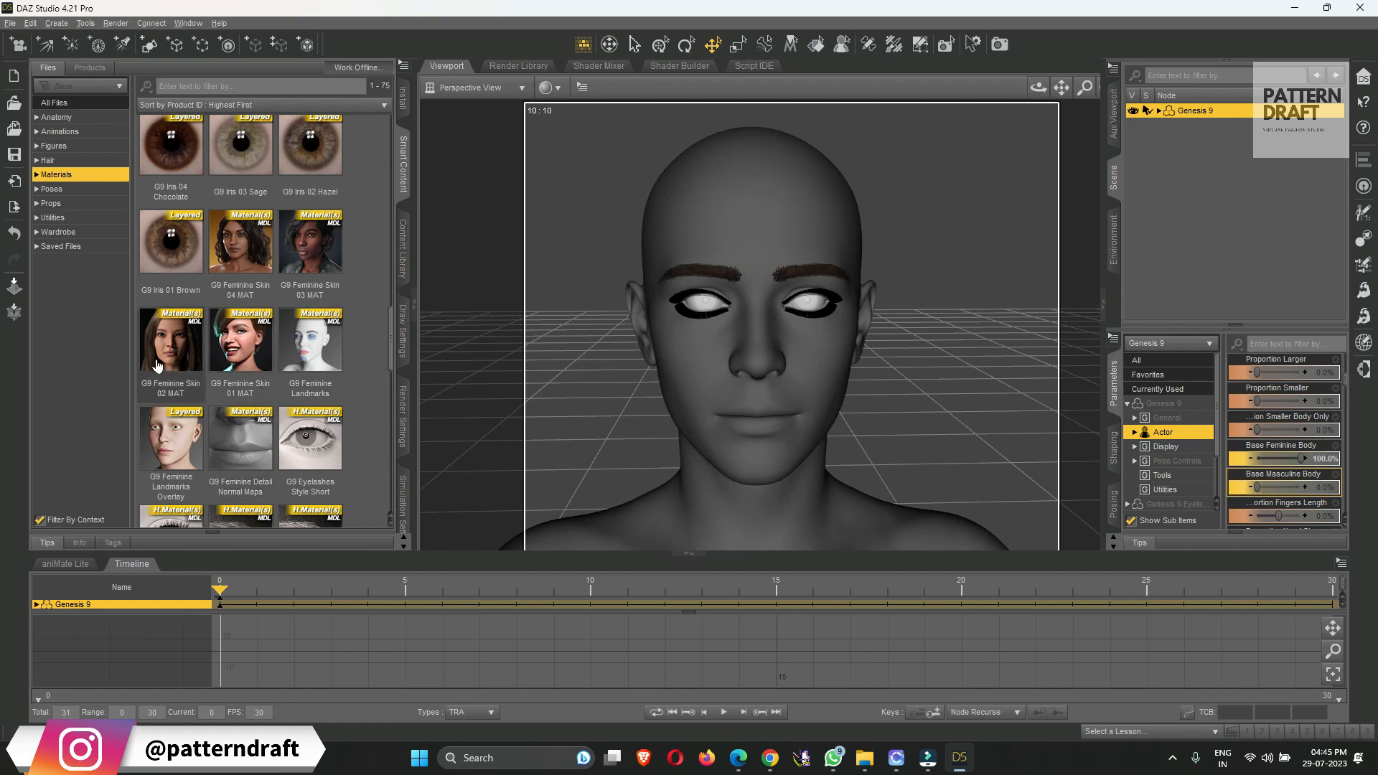
double_click(171, 339)
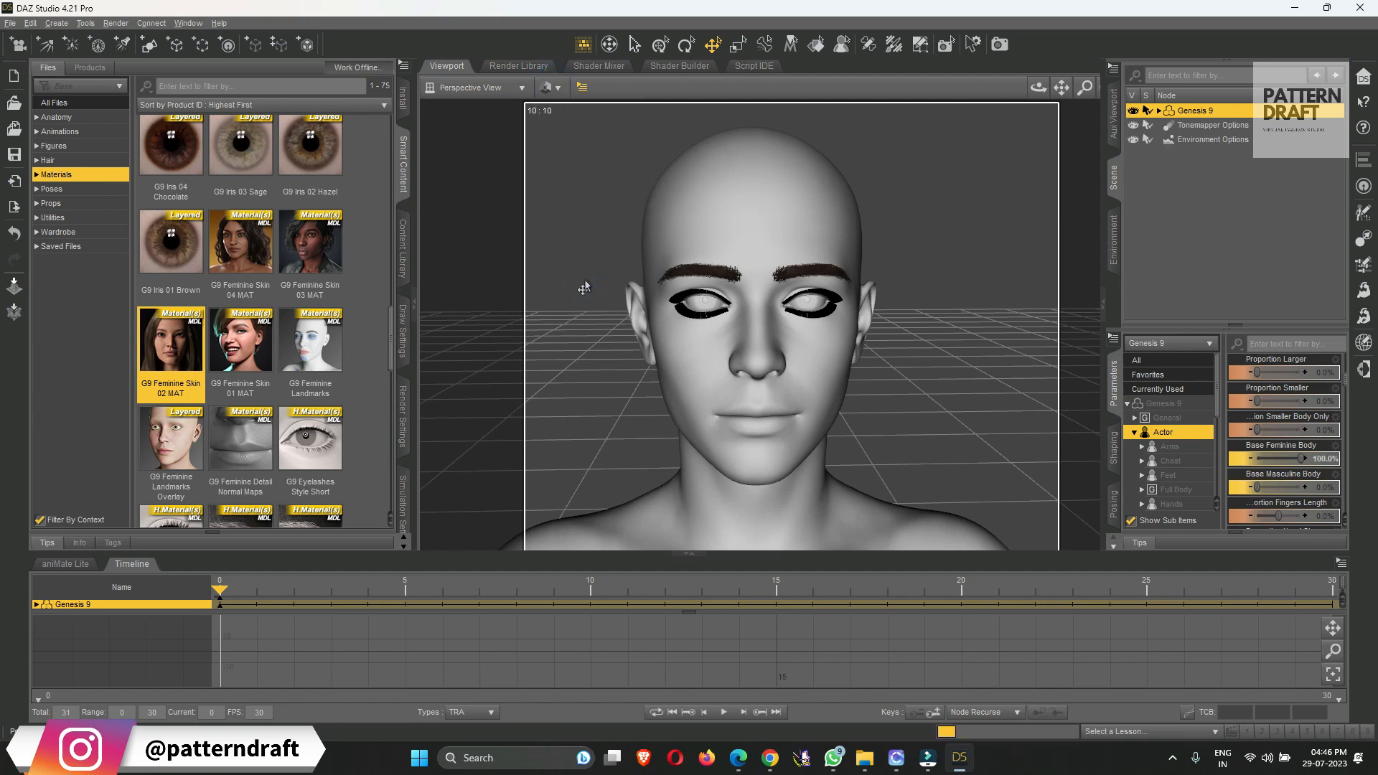
double_click(170, 338)
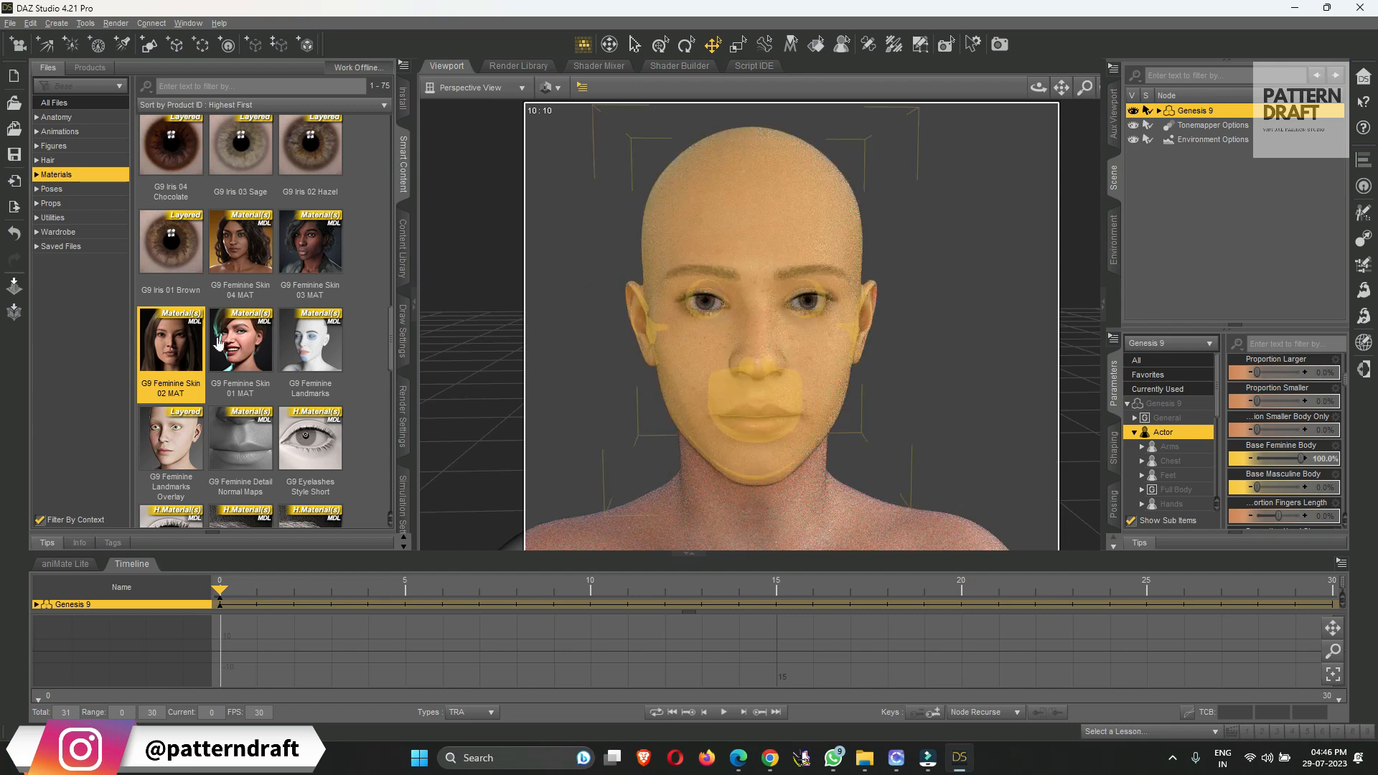
double_click(171, 339)
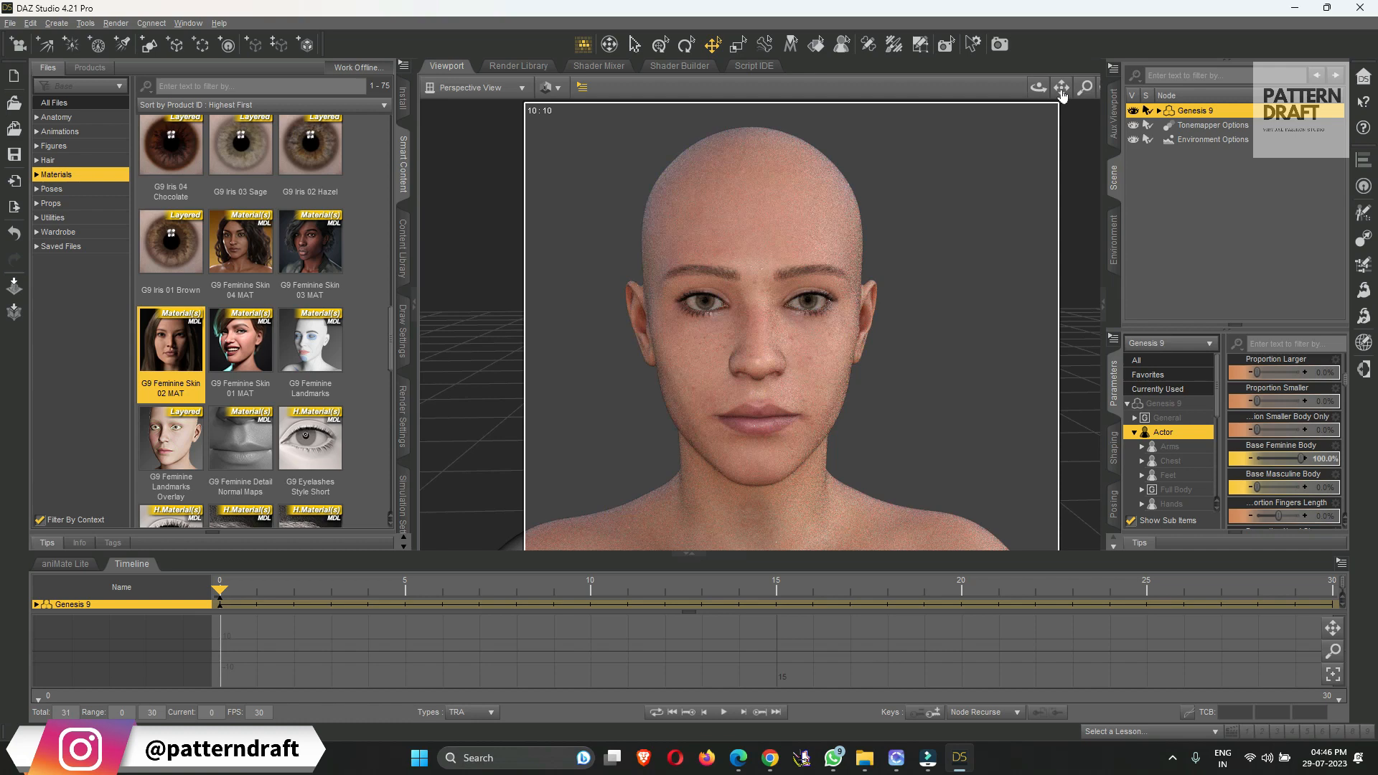
click(1063, 86)
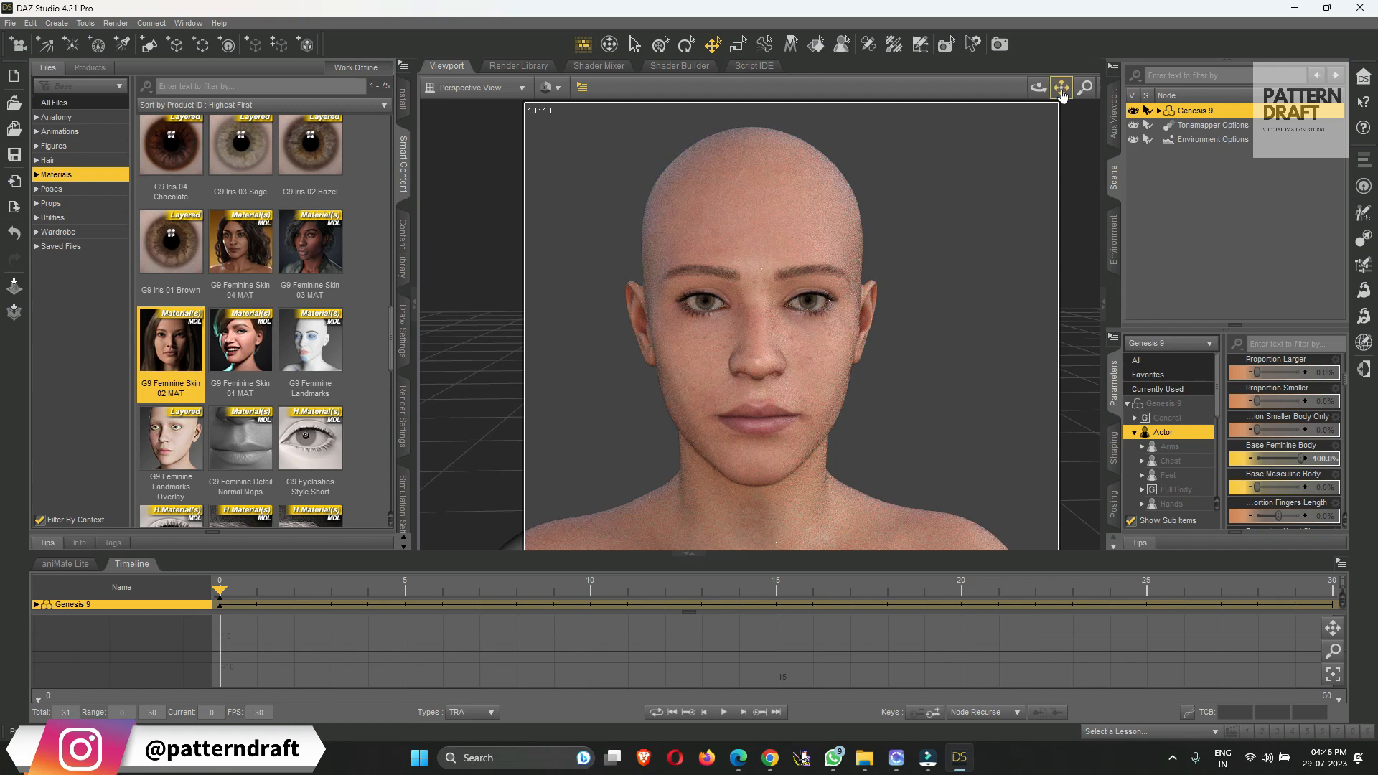
mouse_move(964, 249)
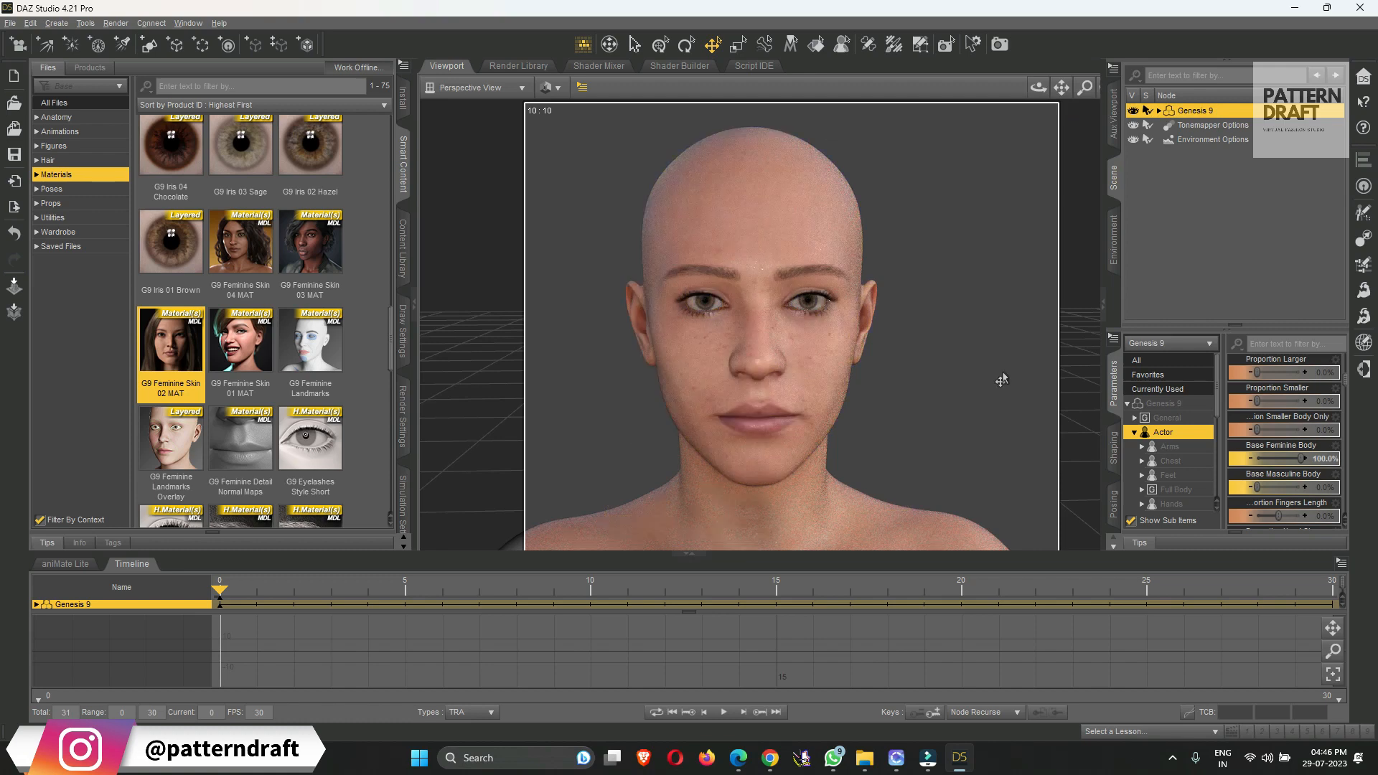
mouse_move(890, 365)
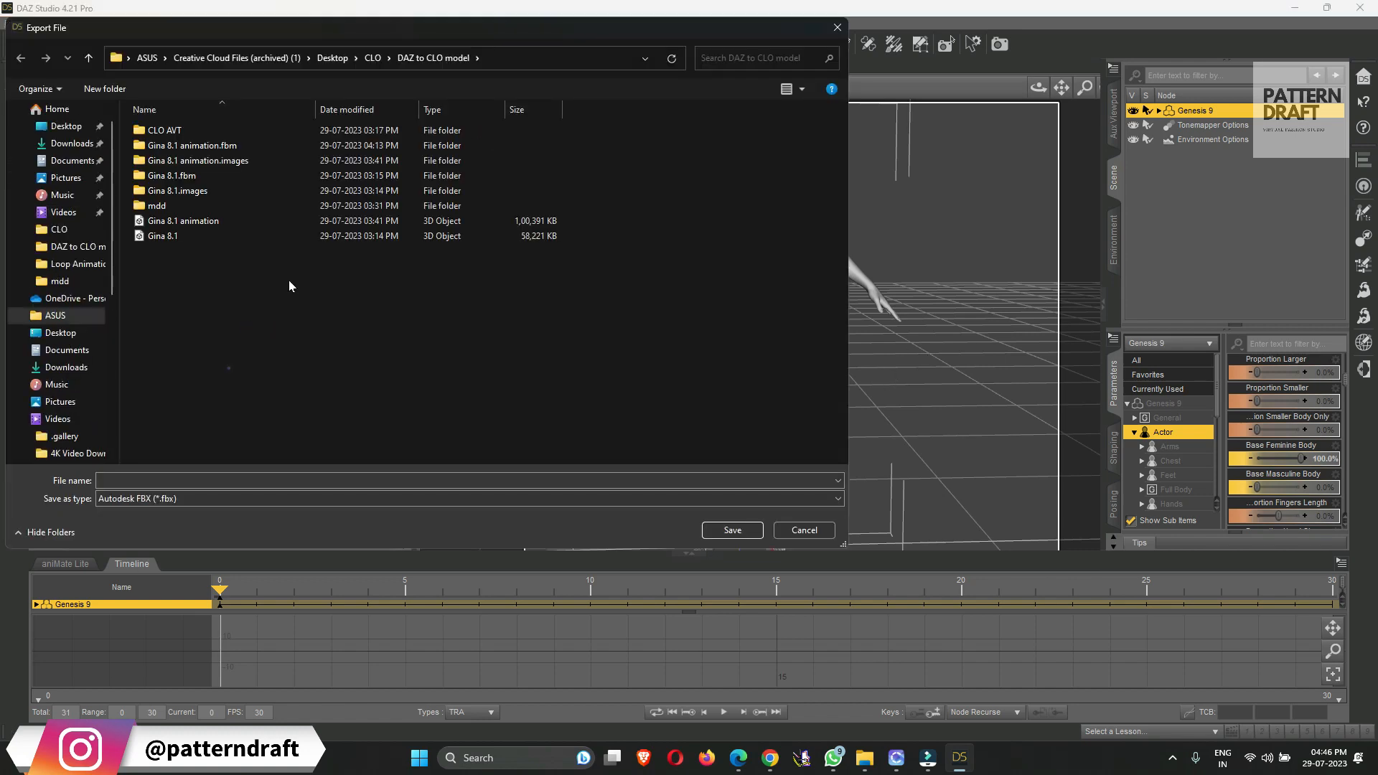
Name the Autodesk FBX export 'Gen9 A pose' in the DAZ to CLO model folder and save it
click(164, 235)
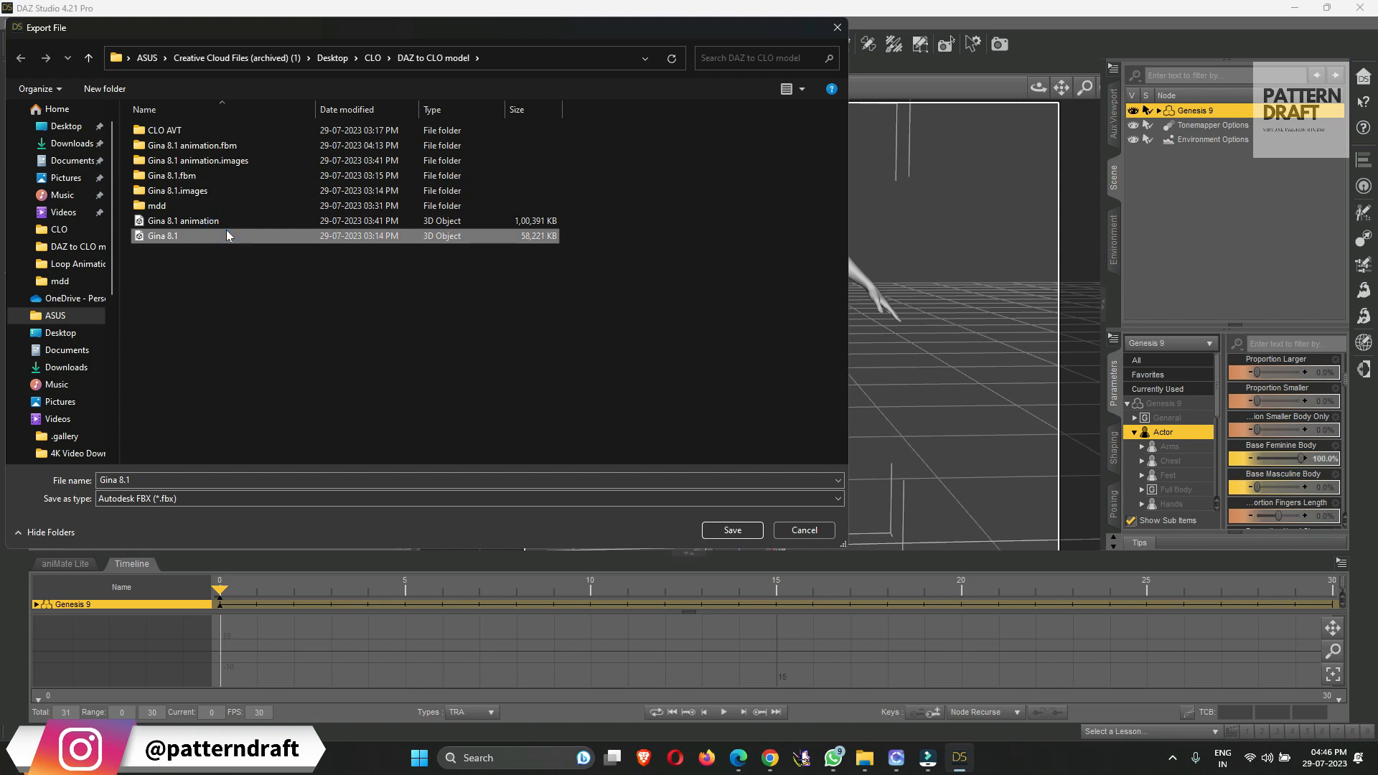
click(183, 221)
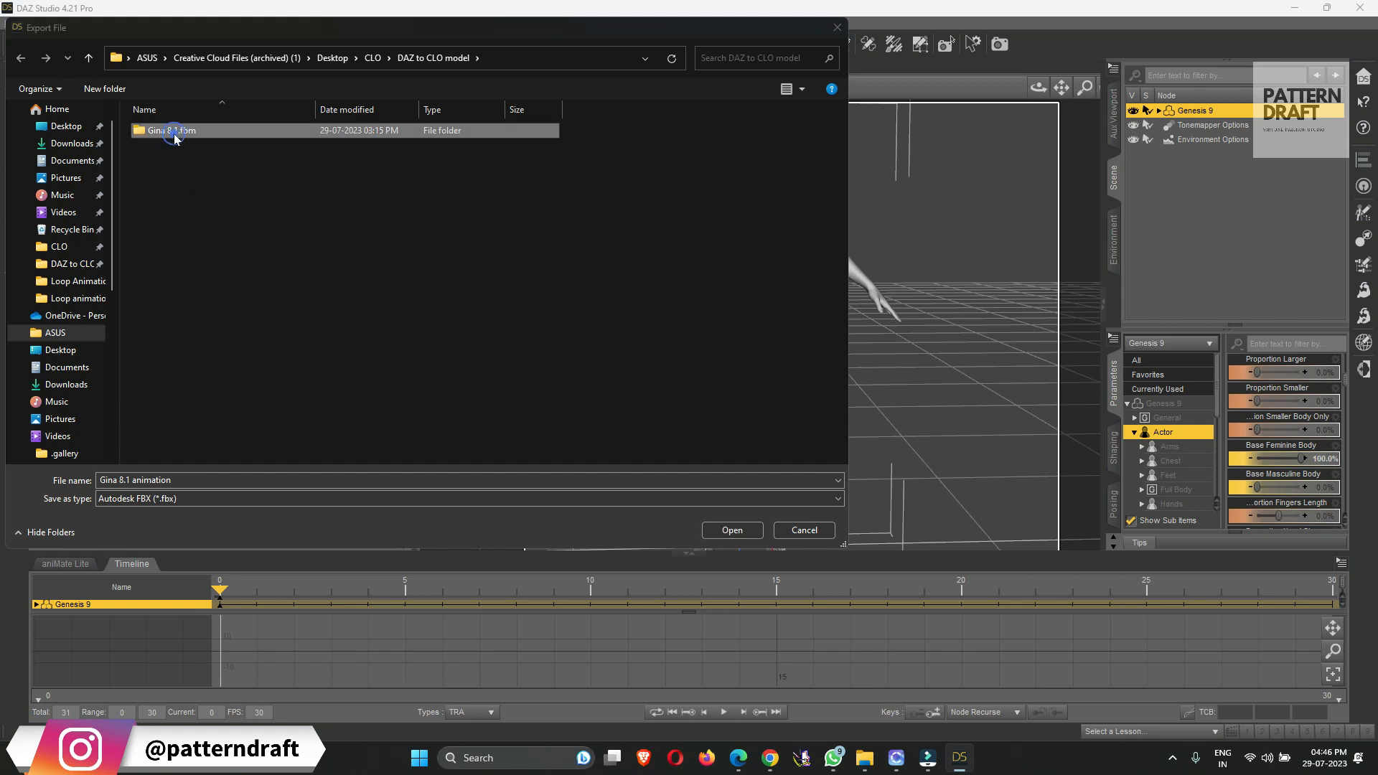
double_click(172, 131)
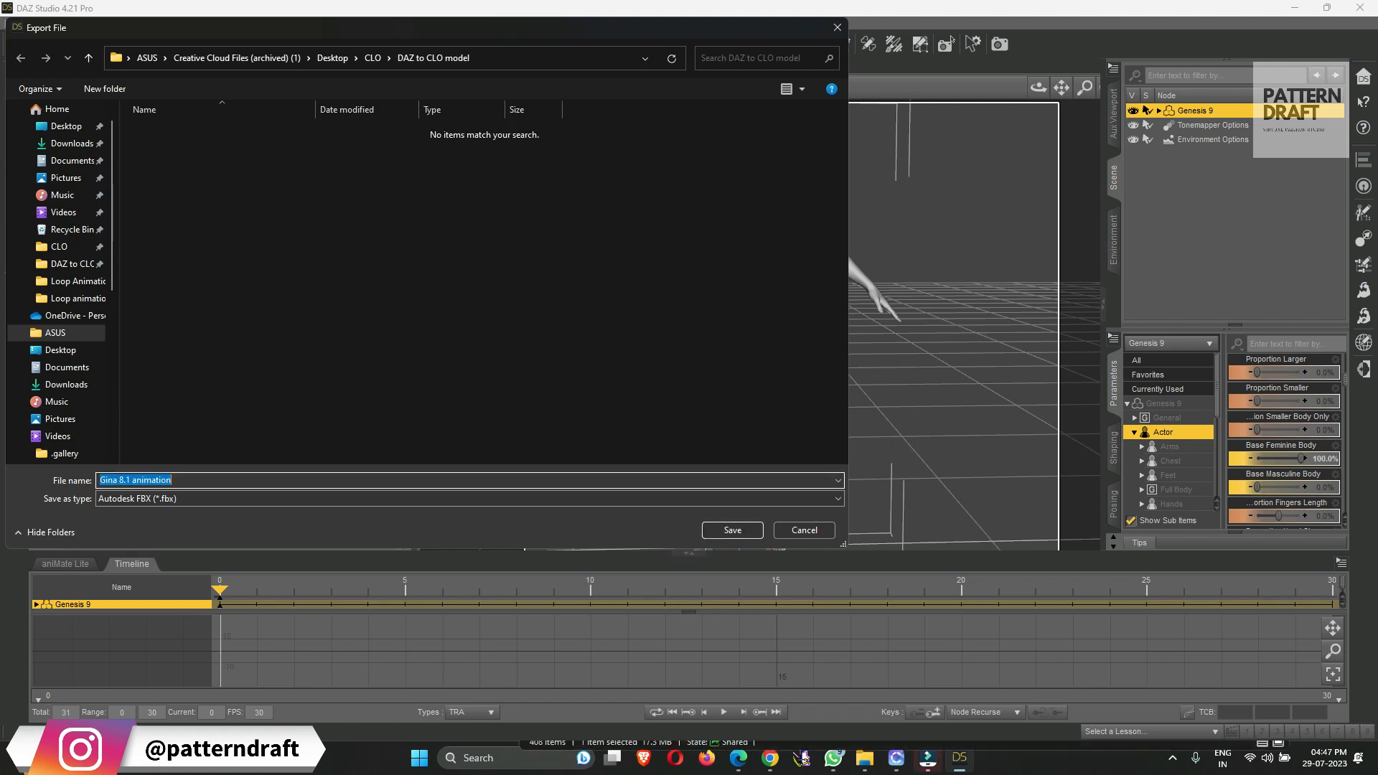
text(G)
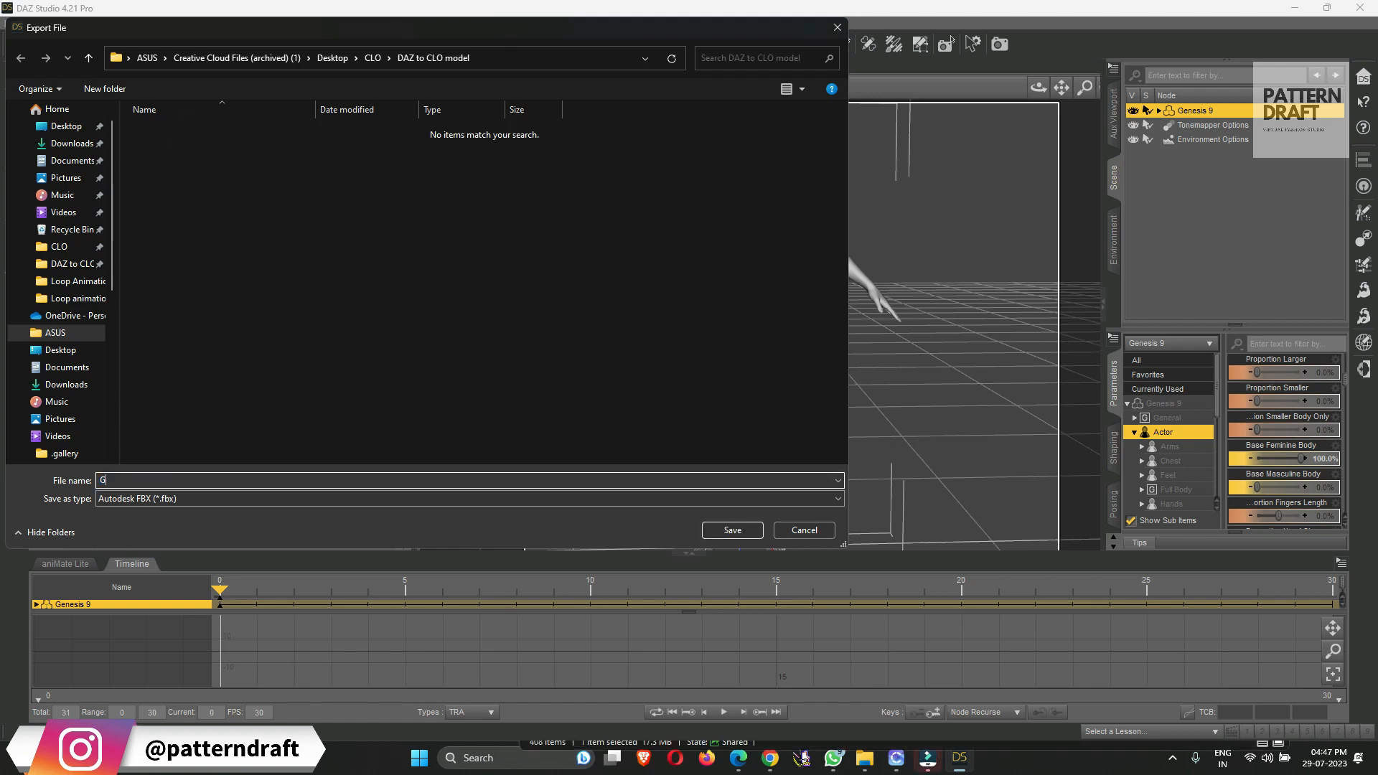
text(en9 A po)
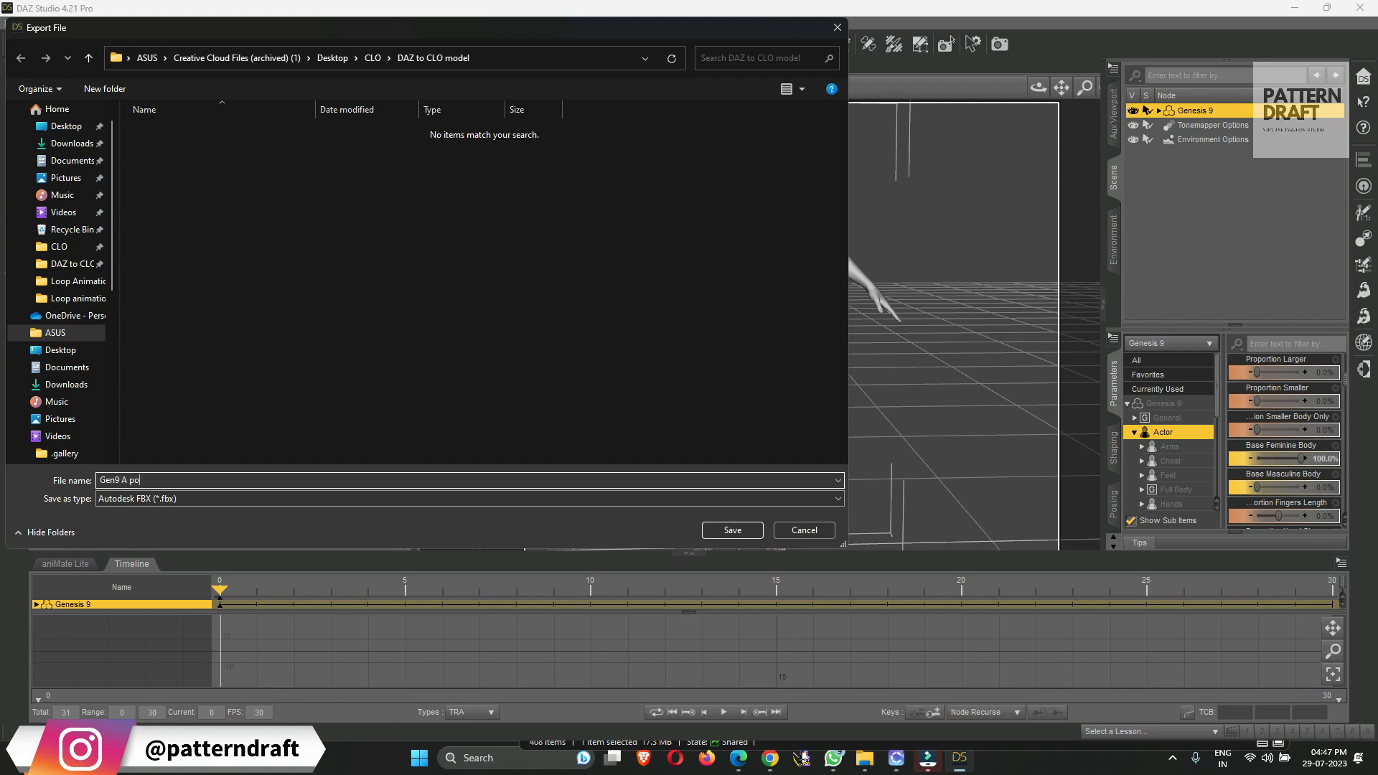
click(732, 531)
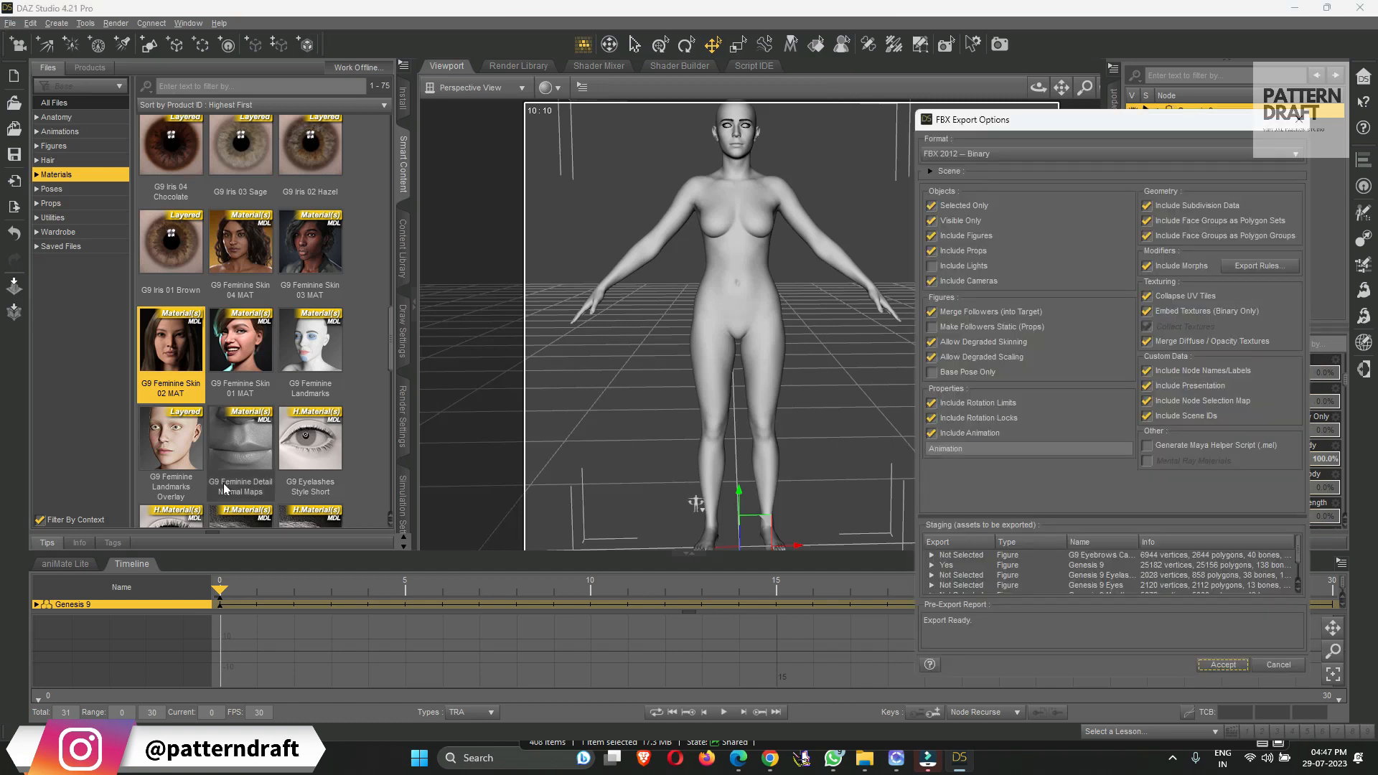
Accept the FBX Export Options to finish exporting the Genesis 9 A-pose figure
click(1223, 665)
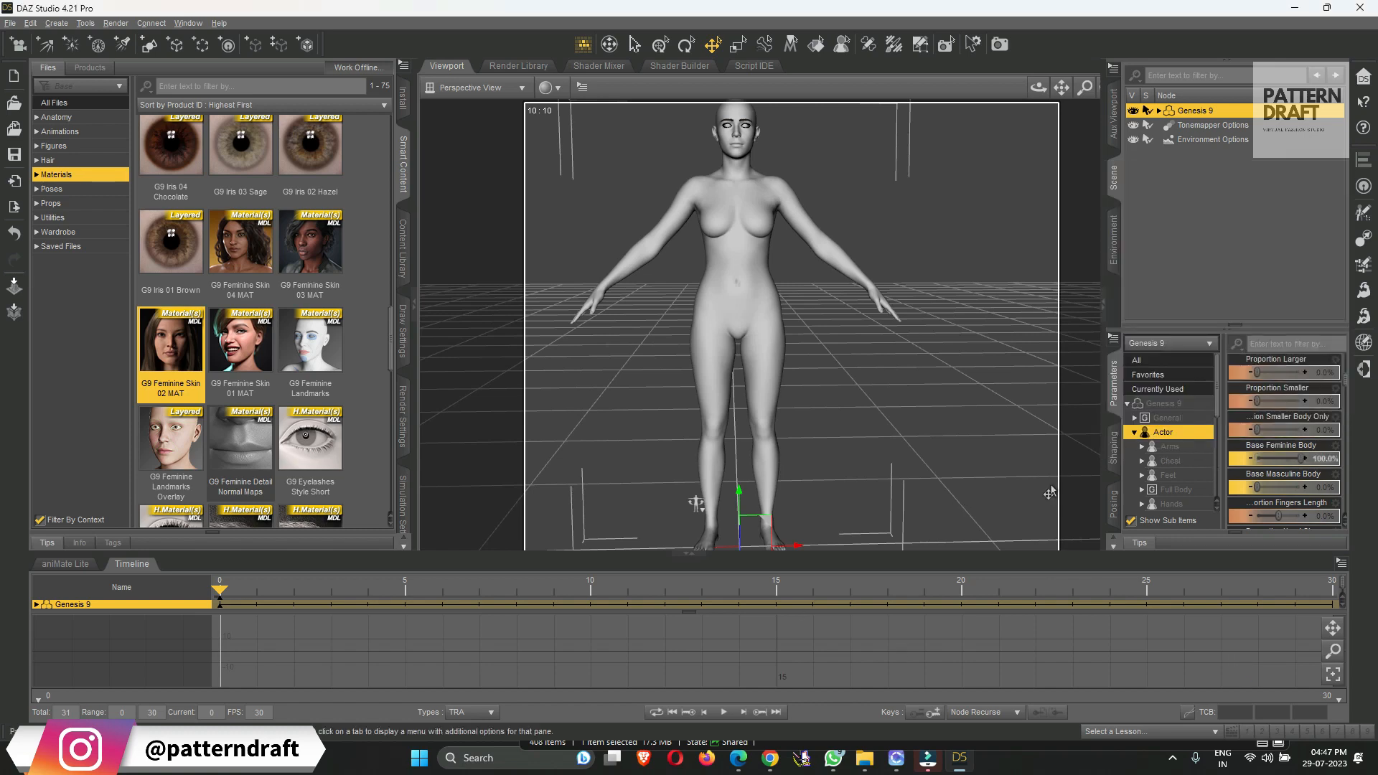
mouse_move(1031, 330)
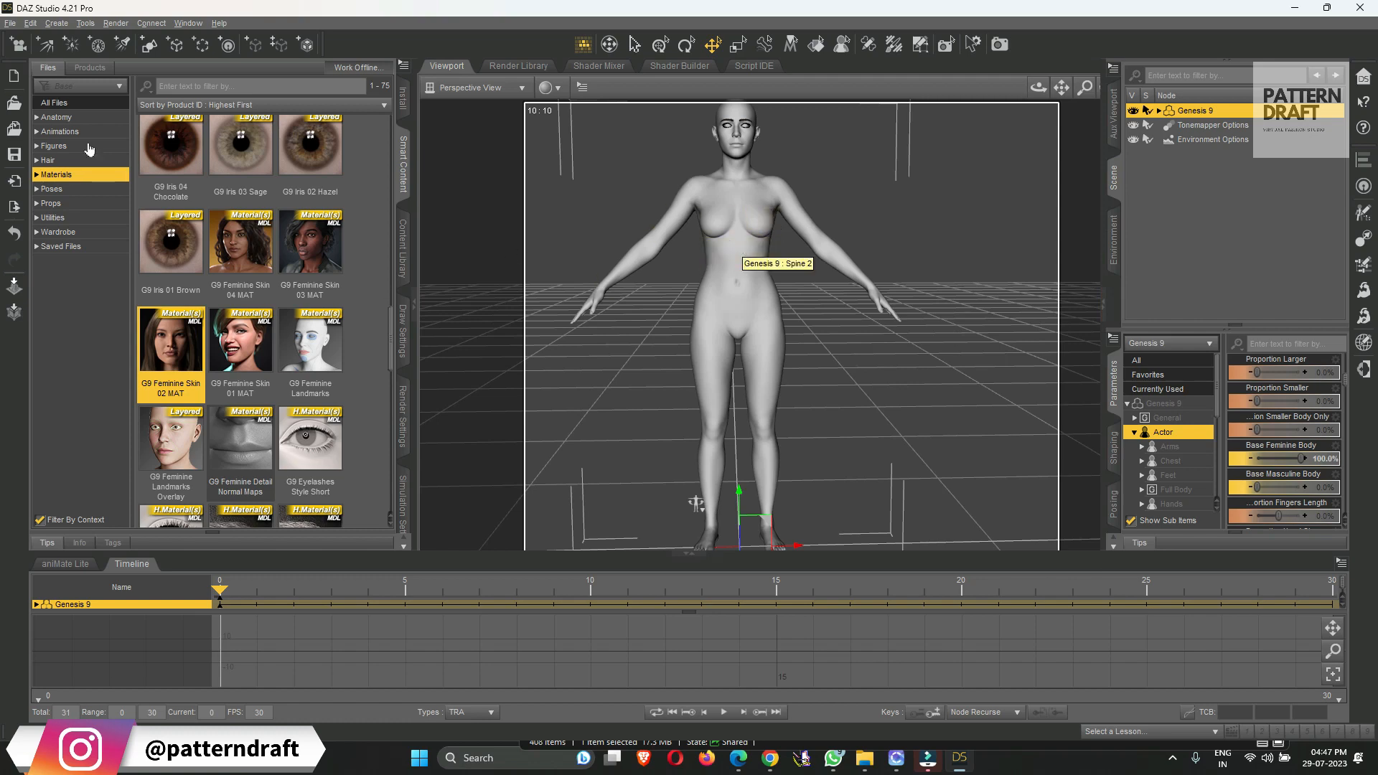
Apply the CA in Place walk animation to Genesis 9, extending the timeline to 360 frames, and preview it
click(58, 131)
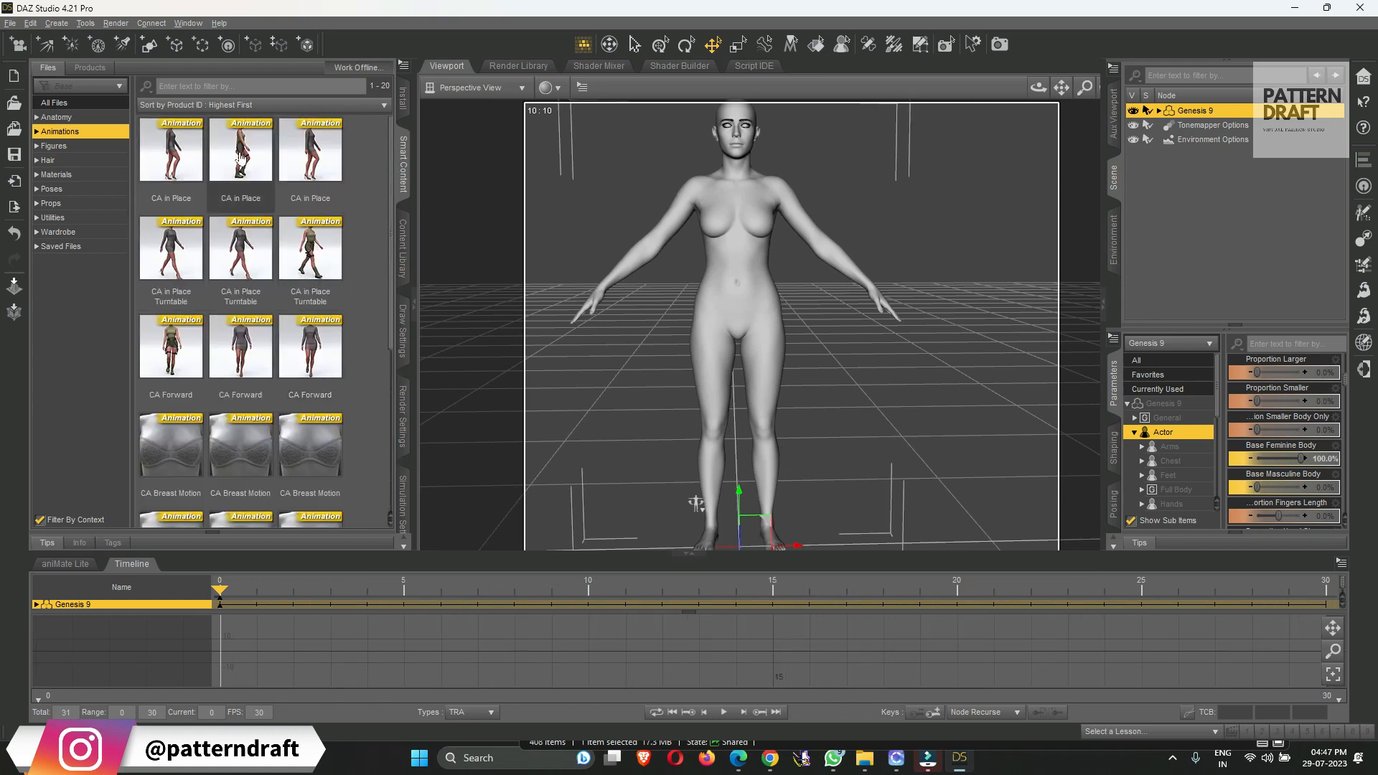
mouse_move(241, 149)
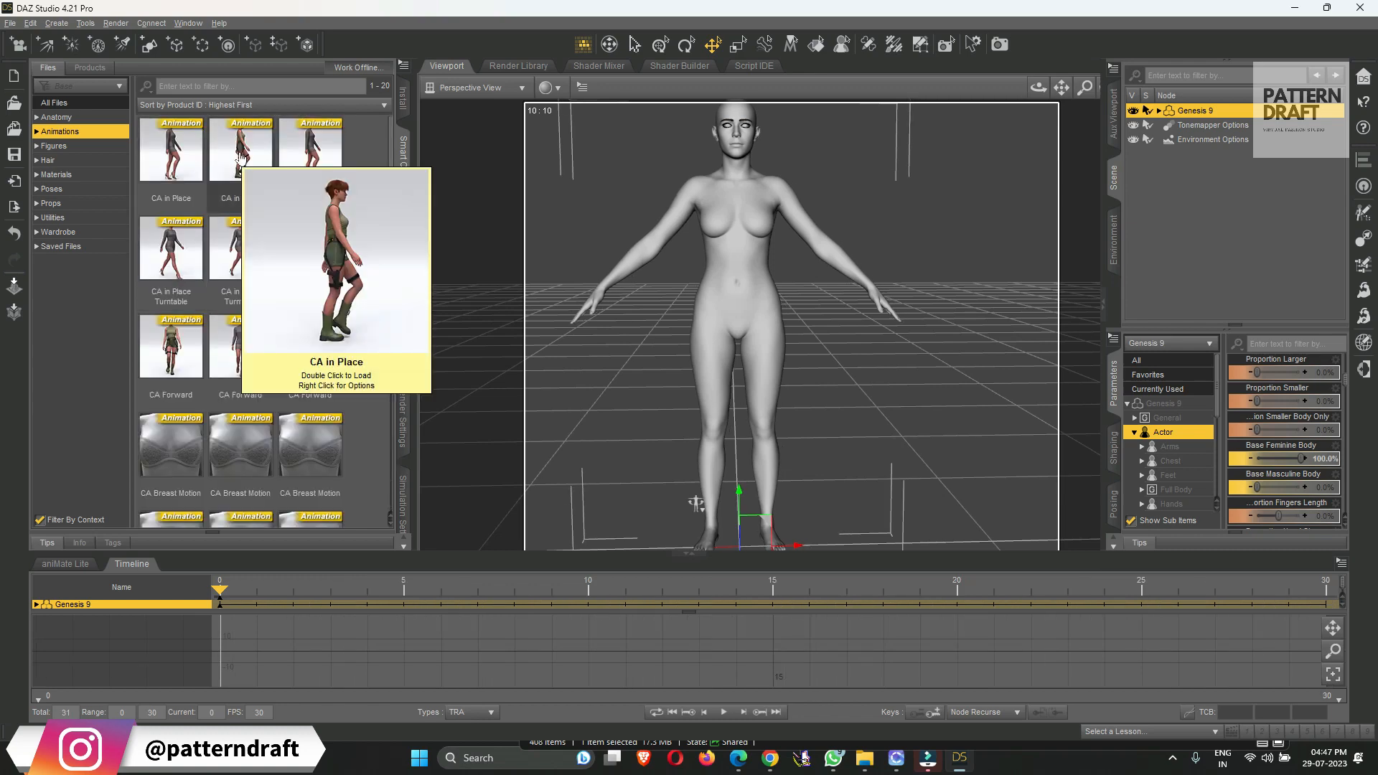
mouse_move(238, 172)
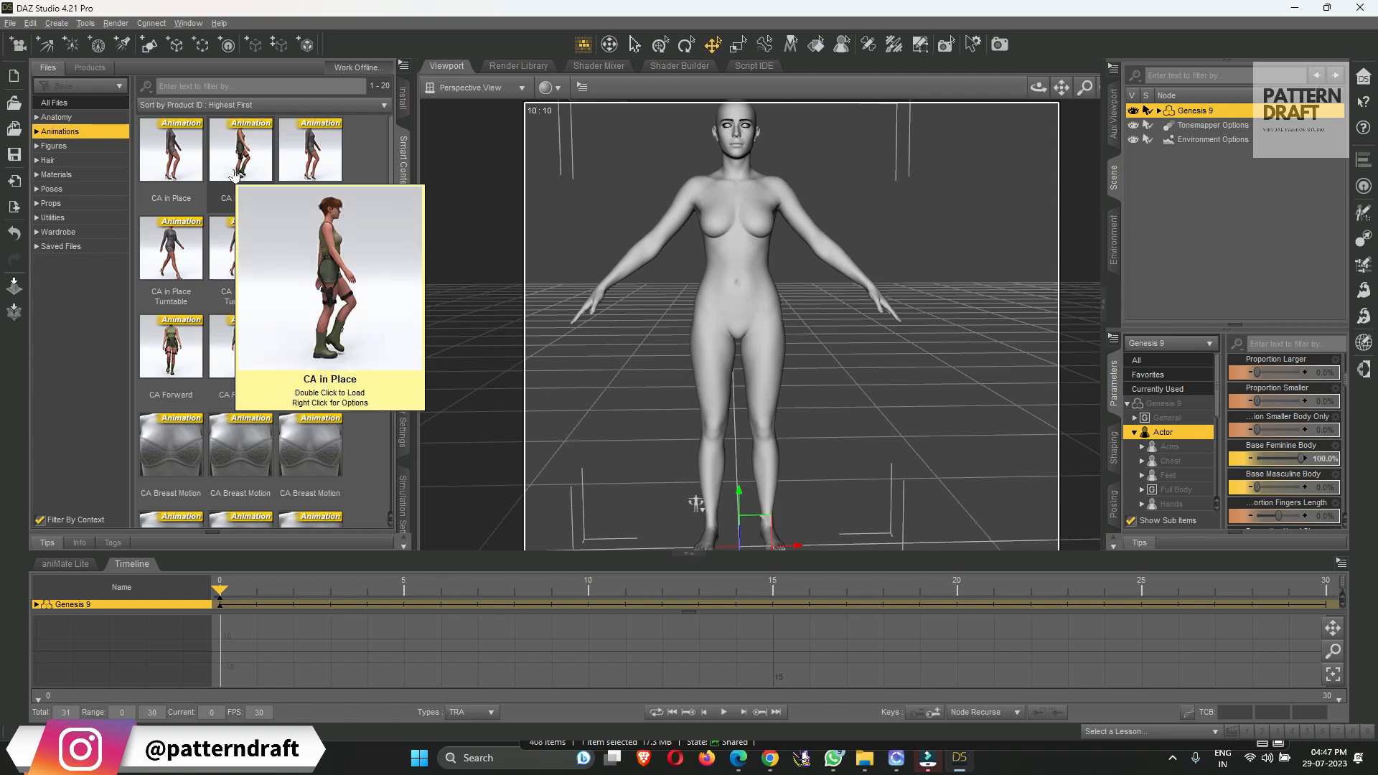
mouse_move(262, 143)
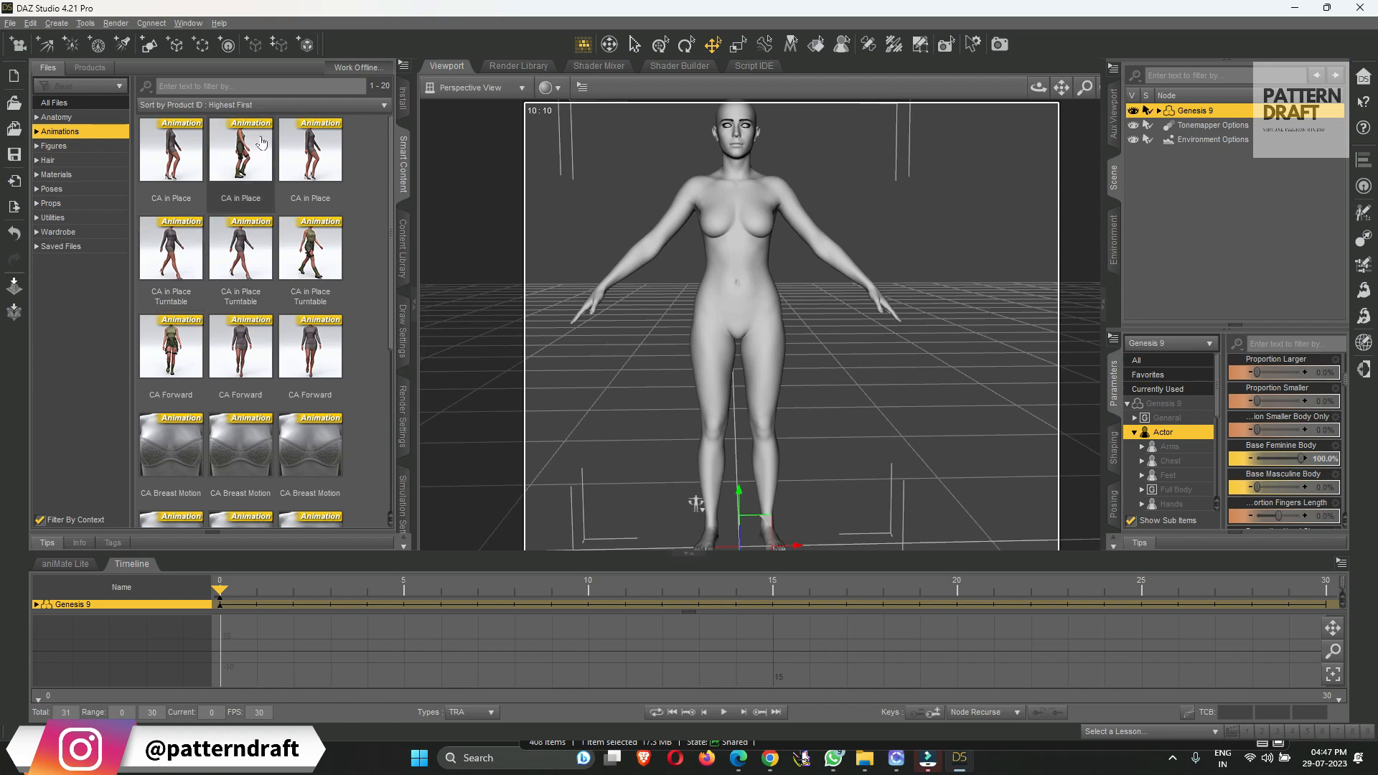
mouse_move(251, 147)
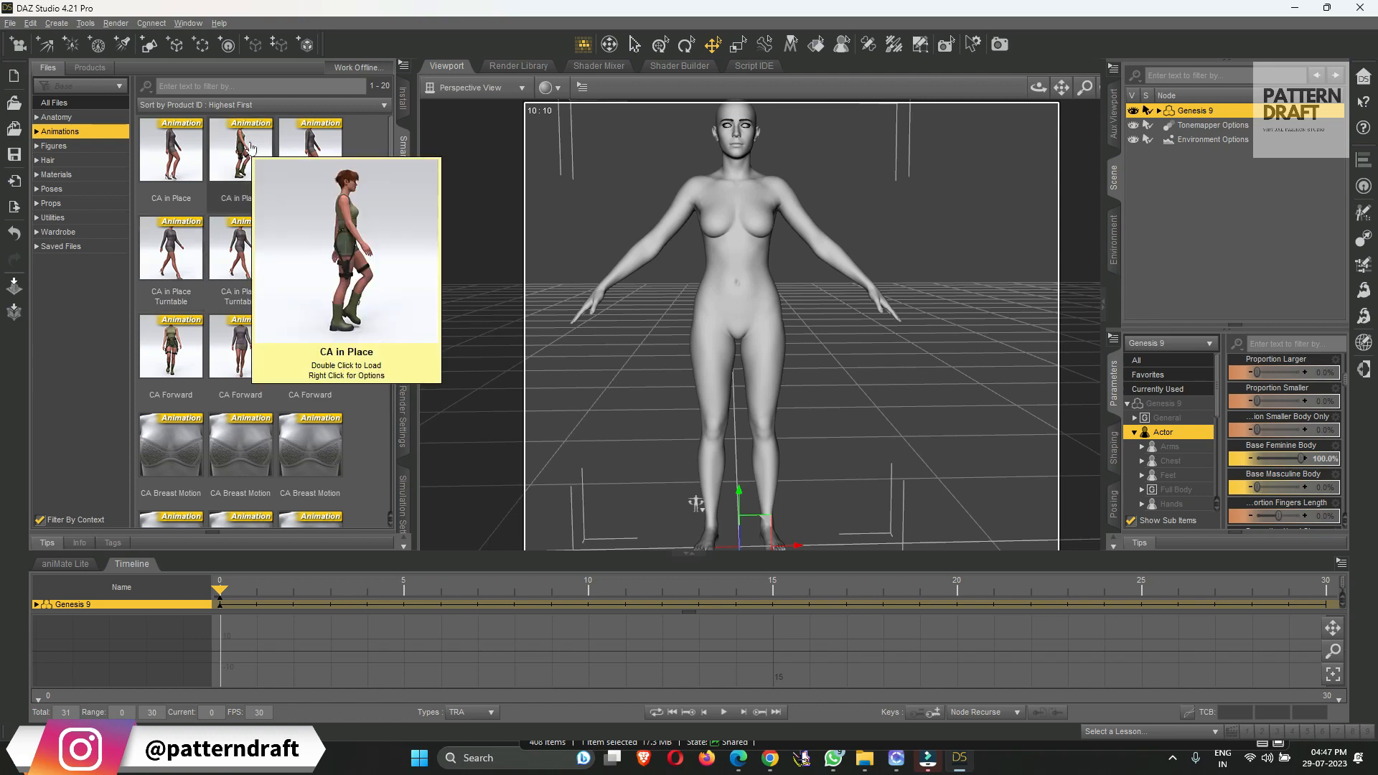
click(241, 148)
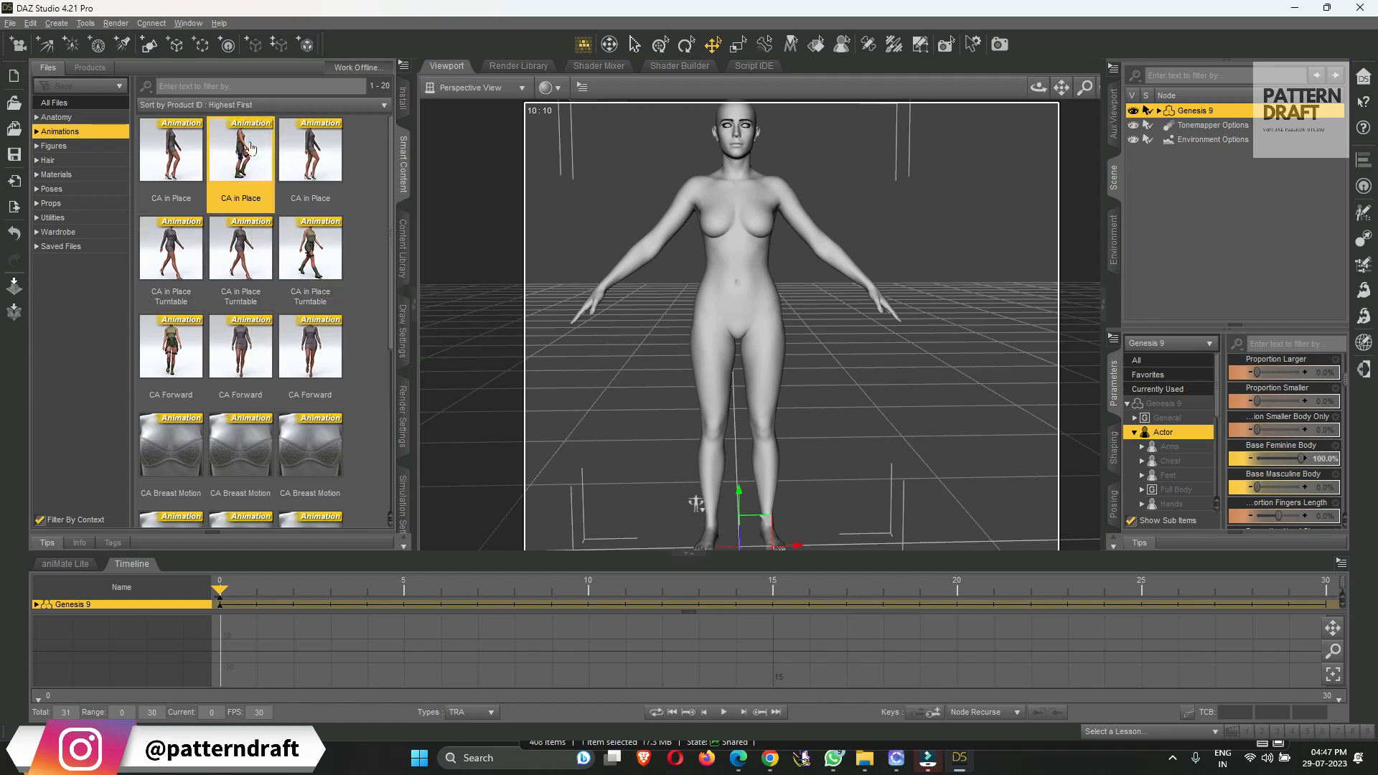
double_click(241, 148)
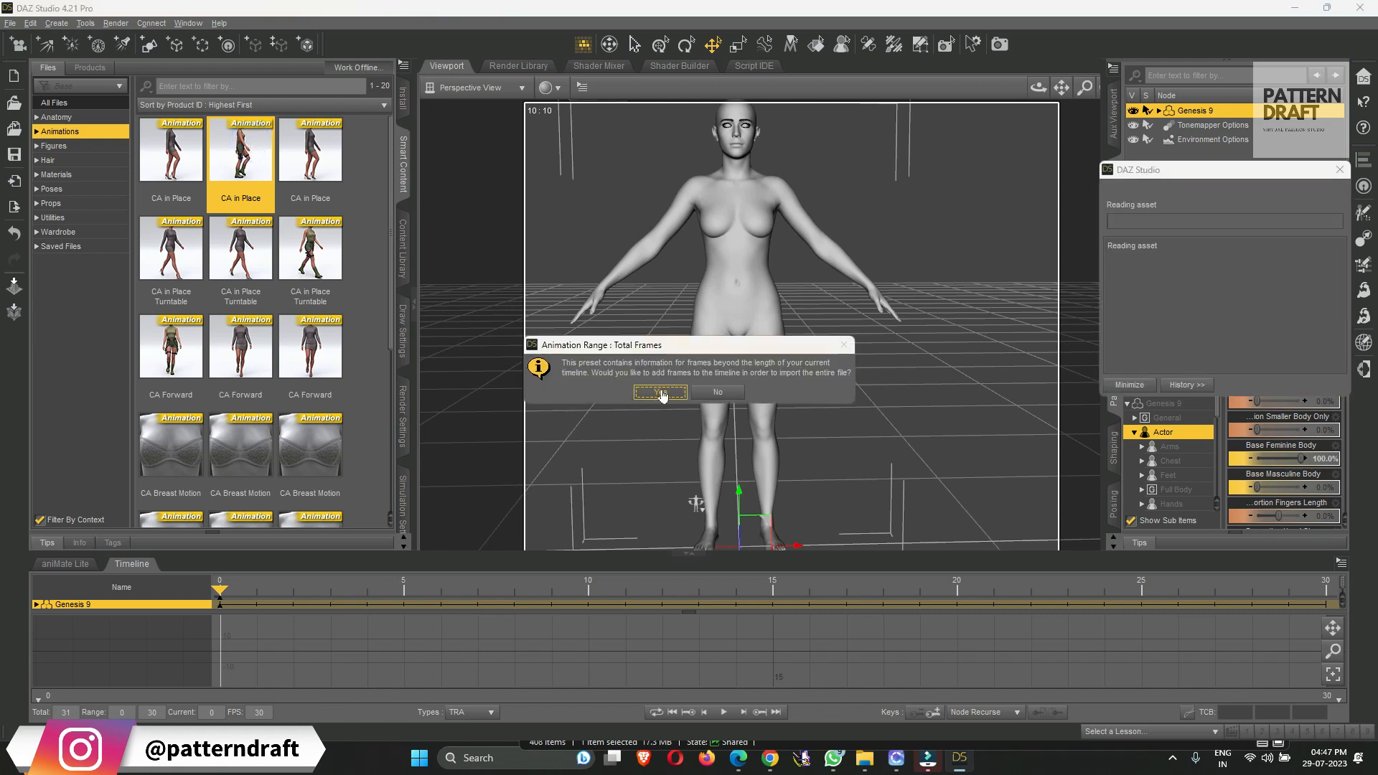
mouse_move(698, 388)
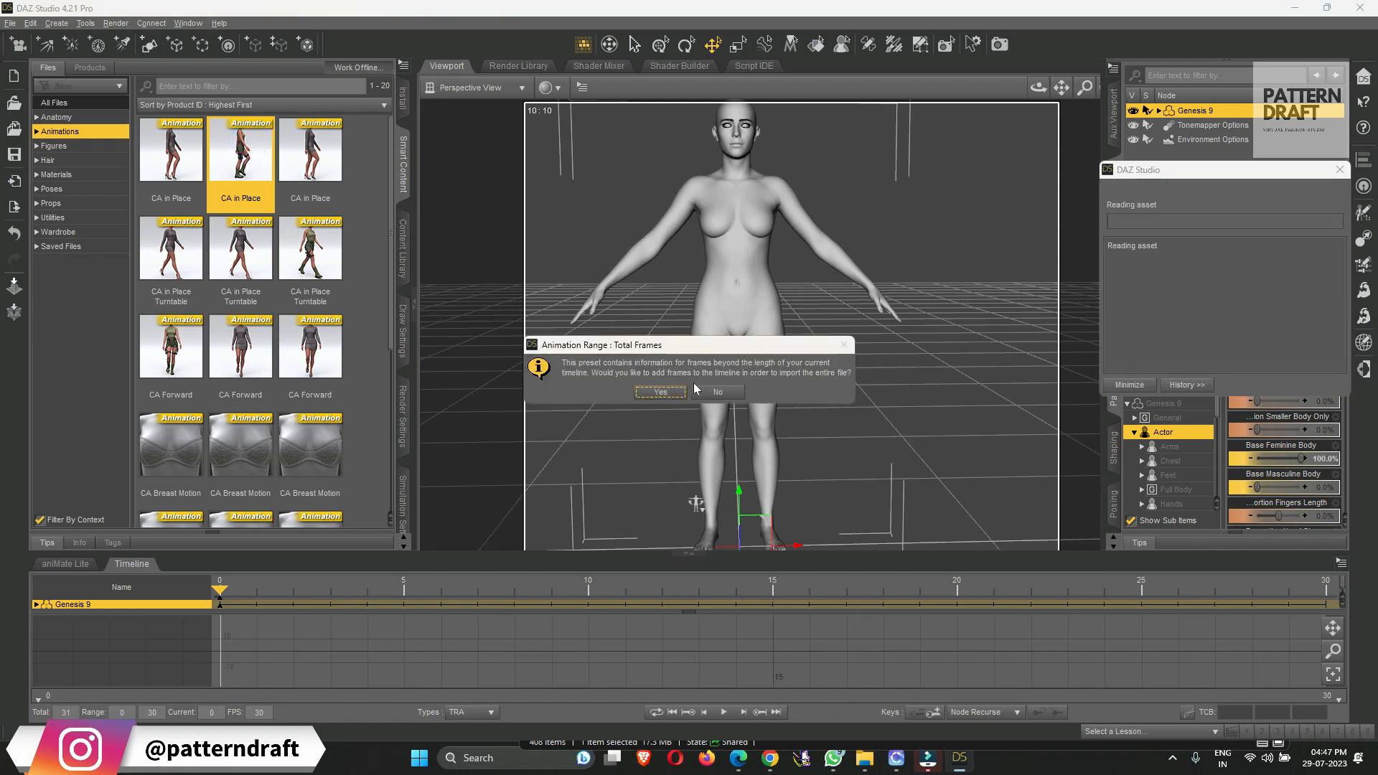
click(660, 391)
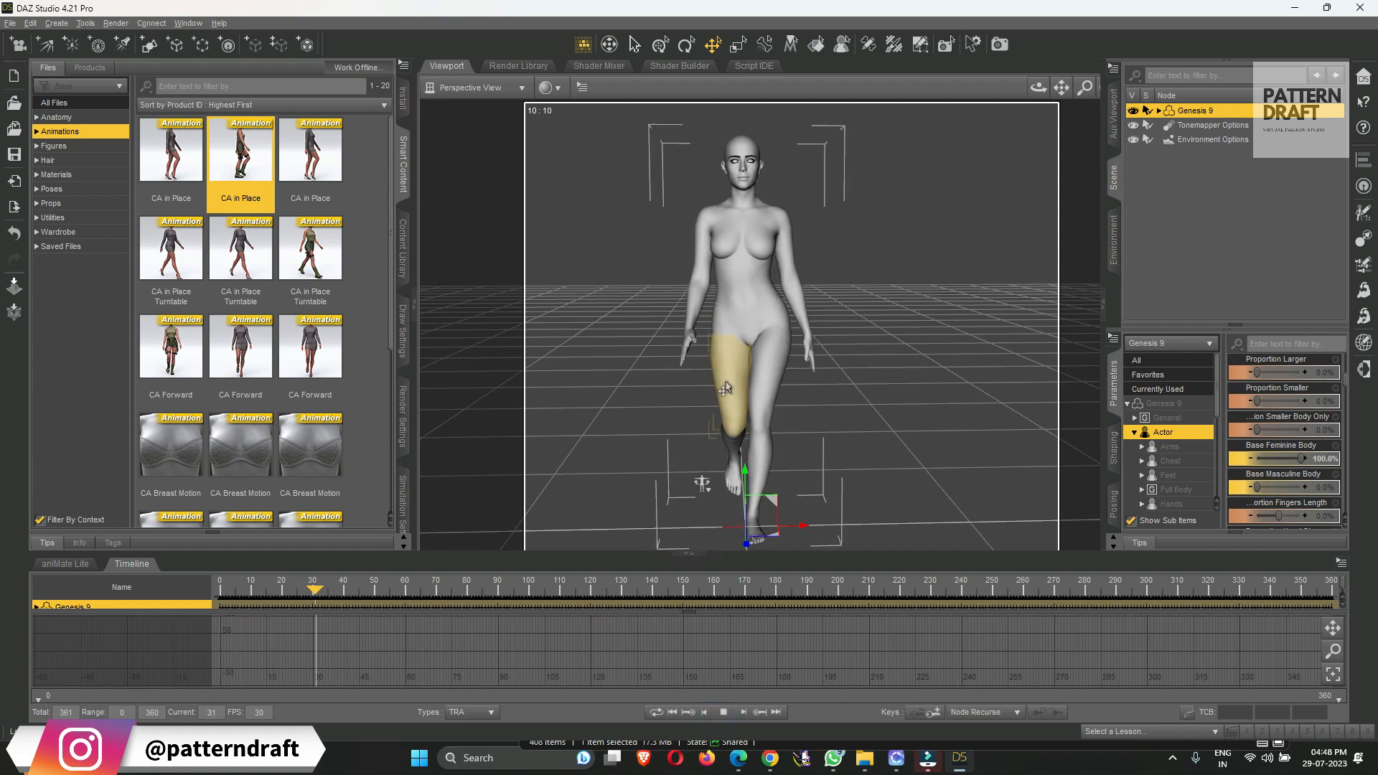
drag(314, 588, 496, 588)
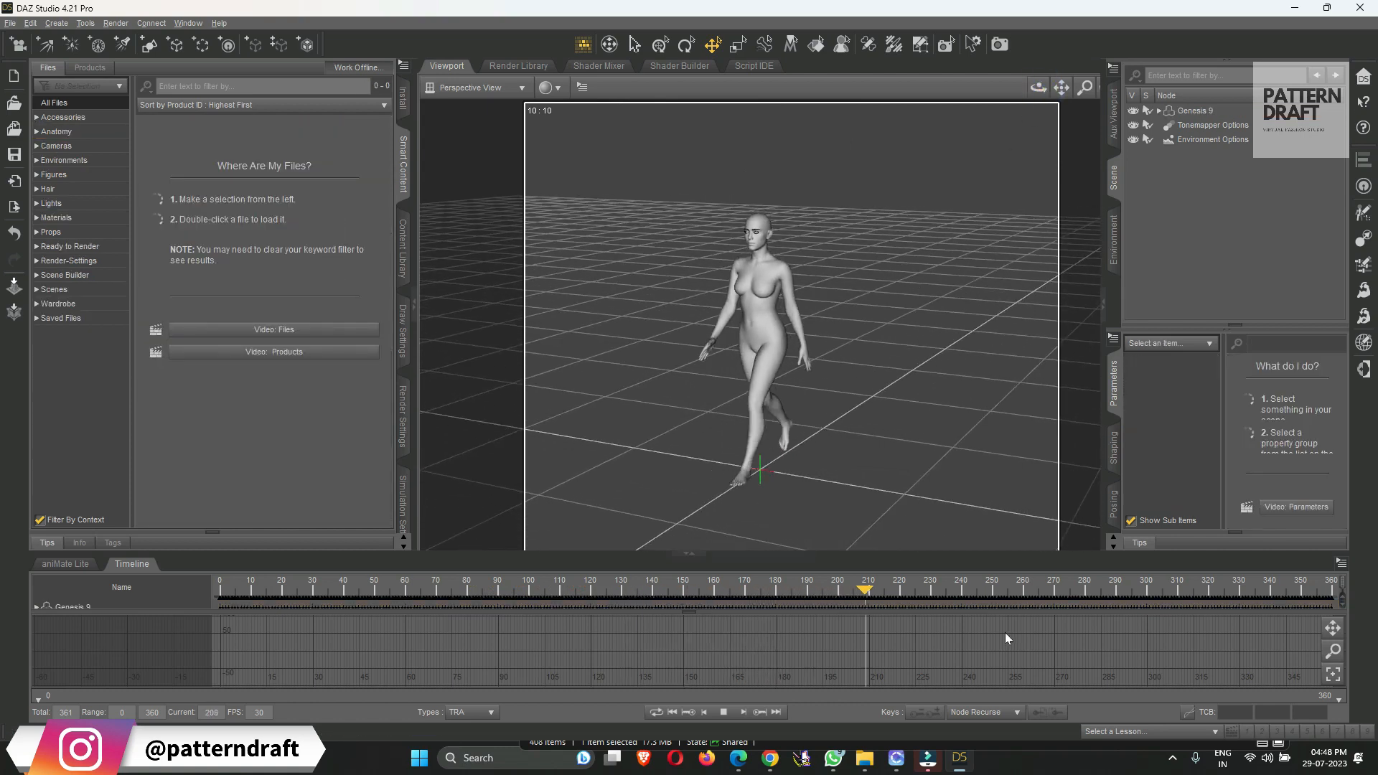
Step through the walk frames in the aniMate Lite timeline, leaving the figure at frame 0
click(63, 563)
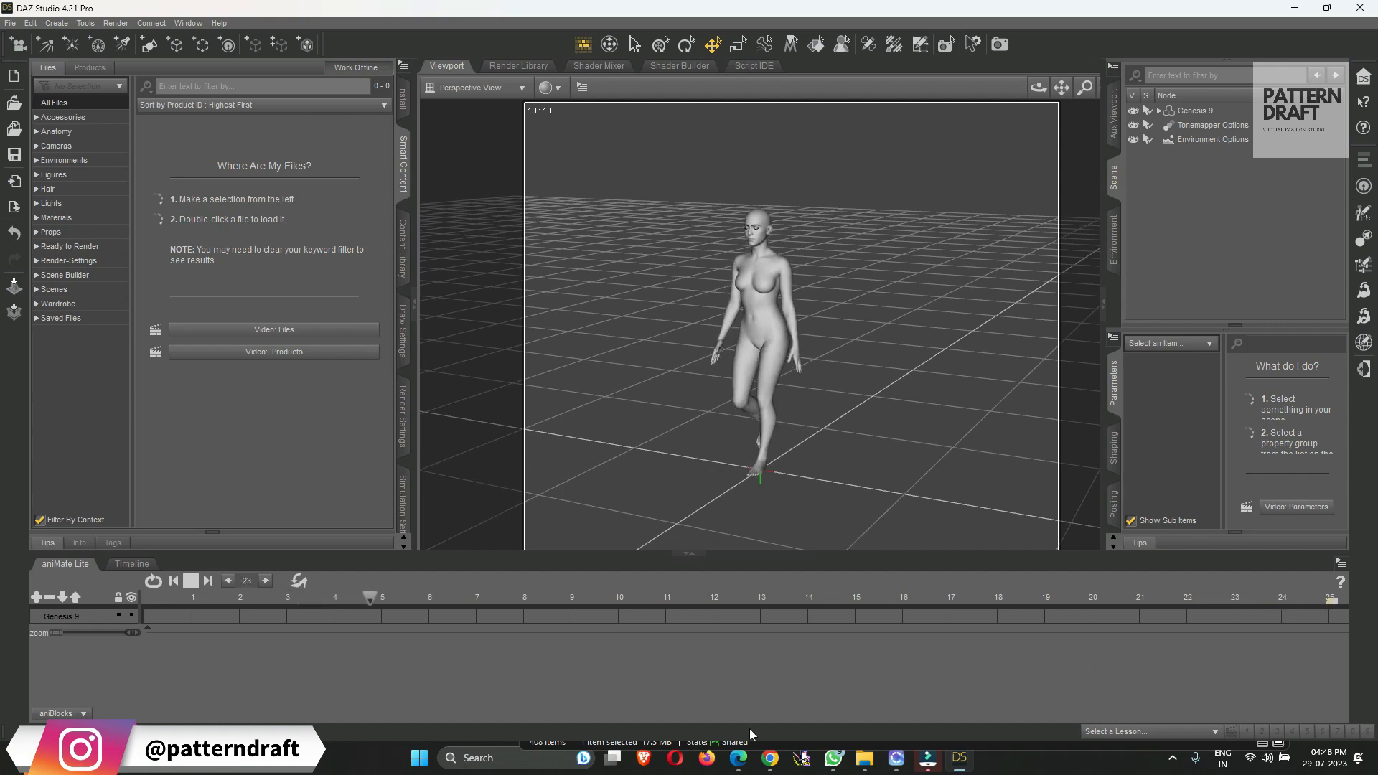
drag(369, 597, 459, 597)
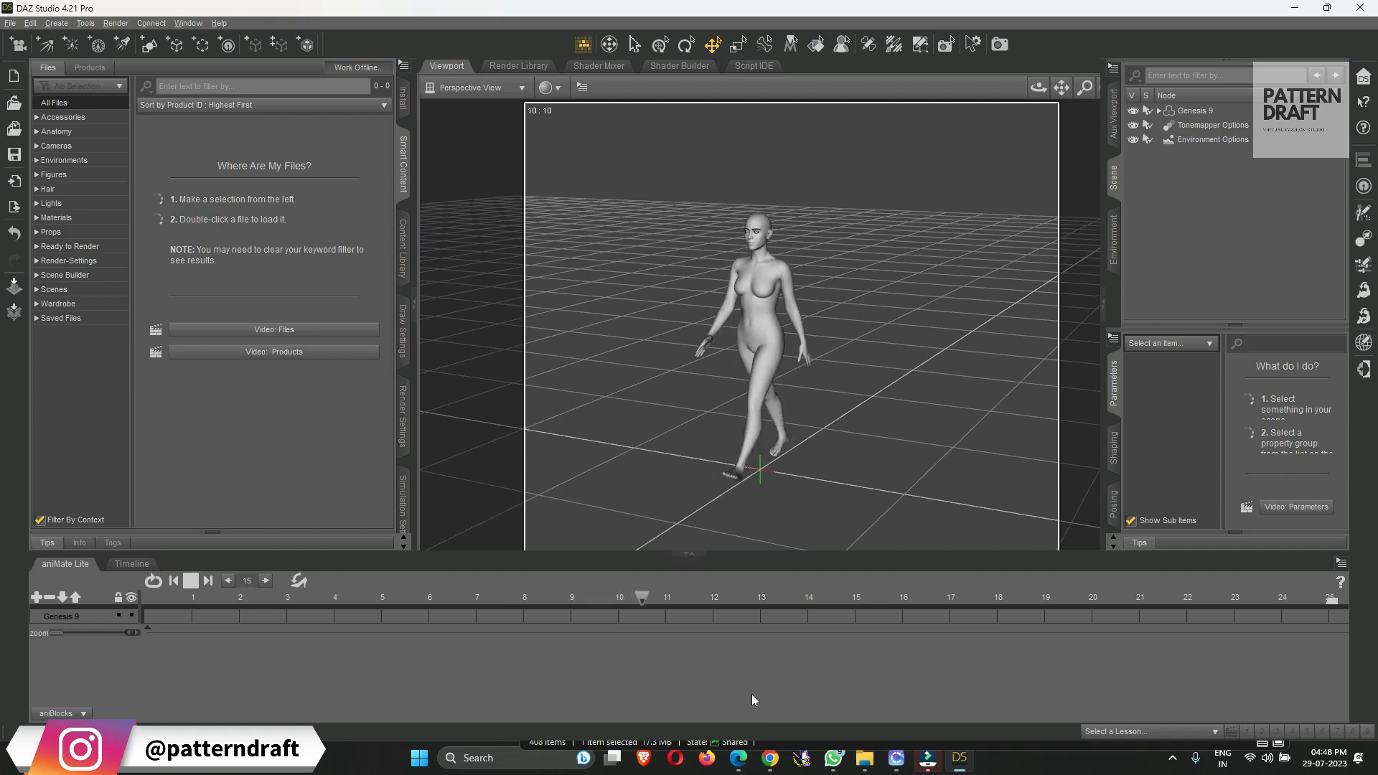
drag(641, 597, 729, 597)
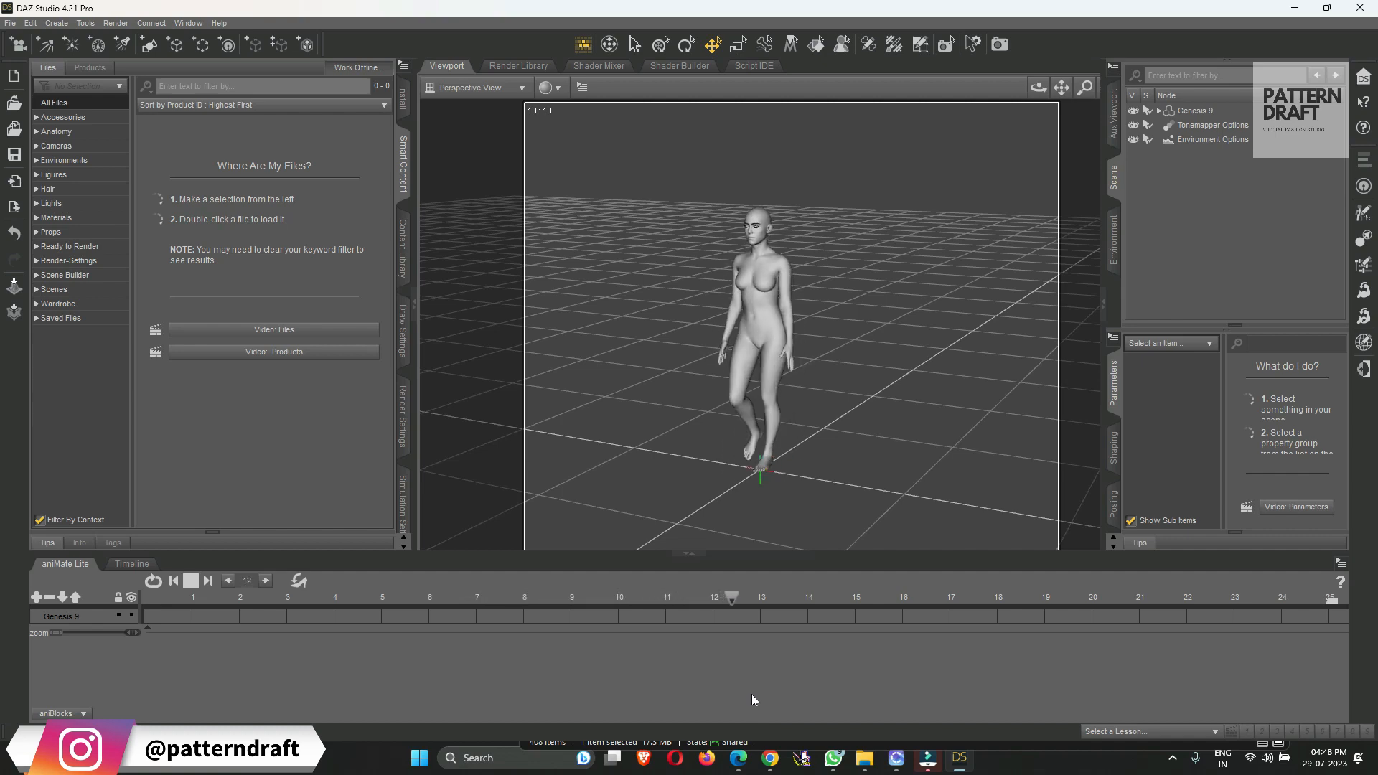
drag(729, 598, 813, 598)
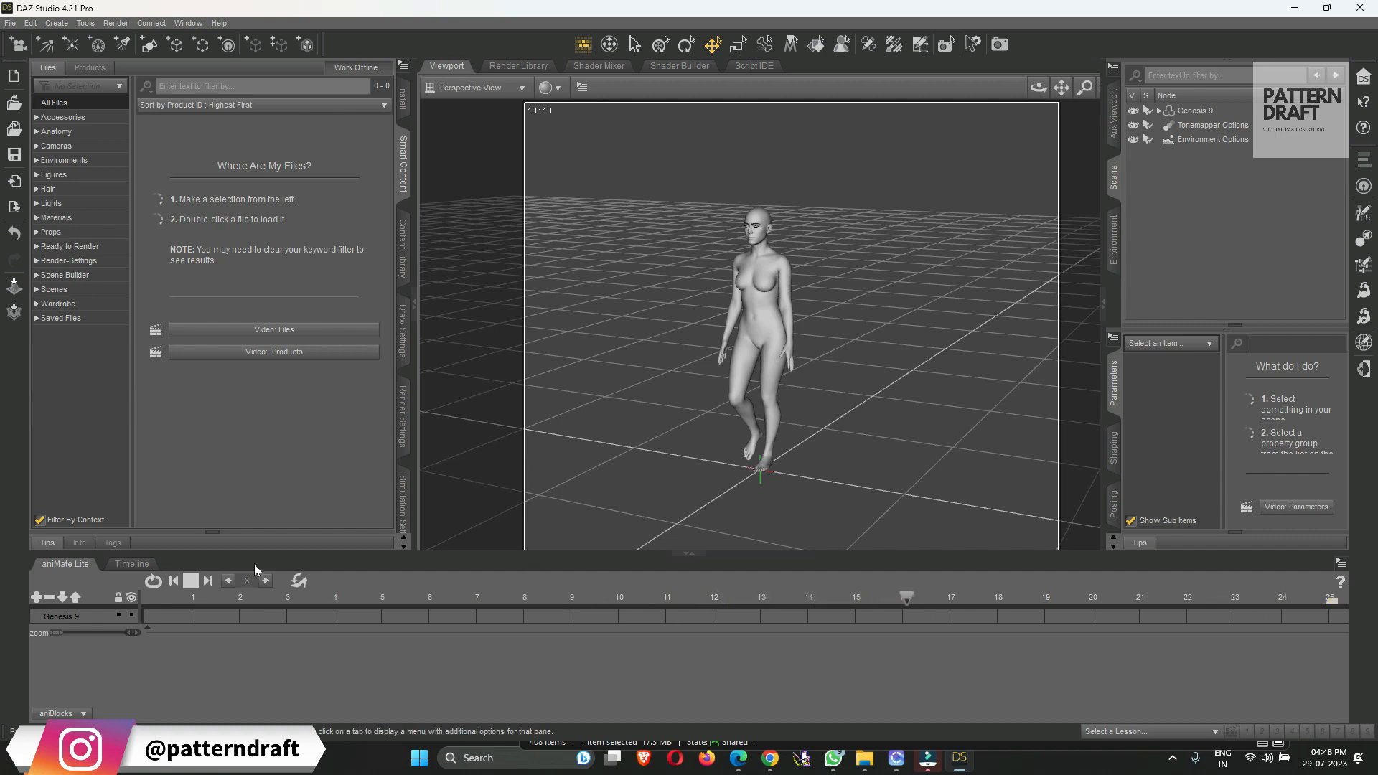
click(189, 579)
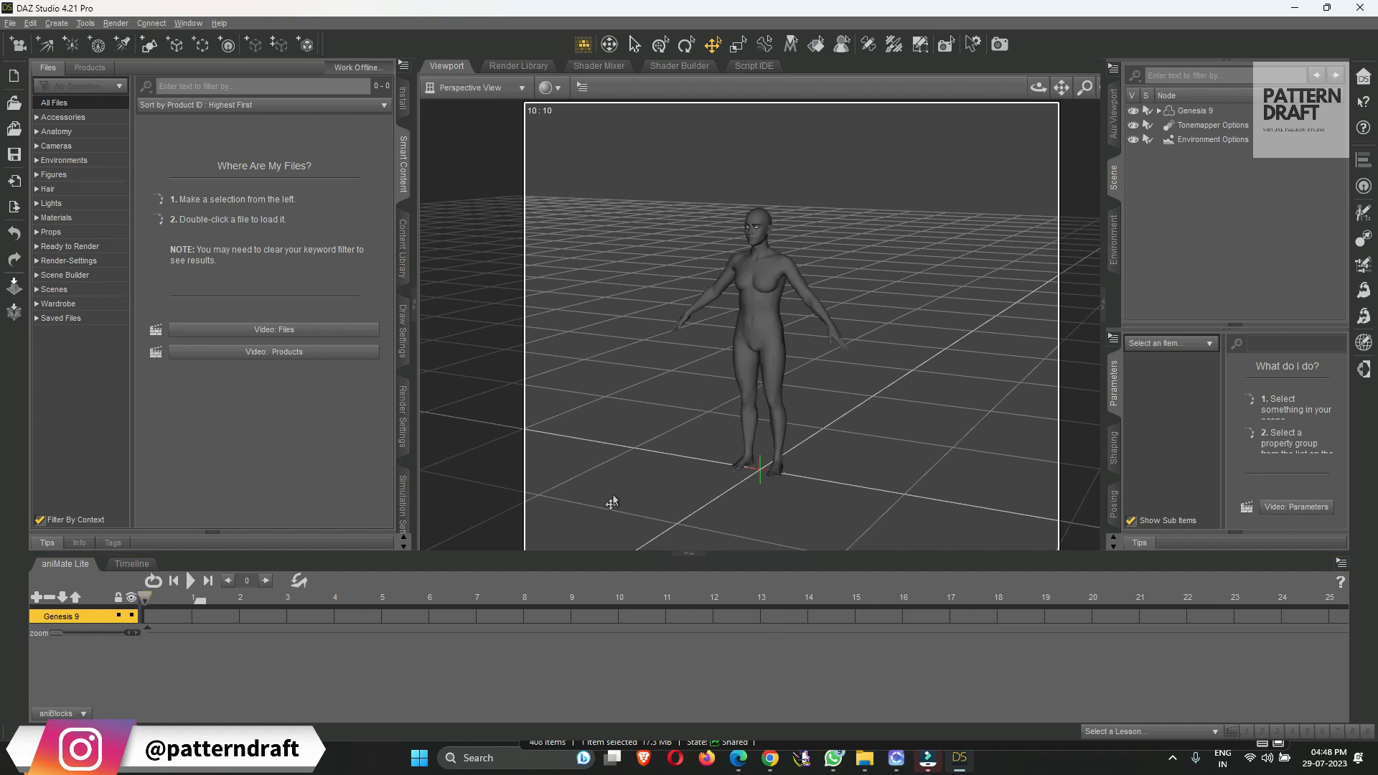
Undo and then redo loading the Genesis 9 figure via the Edit commands
click(29, 23)
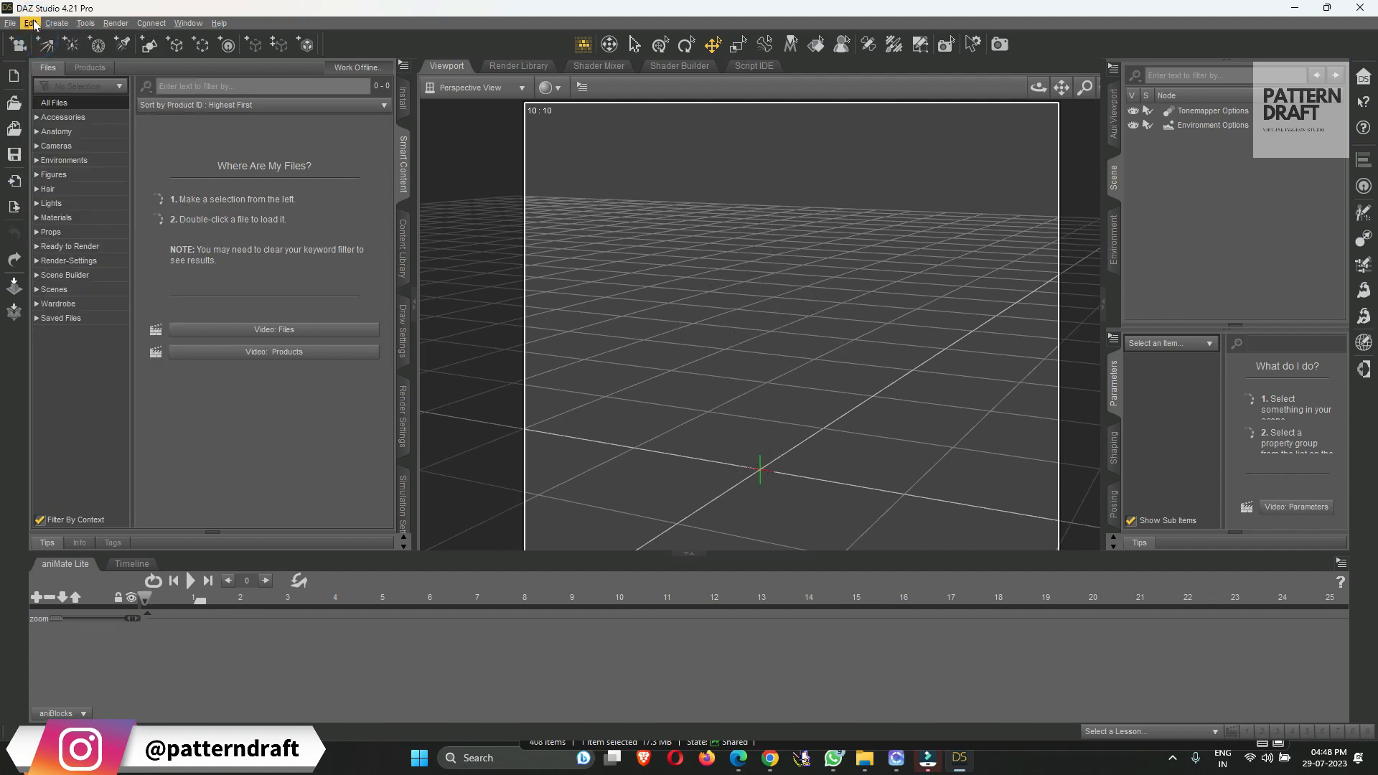
click(52, 23)
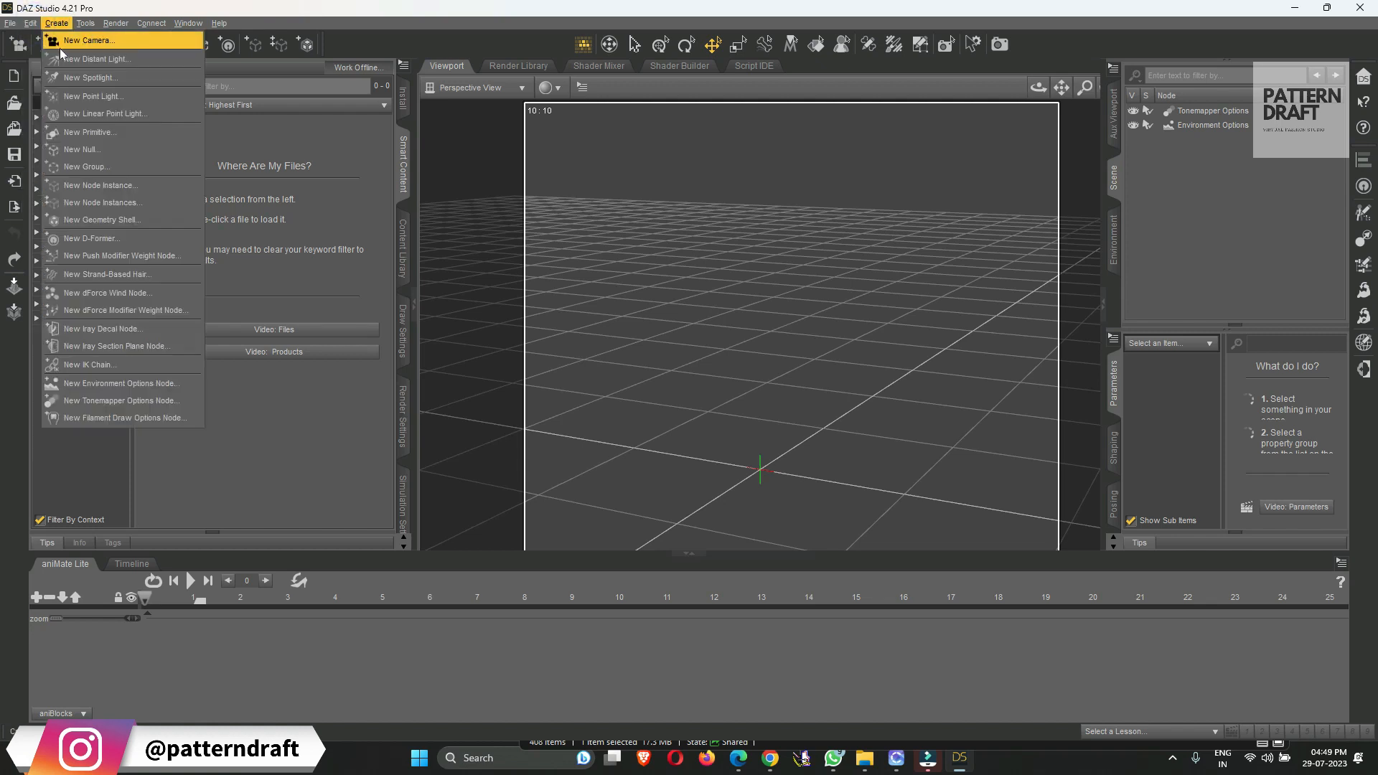
click(27, 23)
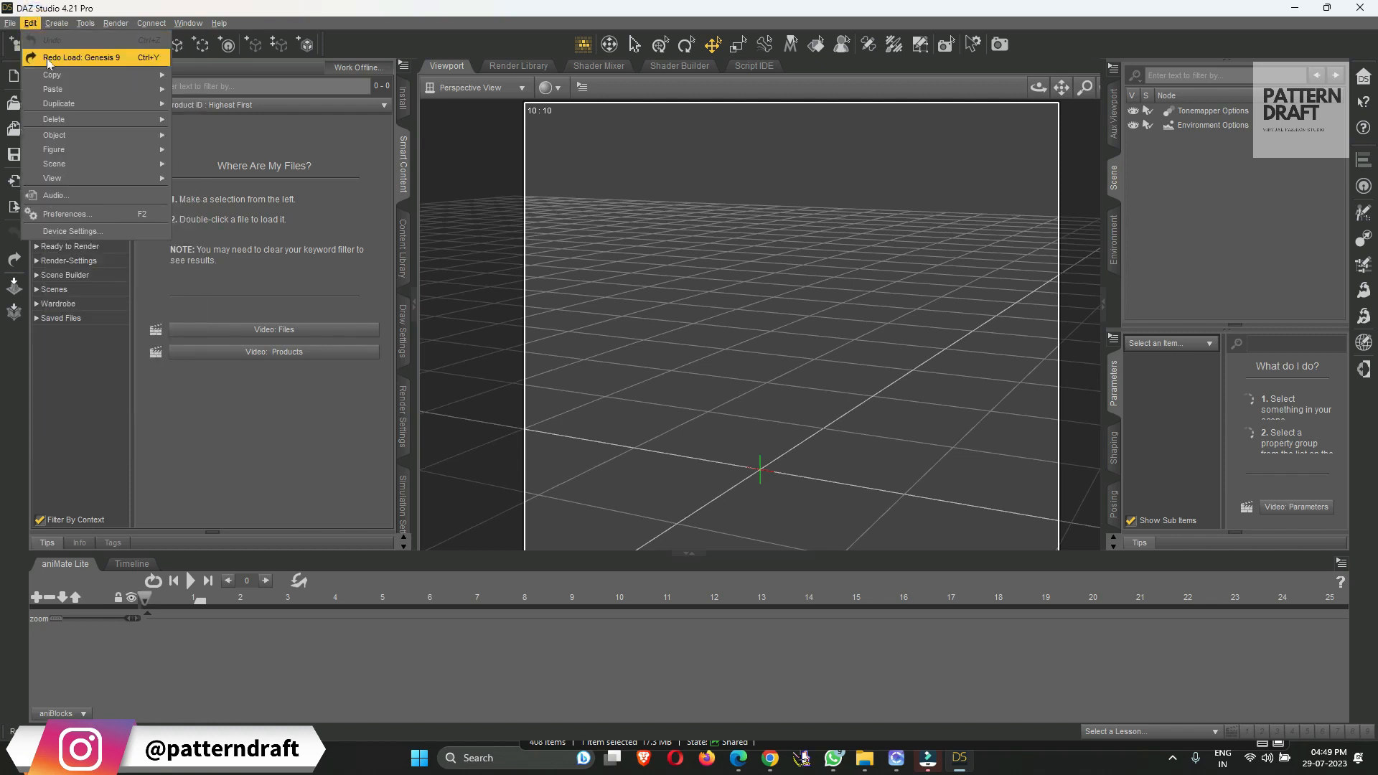
click(80, 54)
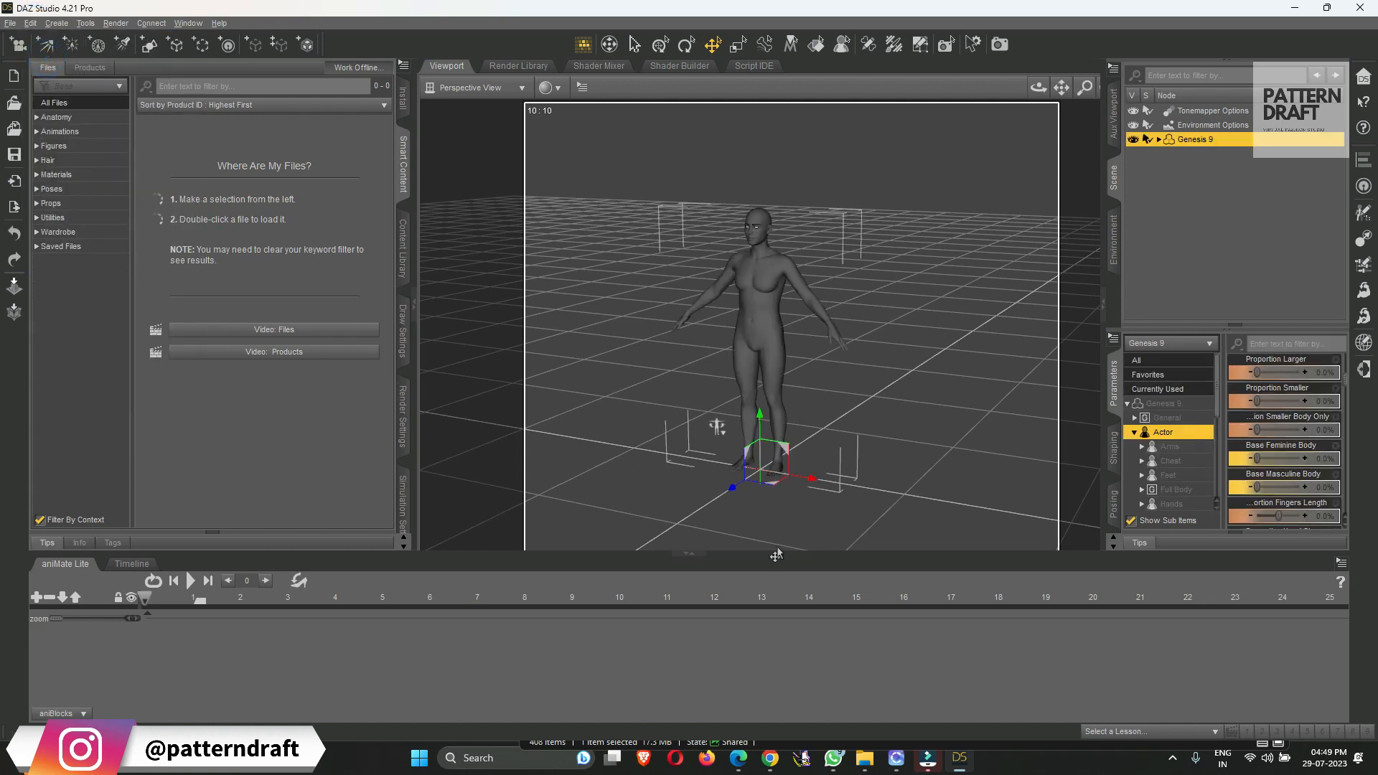
Play and stop the walk in aniMate Lite and zoom the timeline to show more frames
drag(1257, 459, 1324, 459)
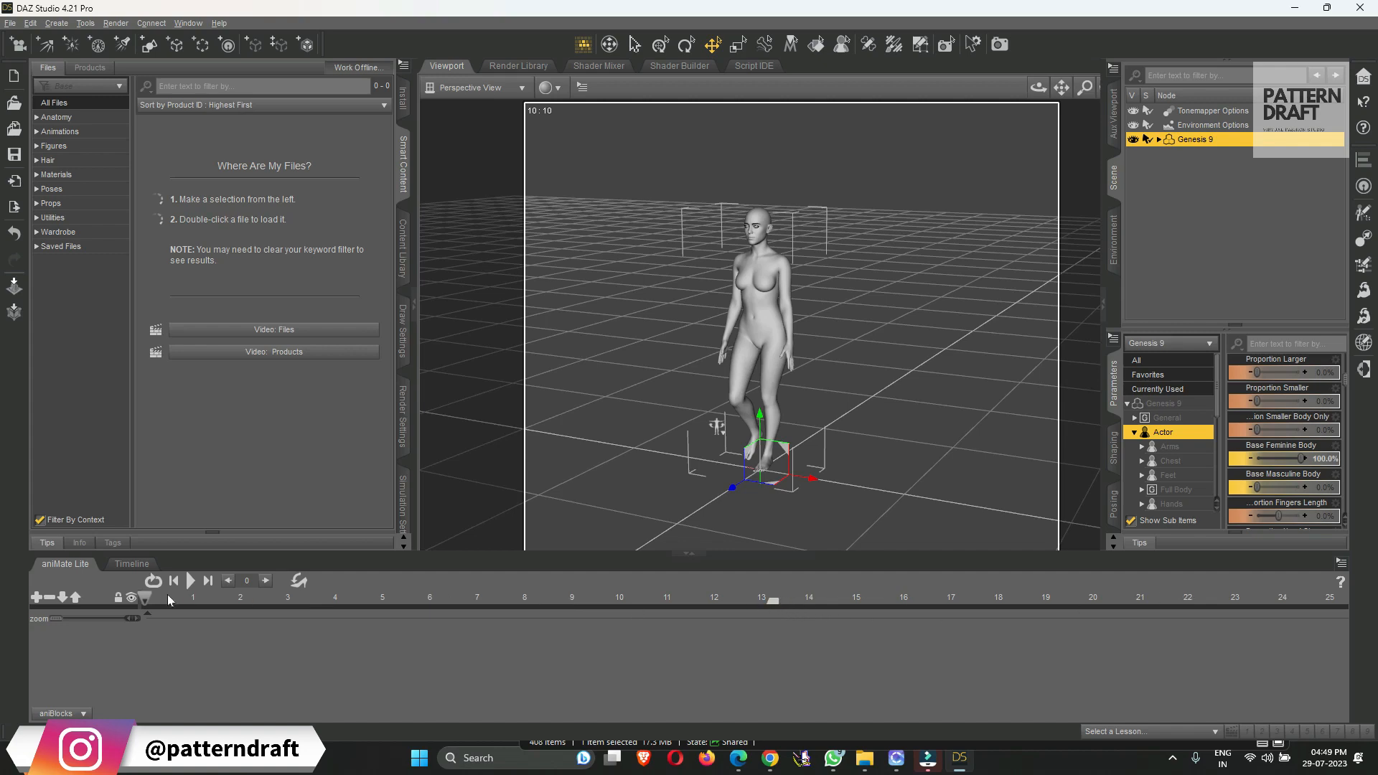
click(190, 580)
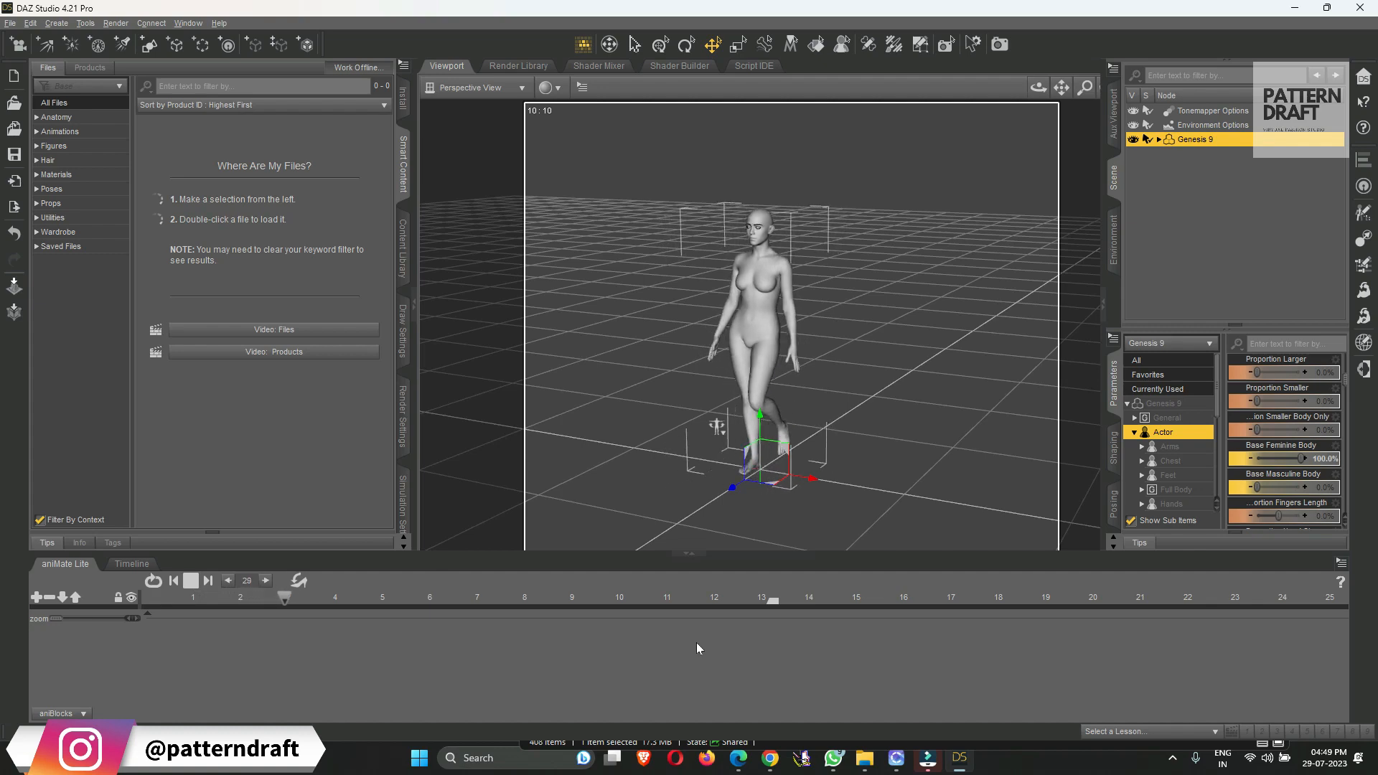
click(227, 580)
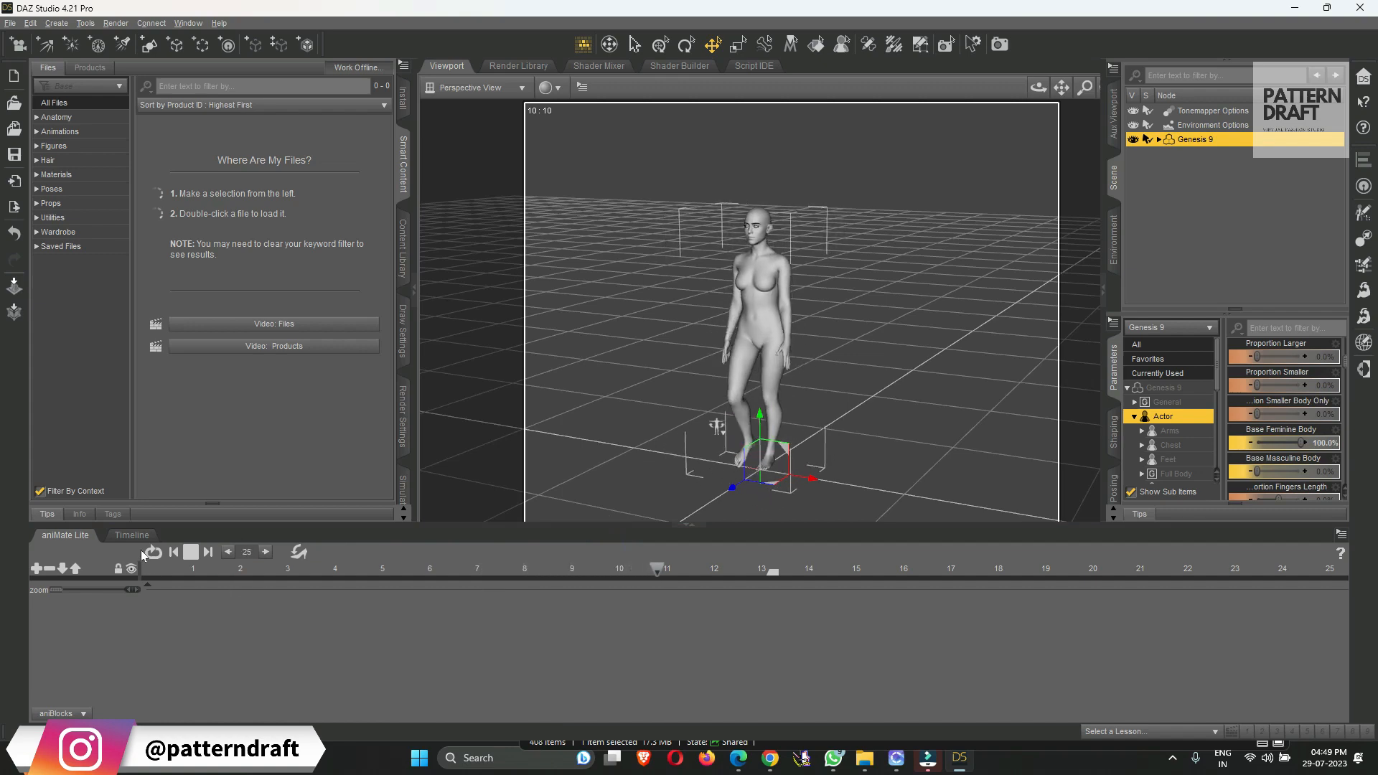
drag(83, 590, 57, 589)
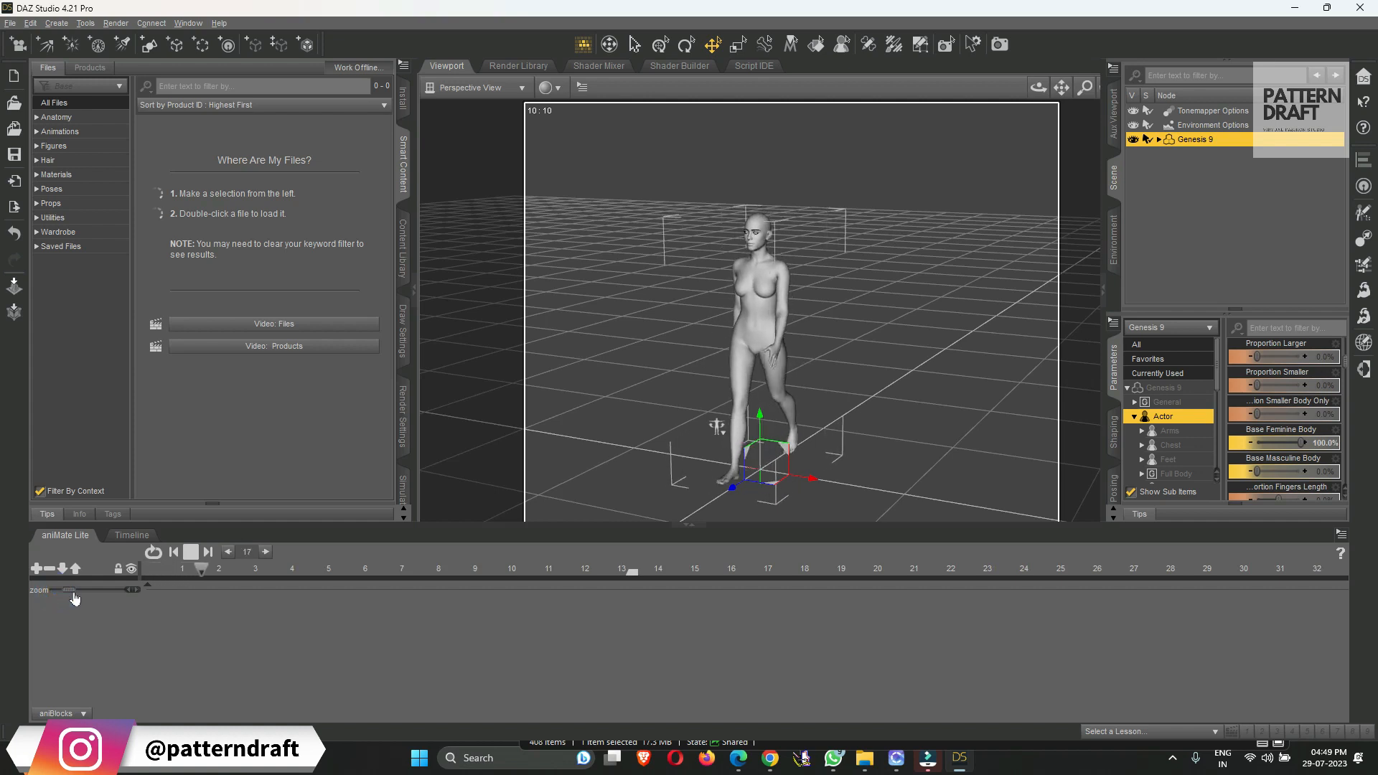
click(189, 551)
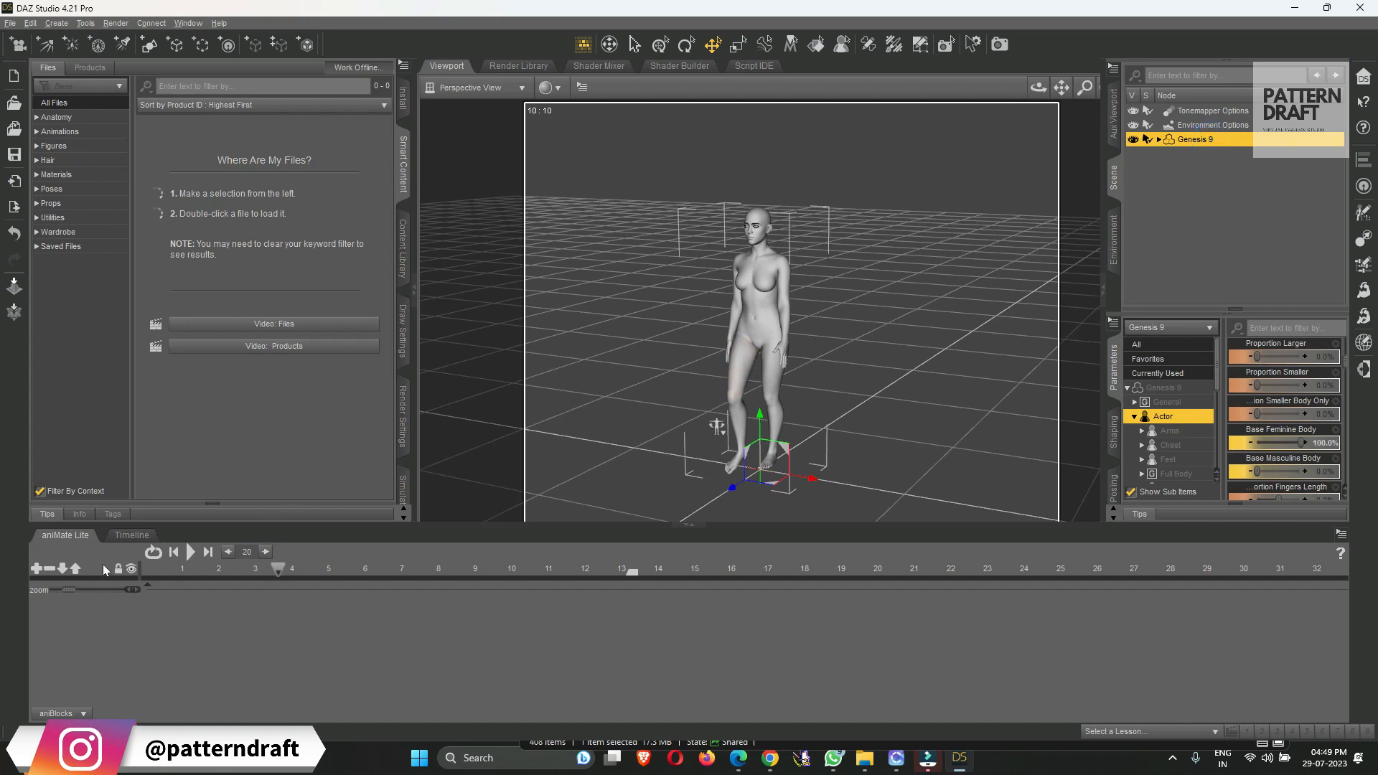
click(132, 534)
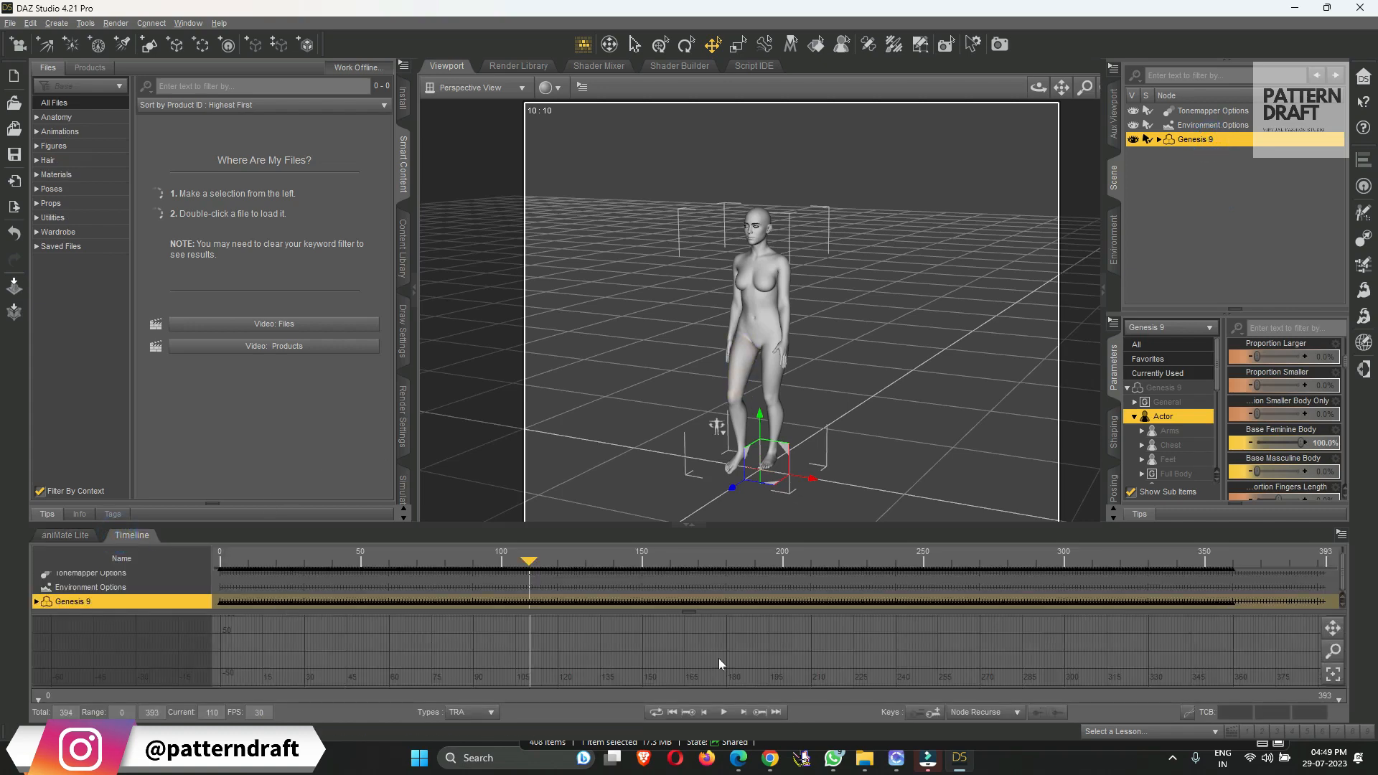
mouse_move(821, 676)
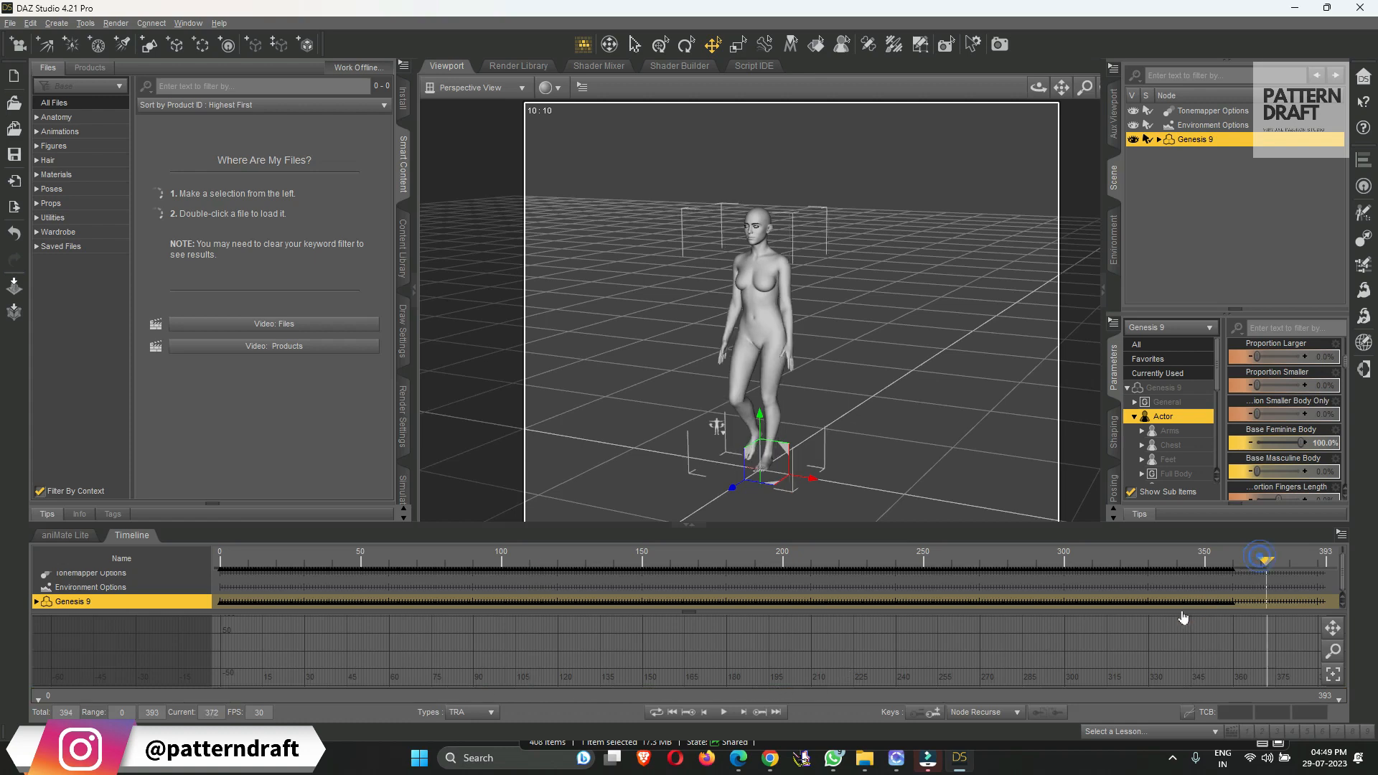
click(1212, 110)
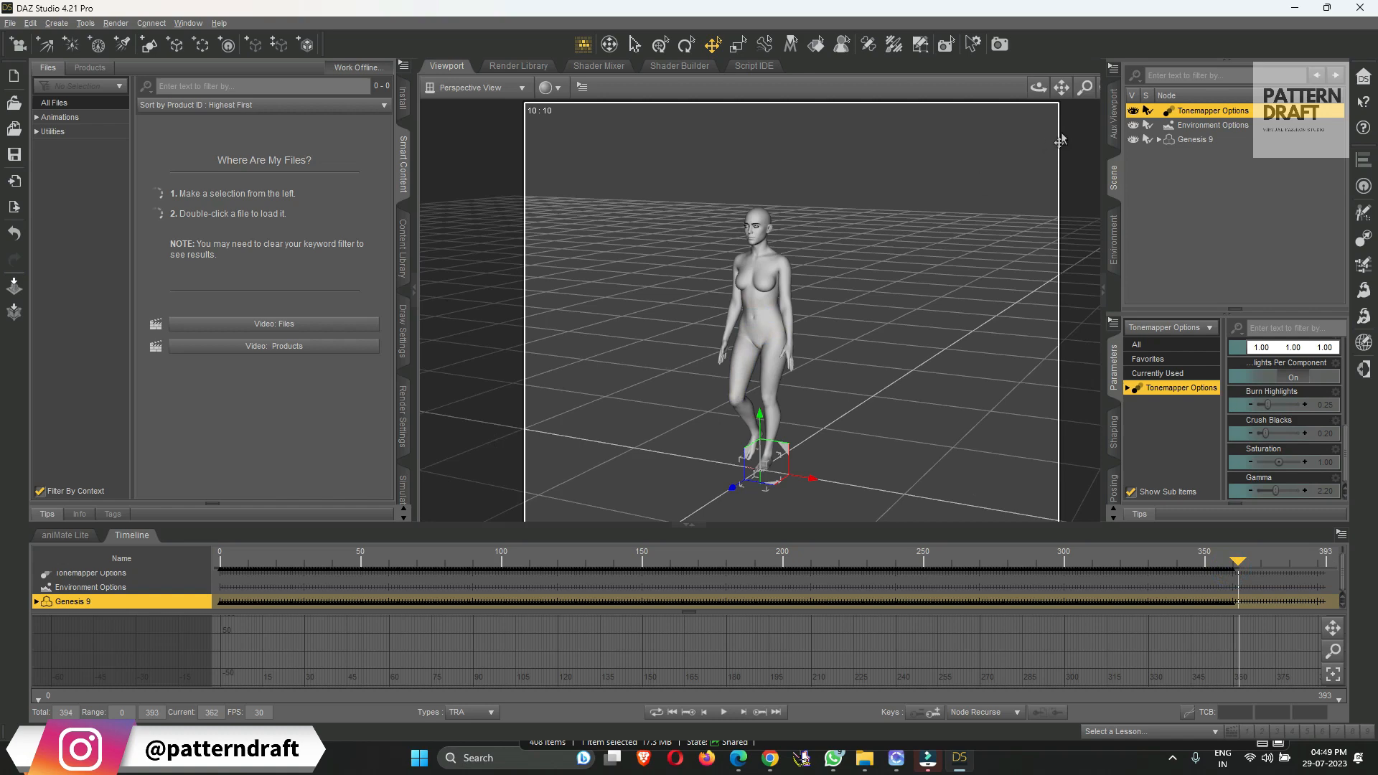
click(1194, 139)
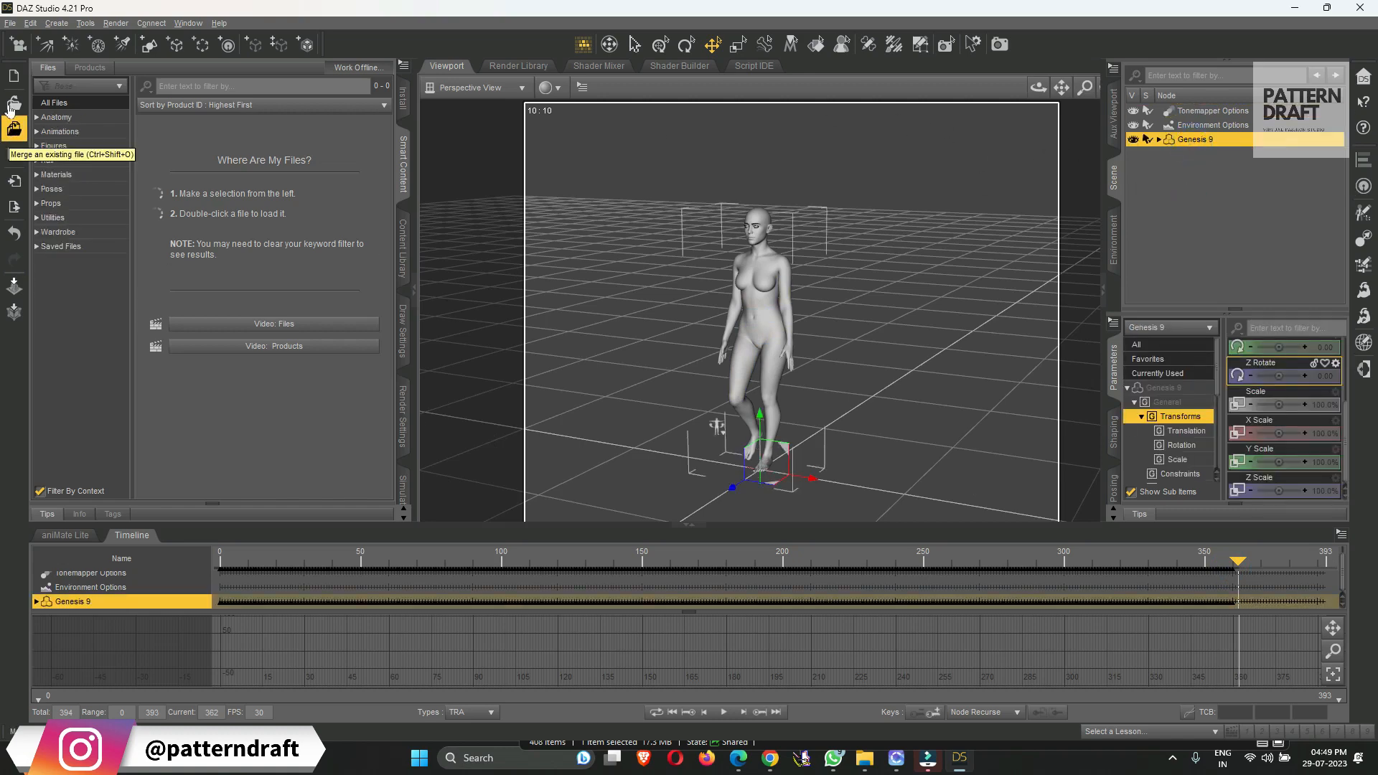
Export the scene as Autodesk FBX named 'Gen9' into the DAZ to CLO model folder
click(9, 23)
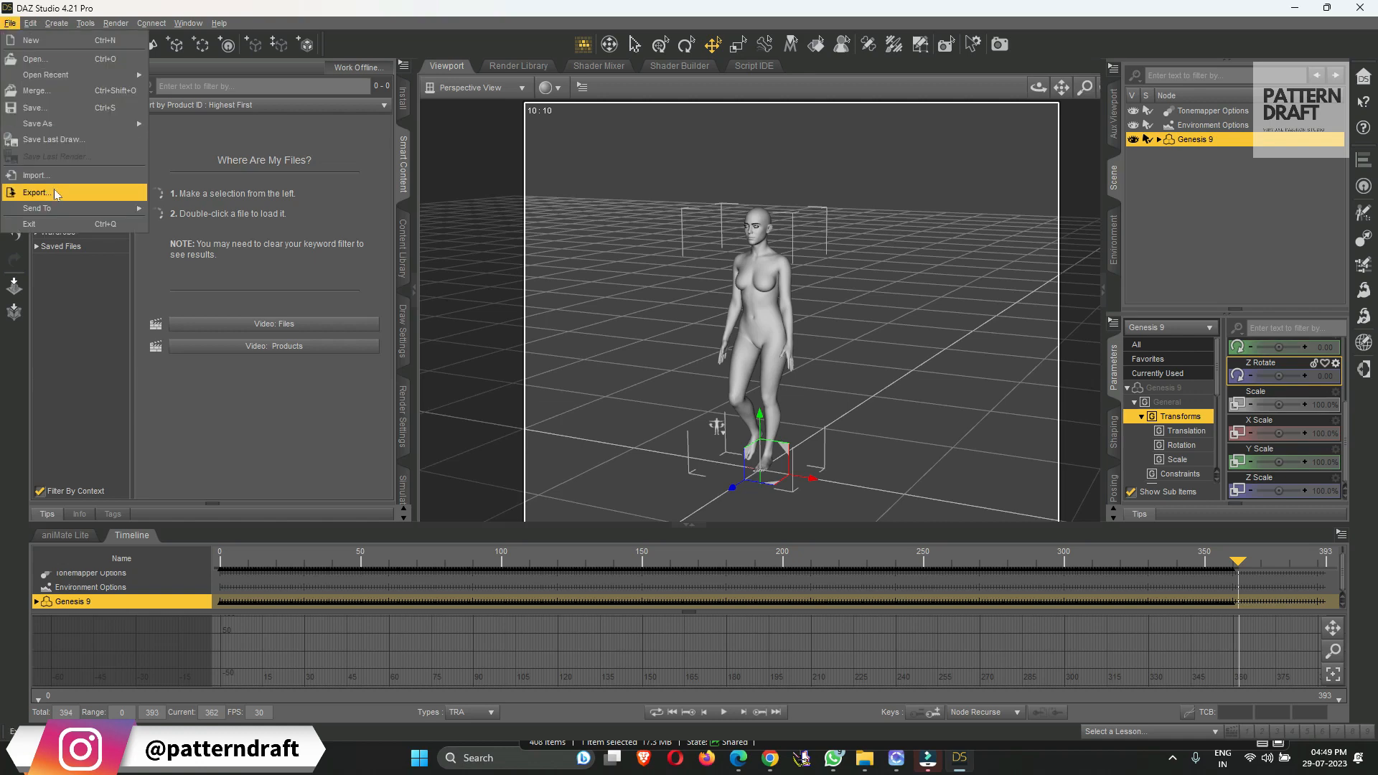
click(34, 192)
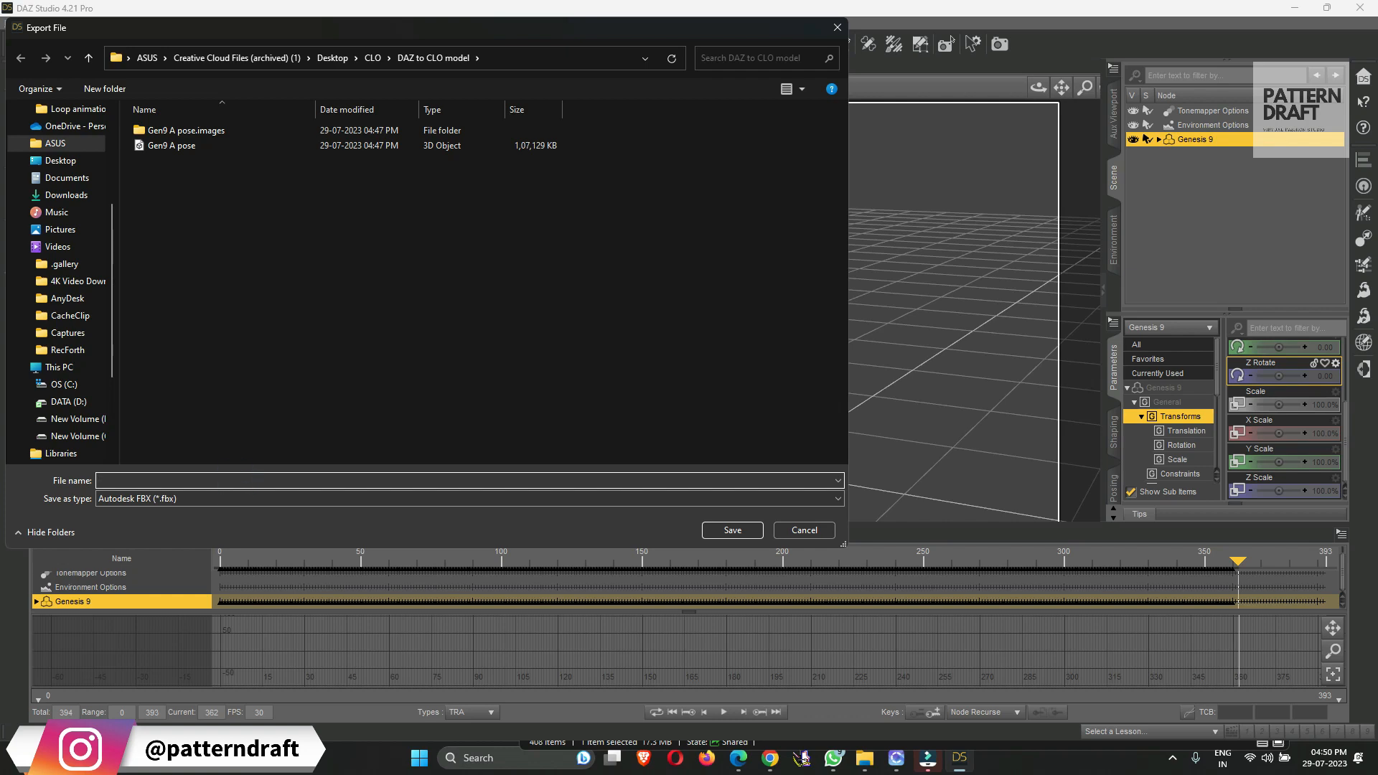
text(Gen9  Walk animati)
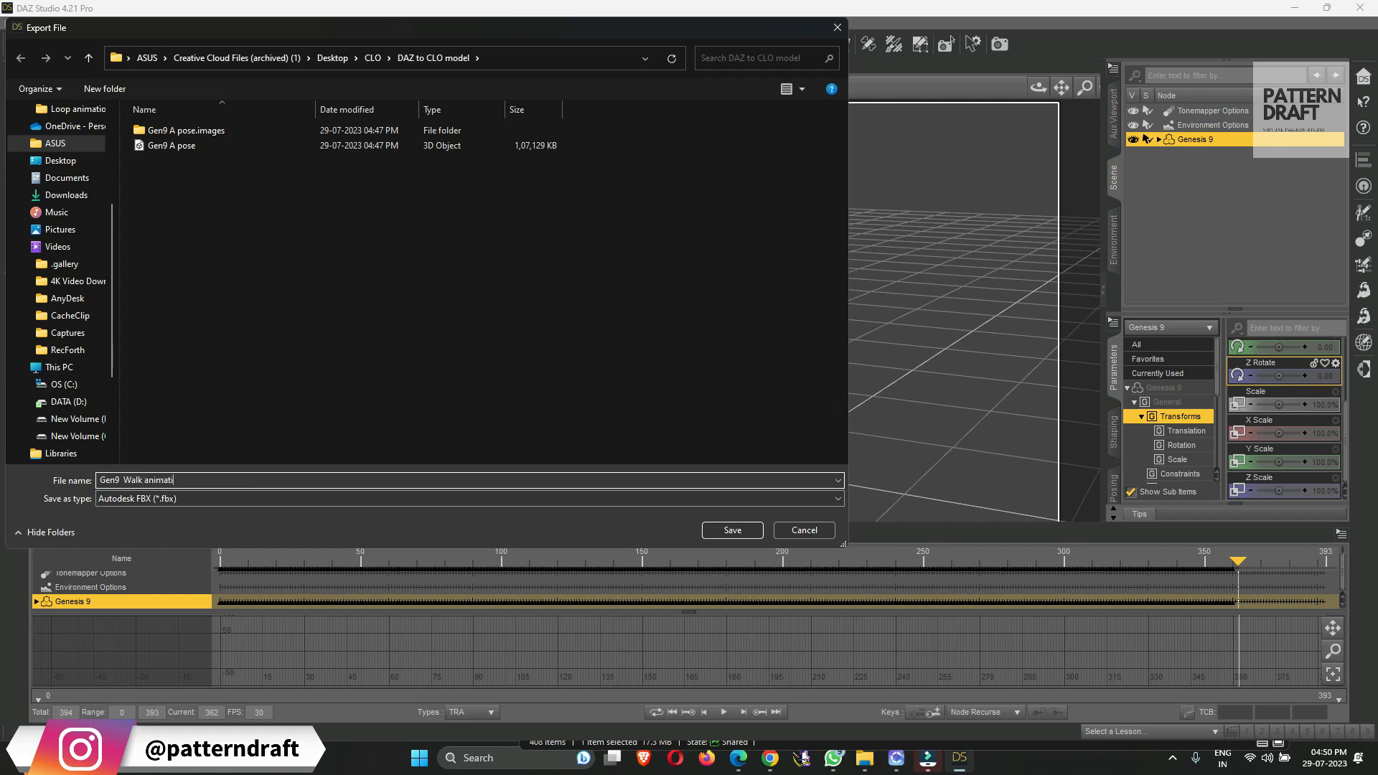
click(732, 530)
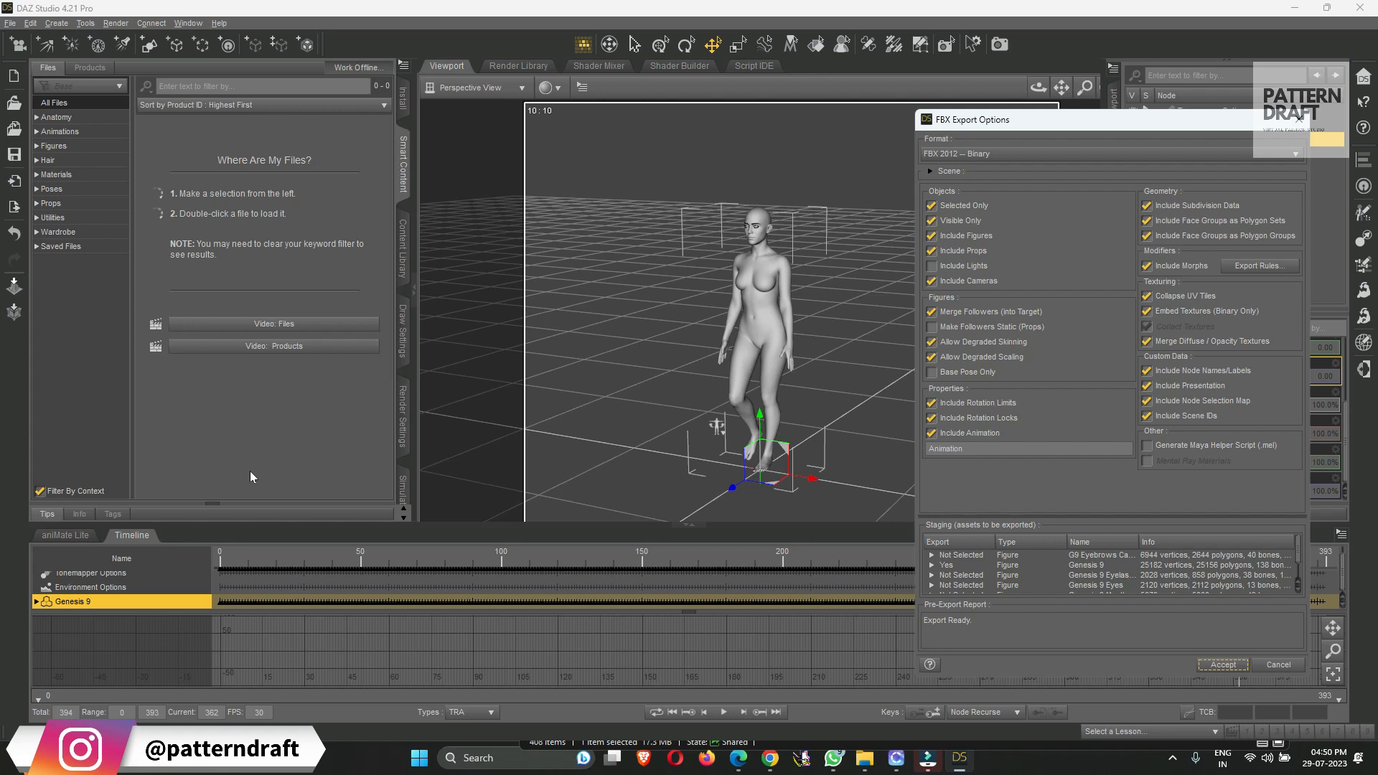
Tick Include Animation in the FBX Export Options and accept to export the walk
click(931, 434)
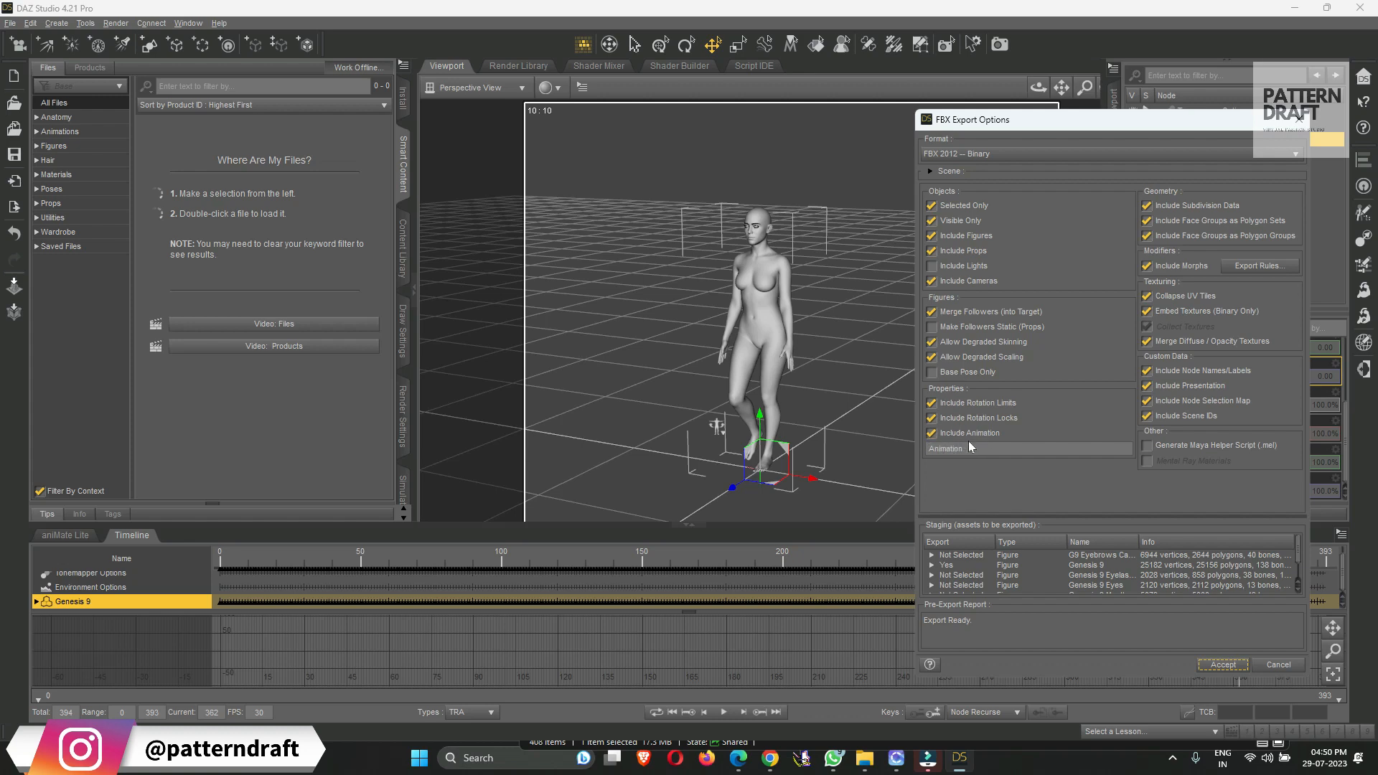
click(931, 434)
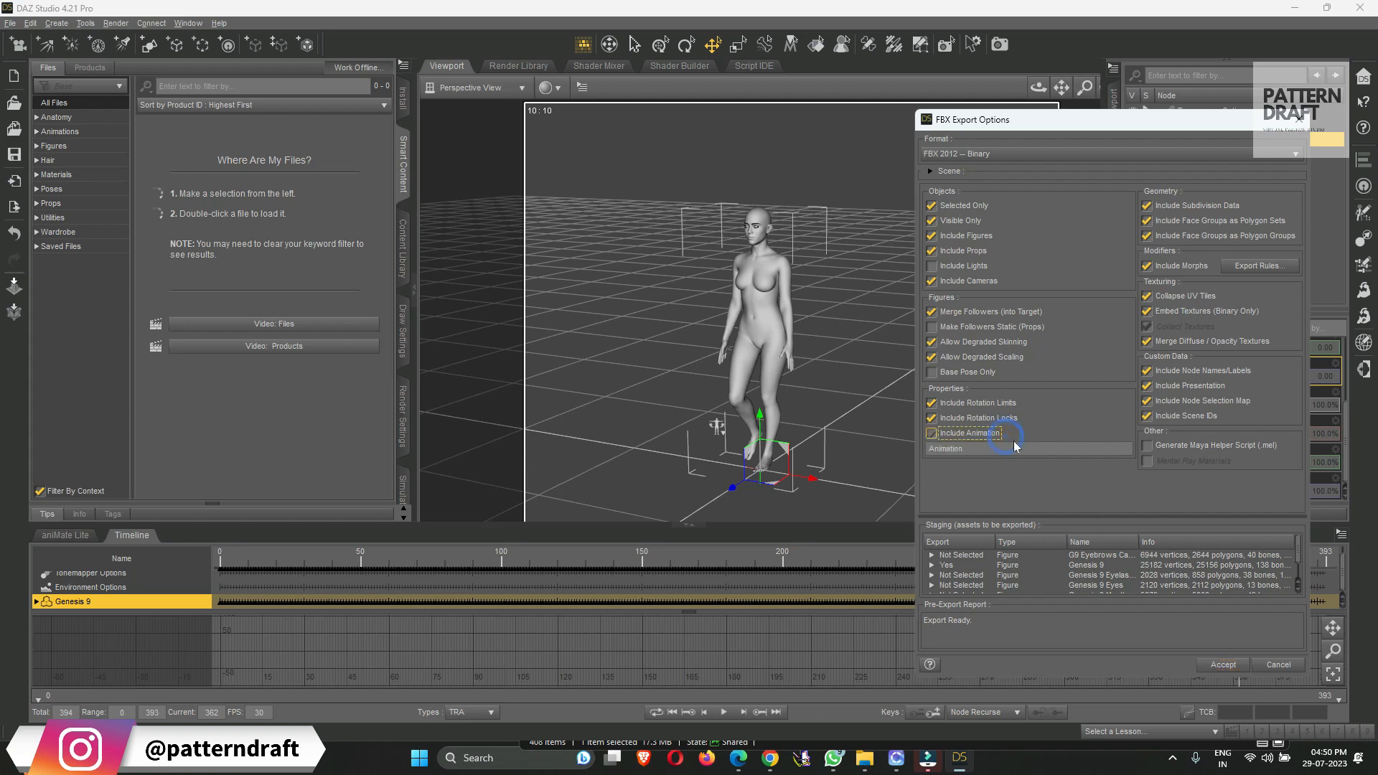
click(1222, 664)
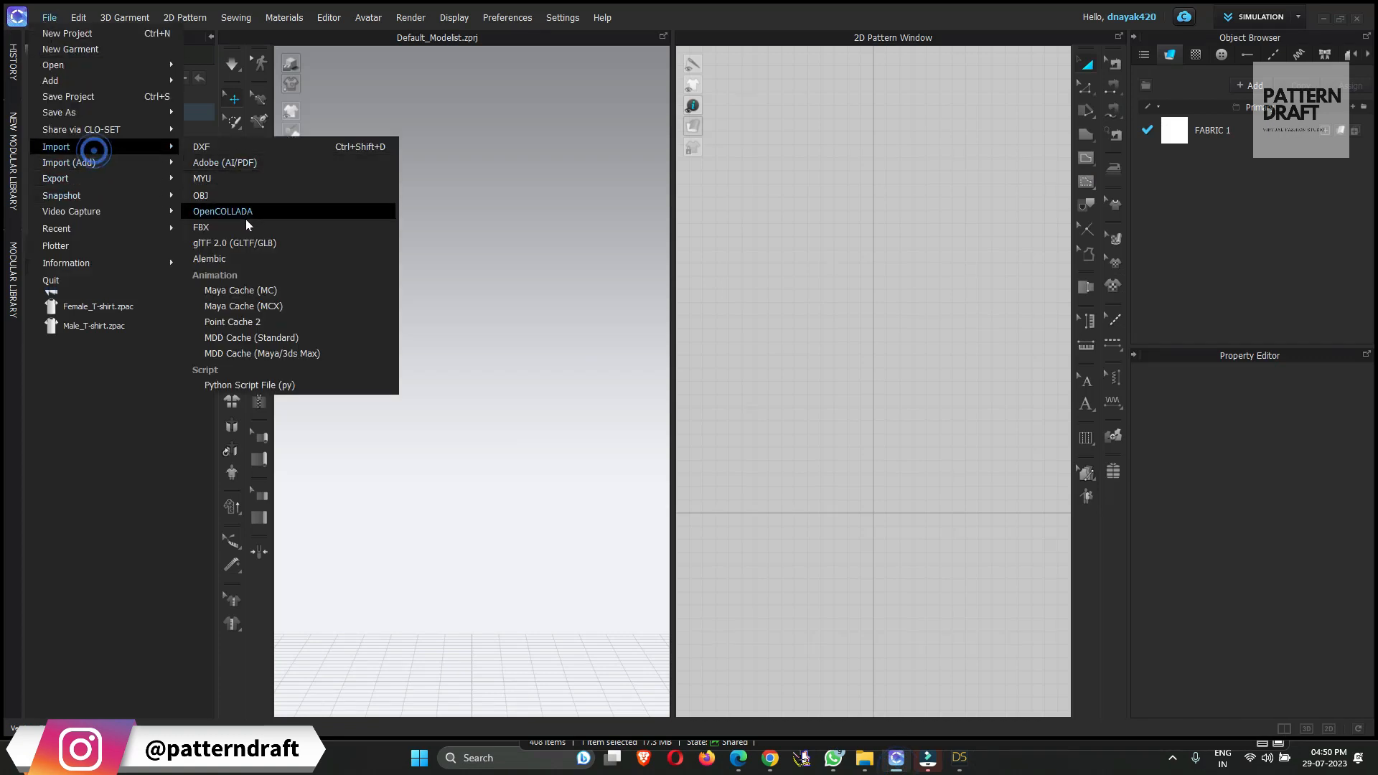
Import Gen9 A pose.fbx as an Avatar with Joint Animation and accept the fitting-suit notice
click(222, 211)
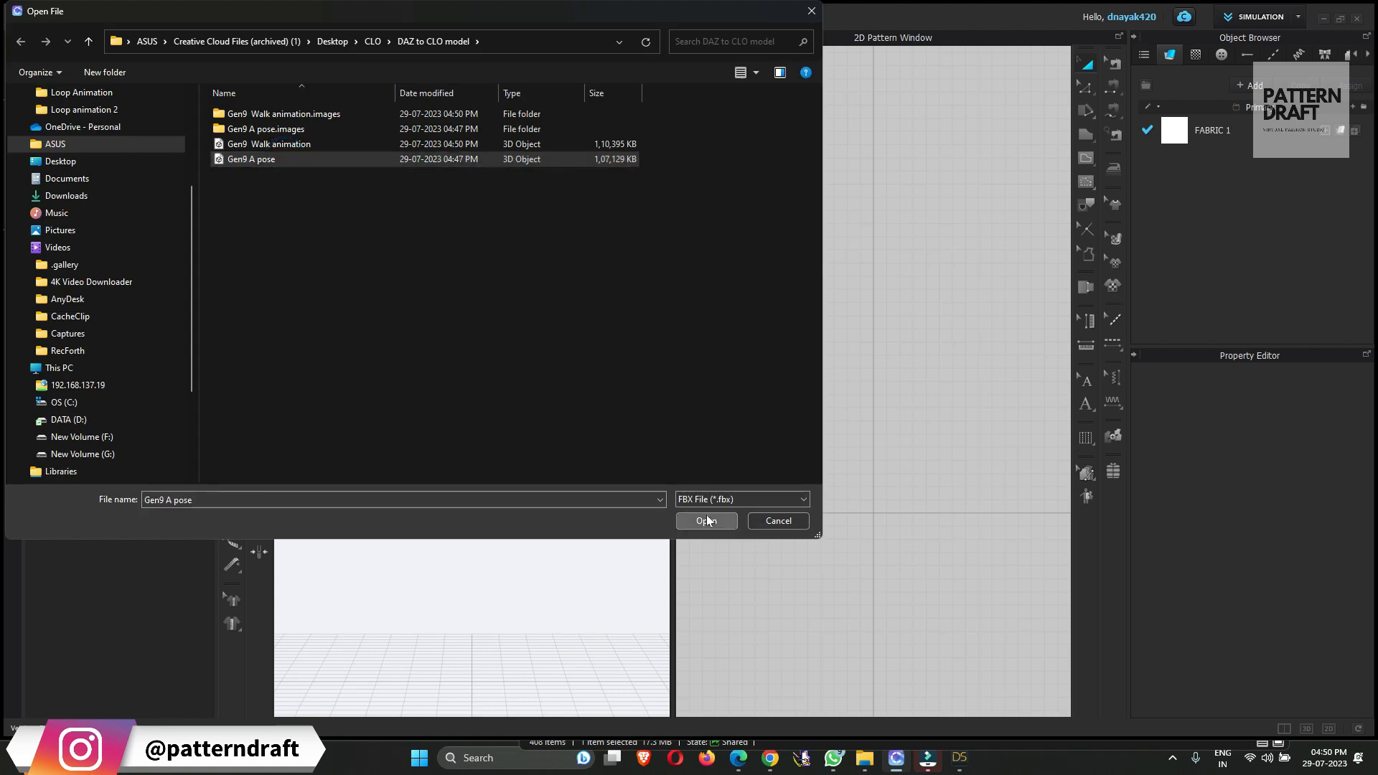
click(706, 521)
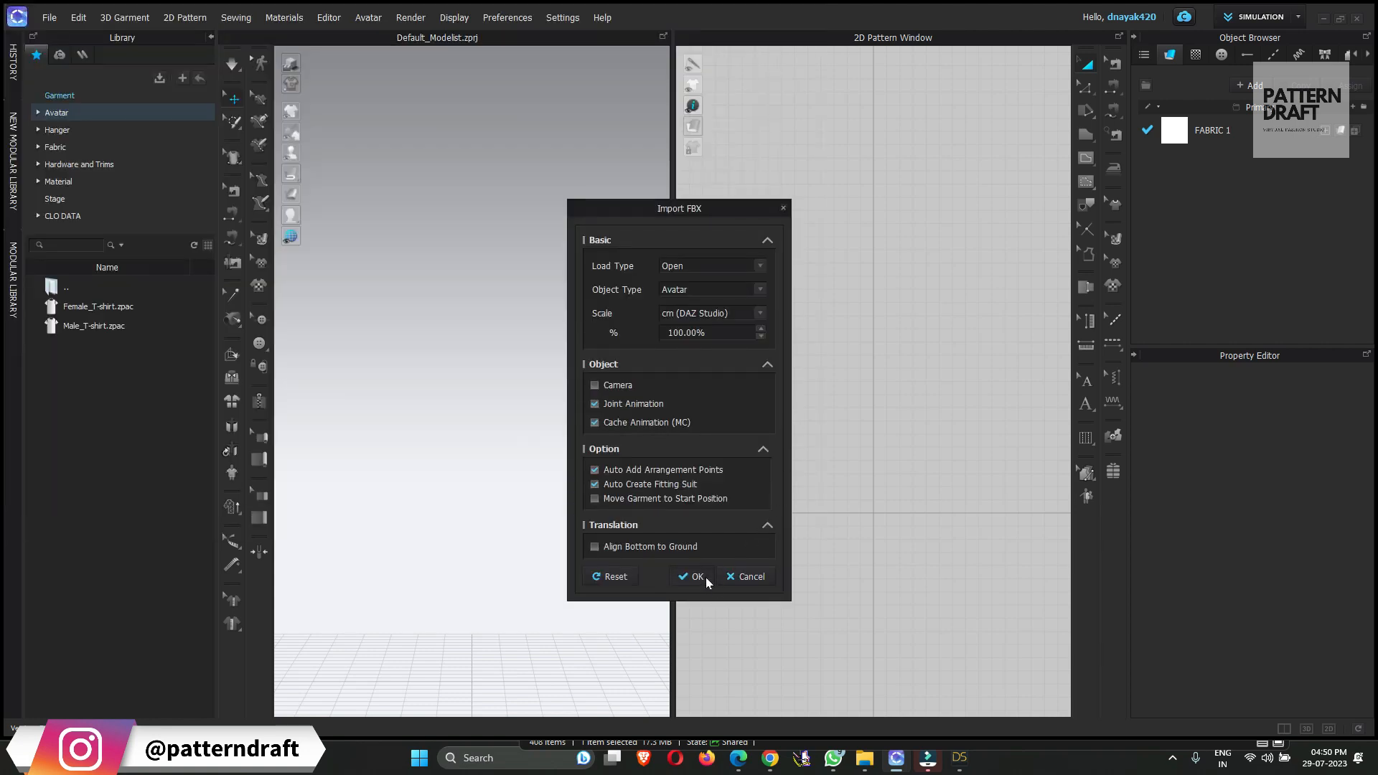
click(696, 577)
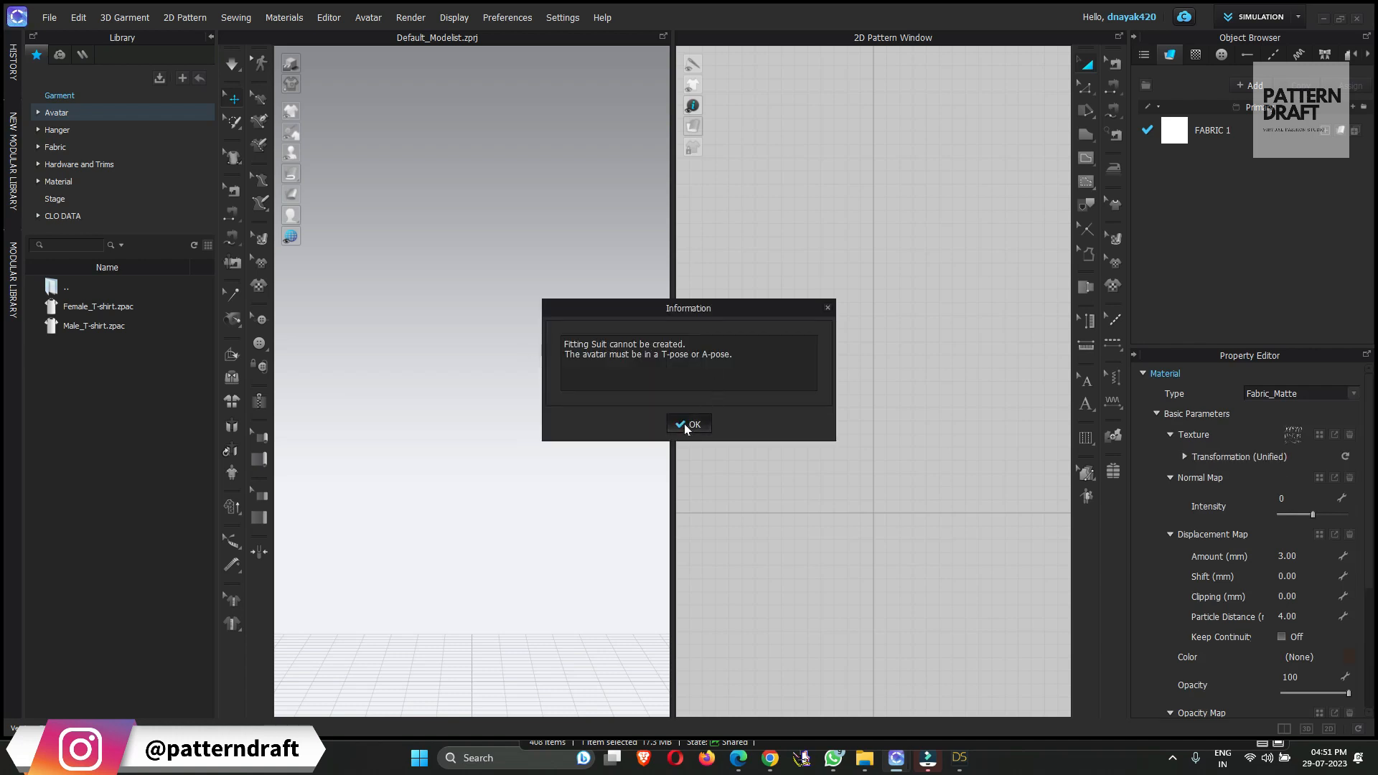
click(689, 423)
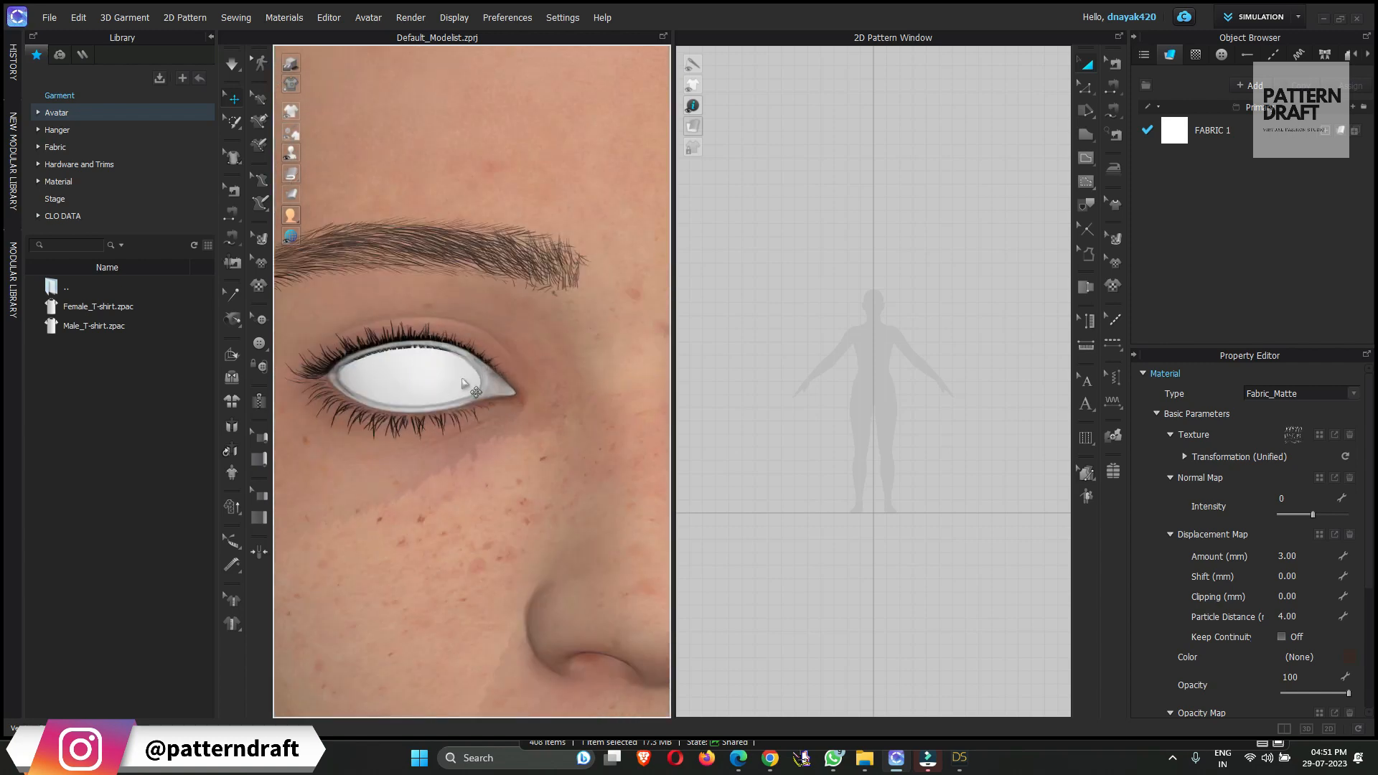
Zoom out to the full Genesis 9 body and display it as a plain untextured avatar
click(431, 380)
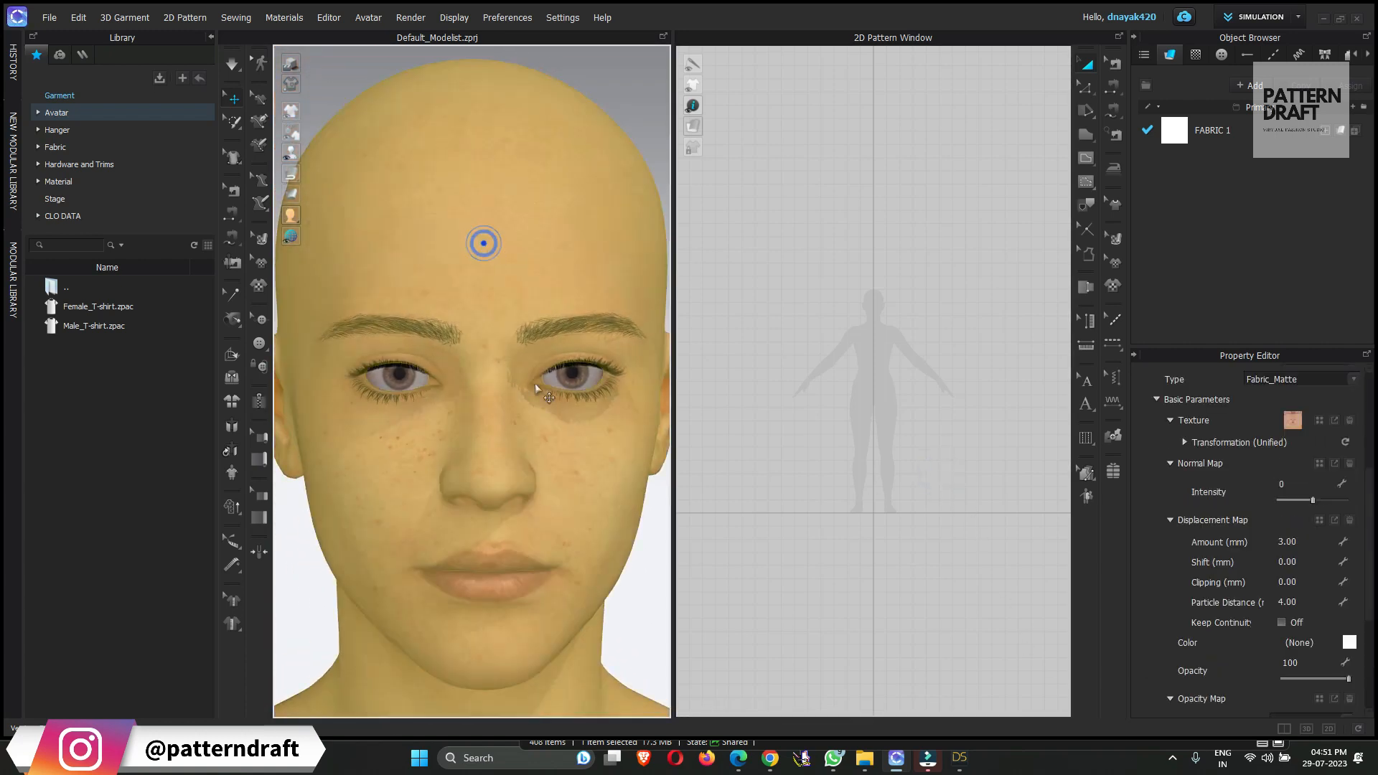
click(1351, 379)
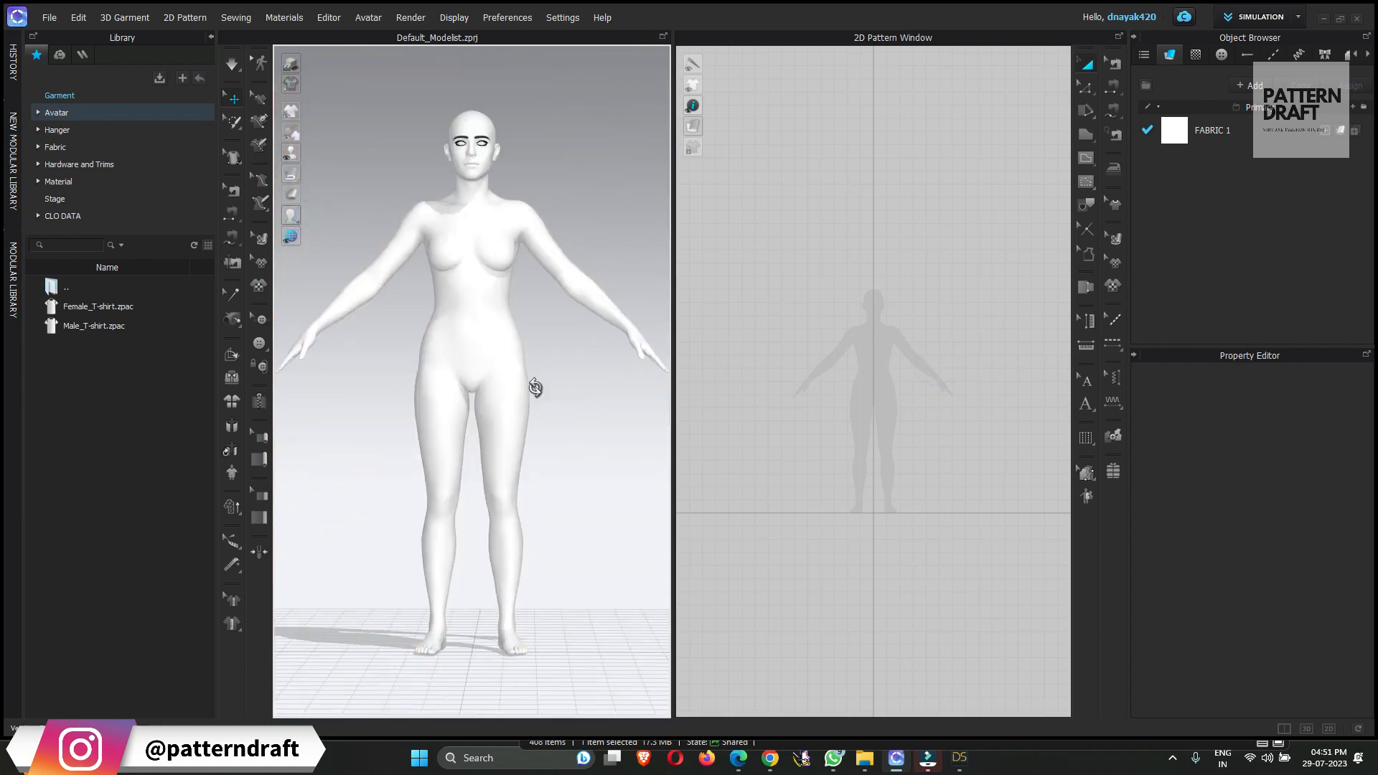
Start Save As Avatar and browse into the DAZ to CLO model folder
click(80, 18)
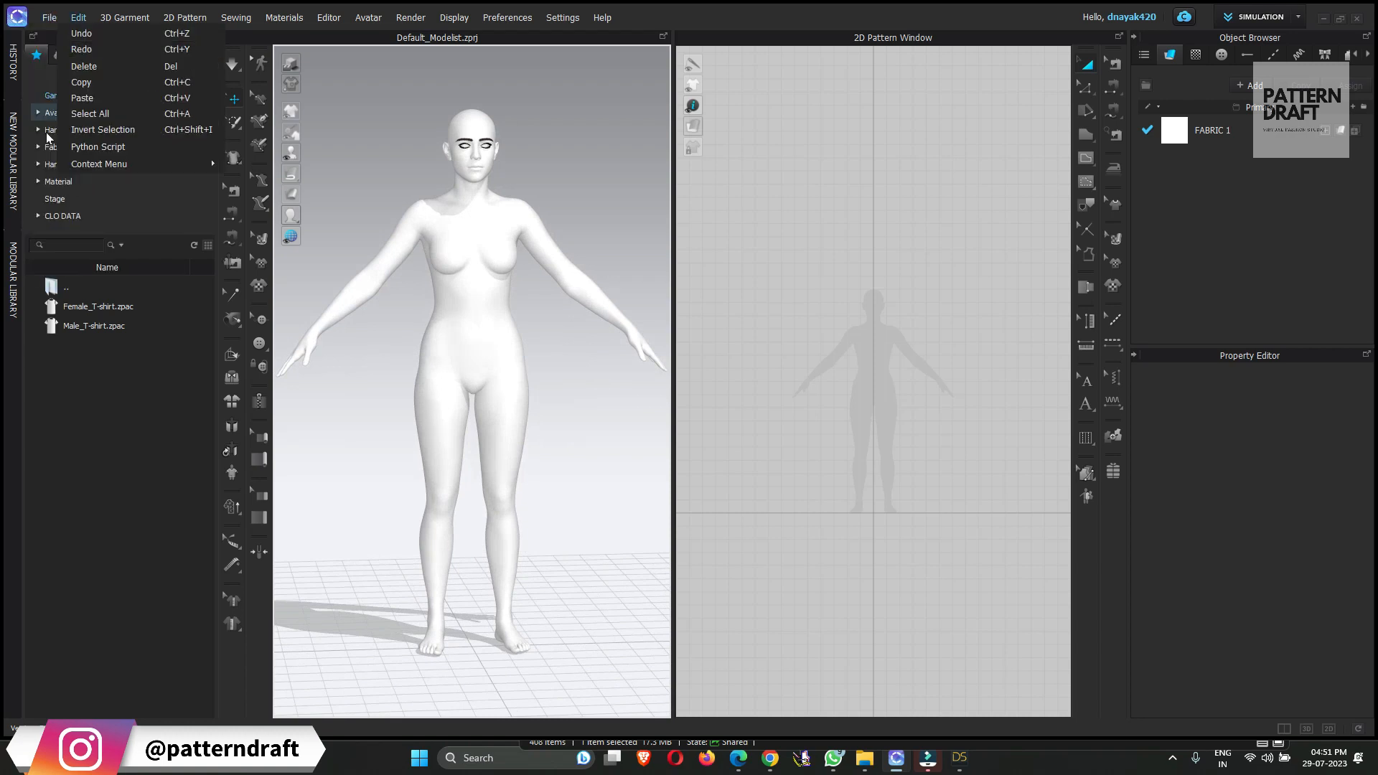
click(46, 17)
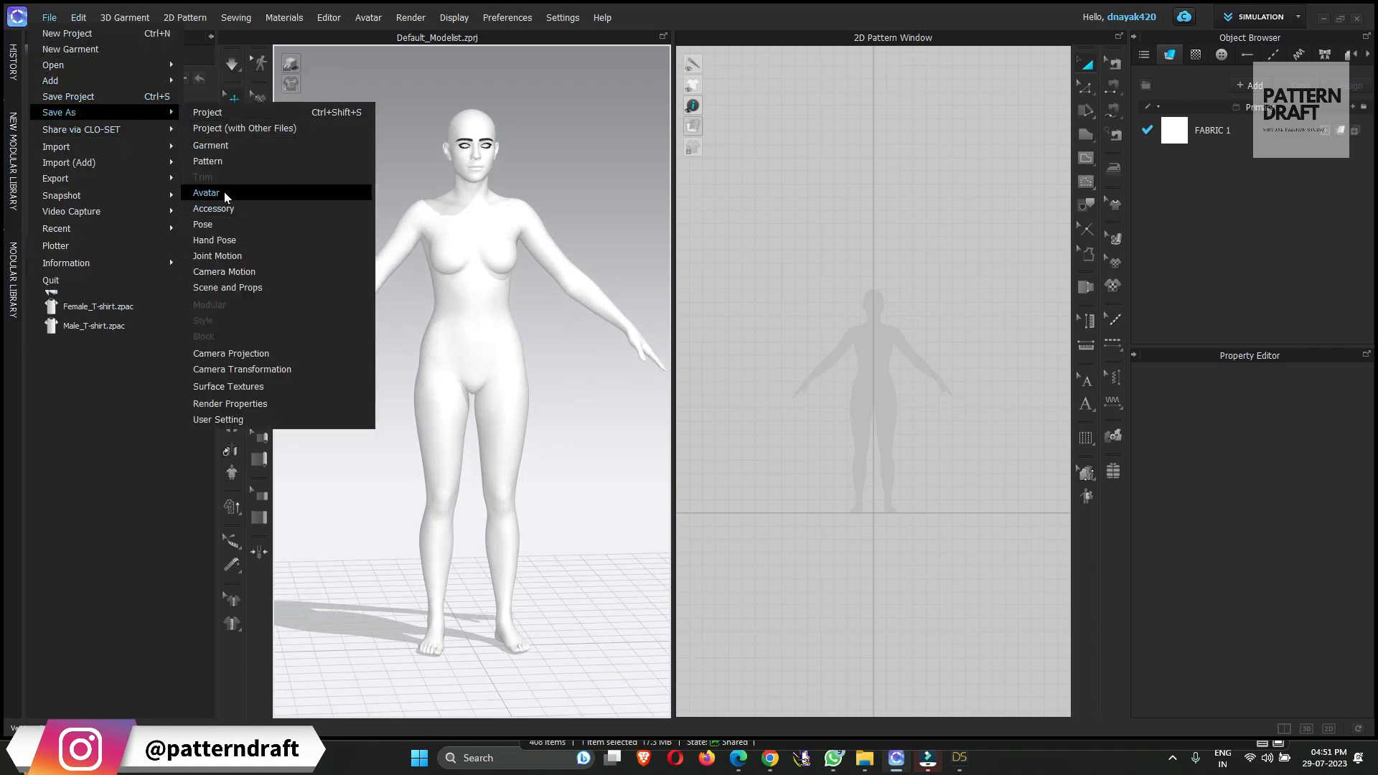
click(207, 193)
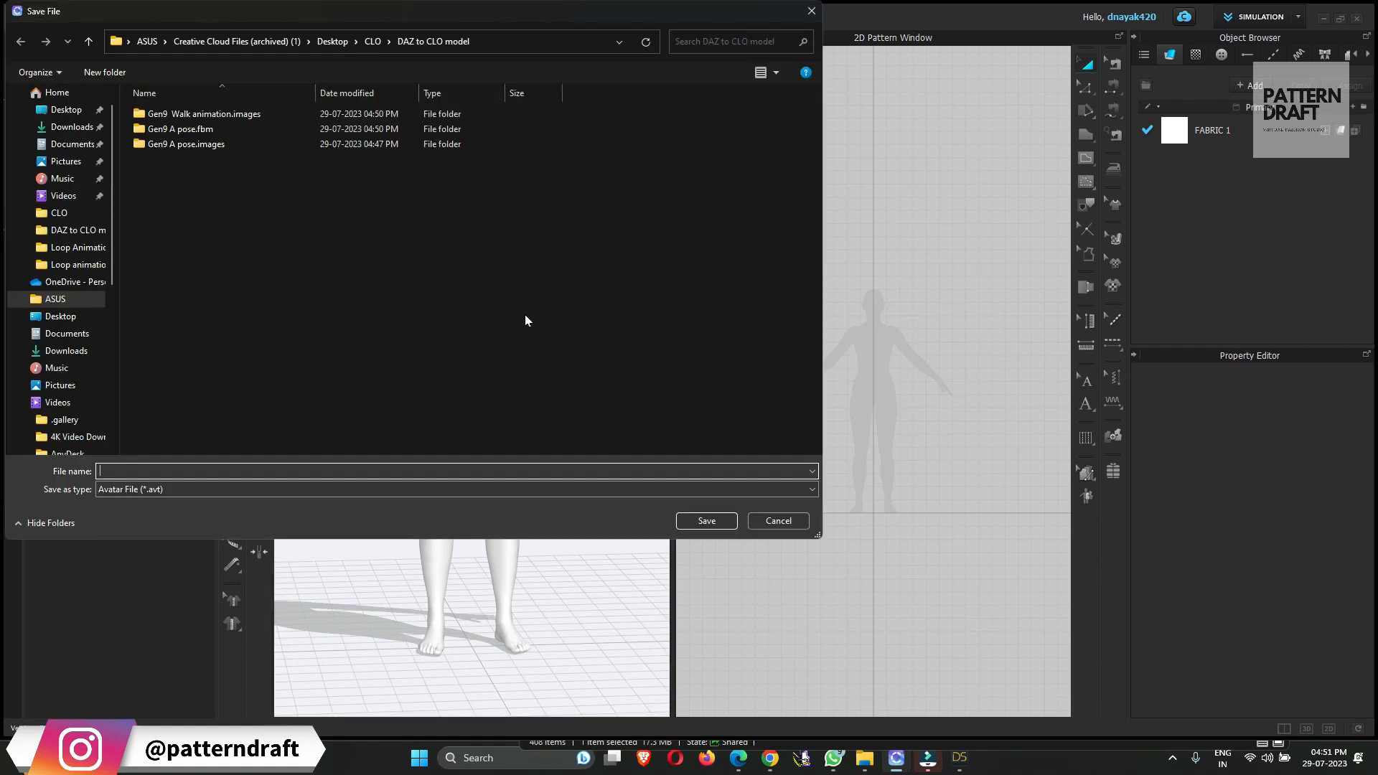
click(373, 40)
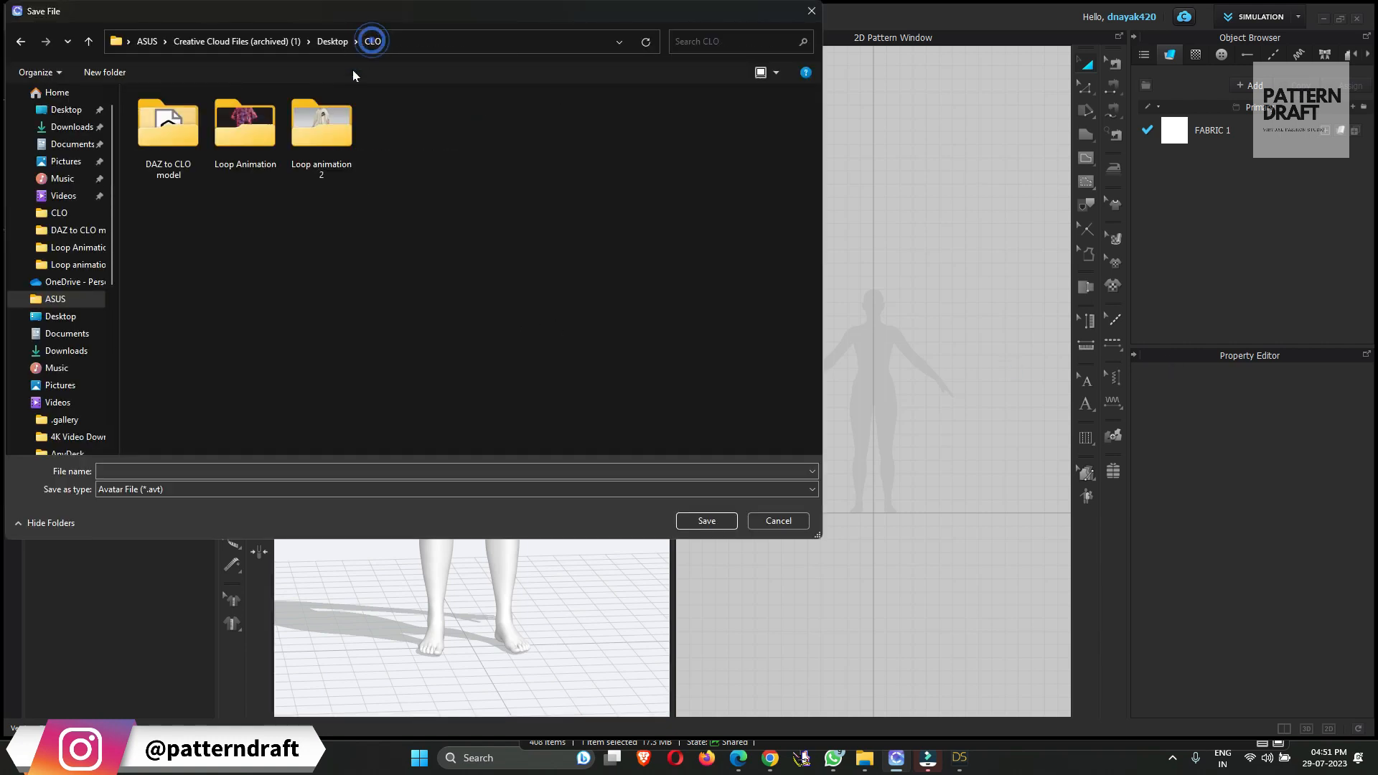
double_click(167, 123)
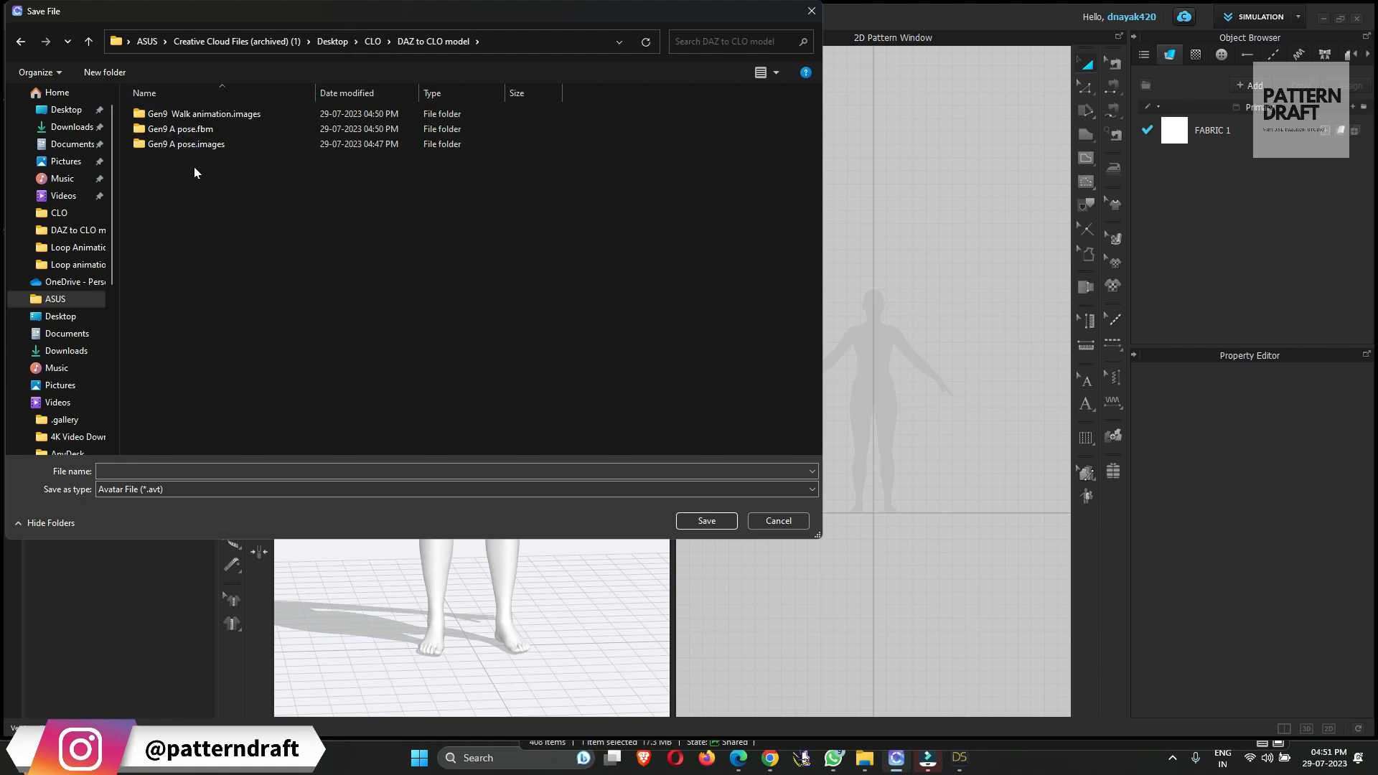
mouse_move(247, 182)
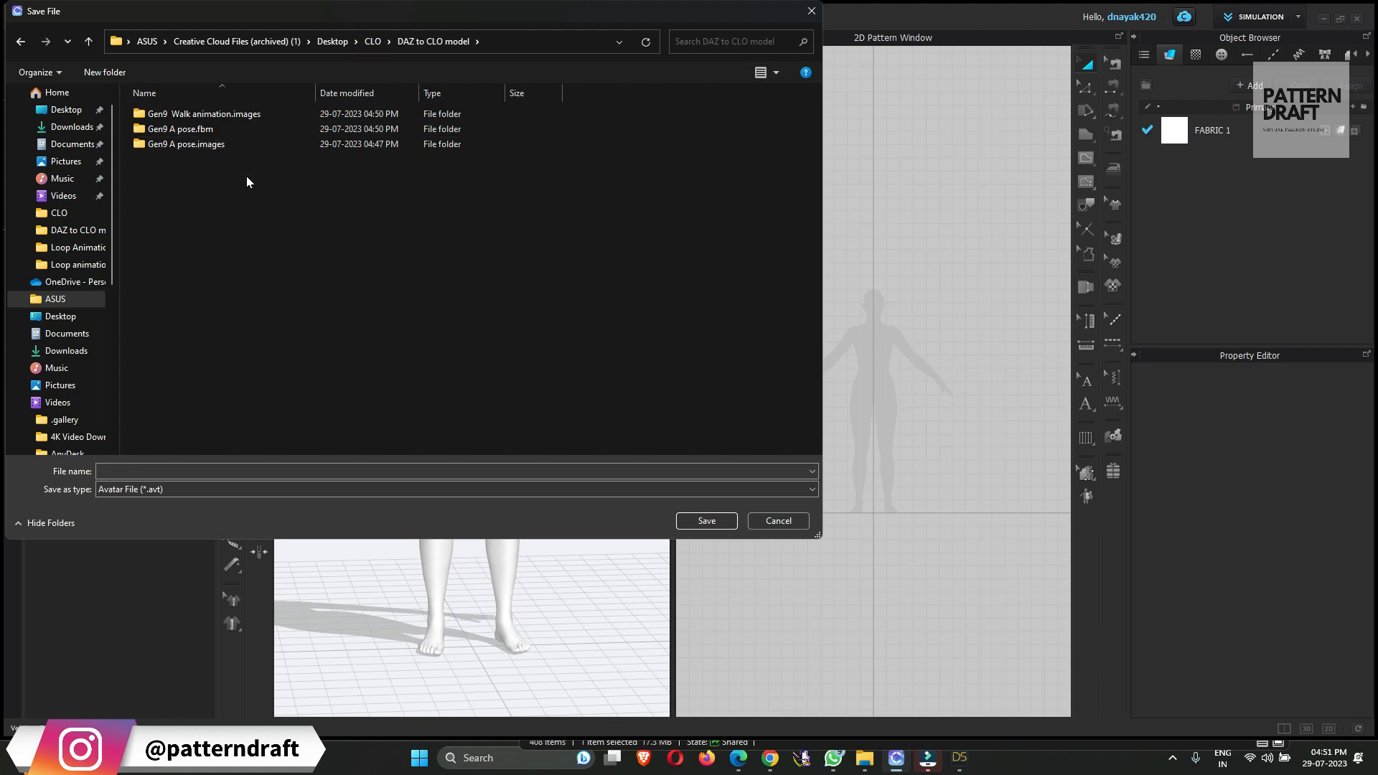
mouse_move(239, 221)
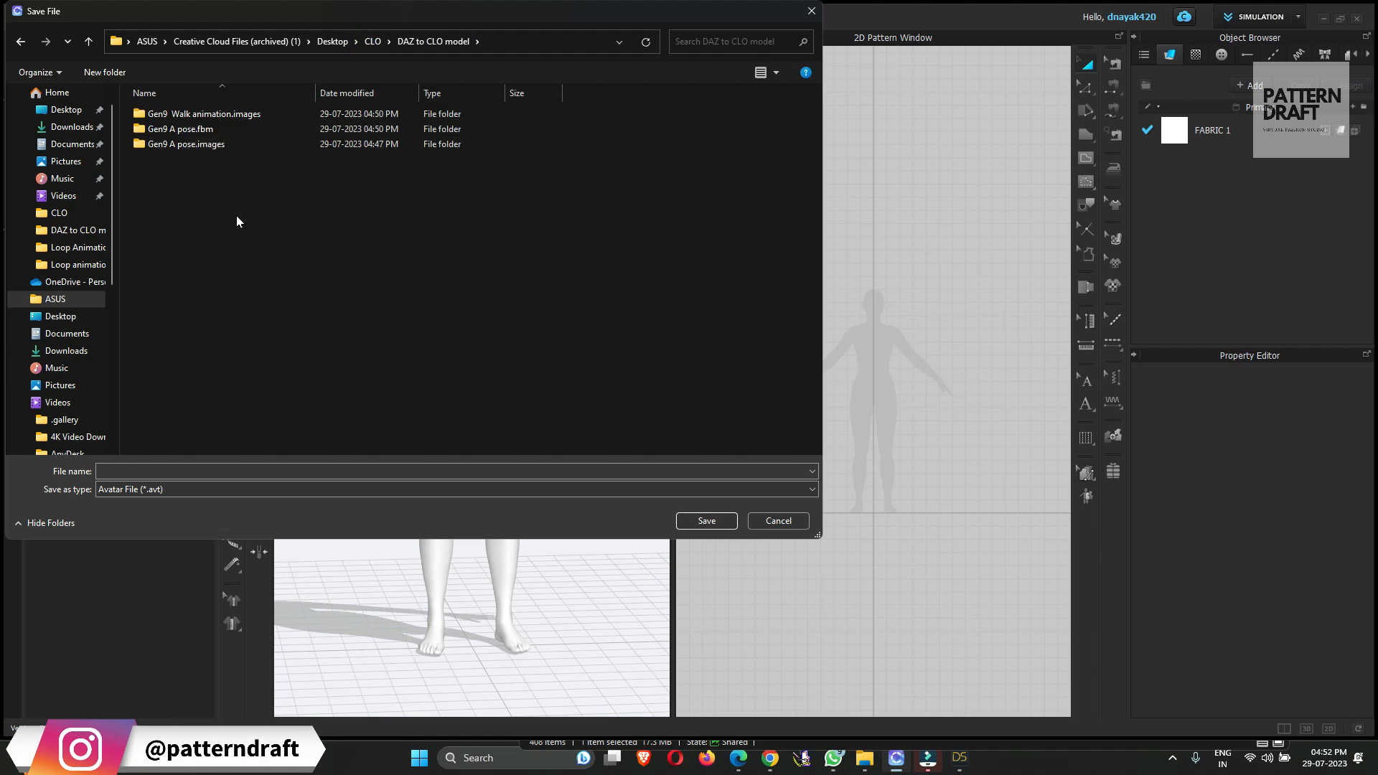
Create a new folder named CLO AVT there and enter it
right_click(238, 221)
text(CLO)
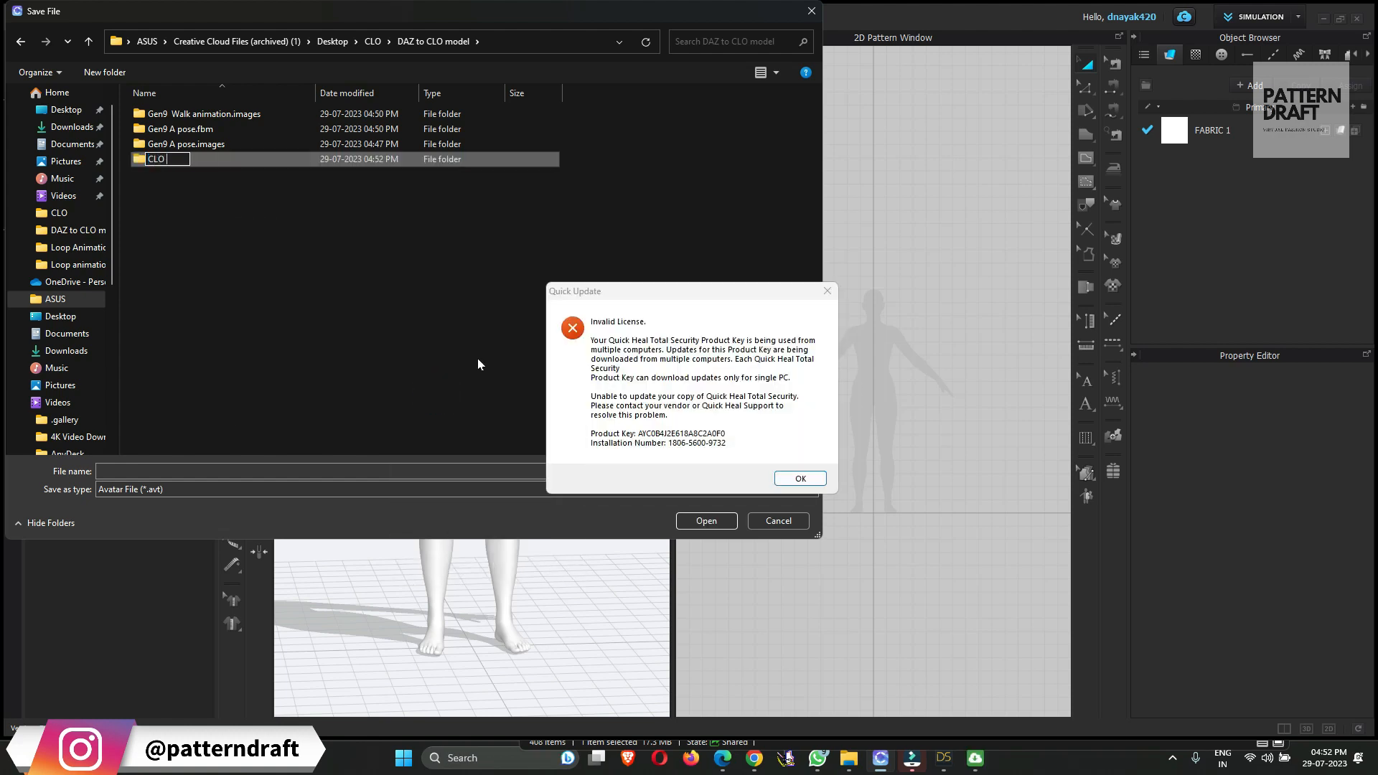
click(801, 478)
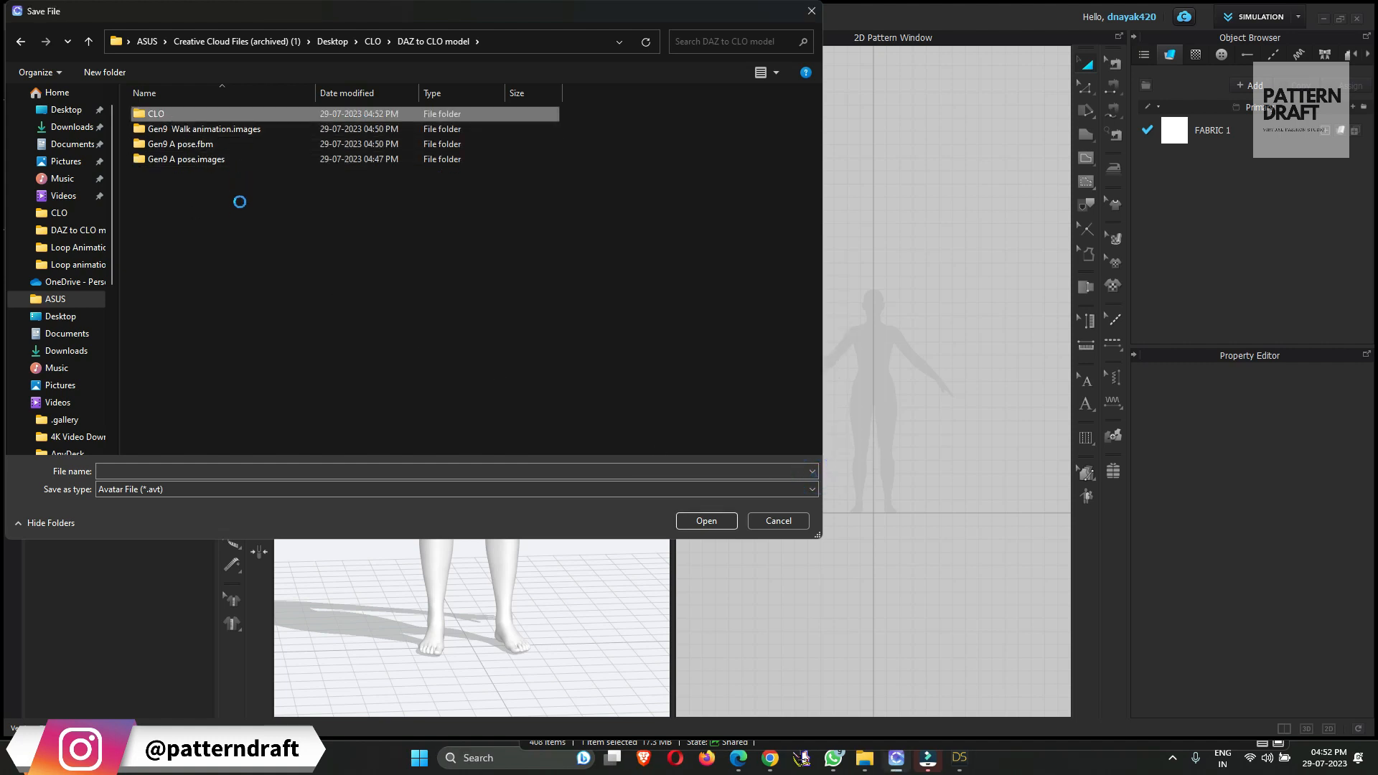
right_click(155, 114)
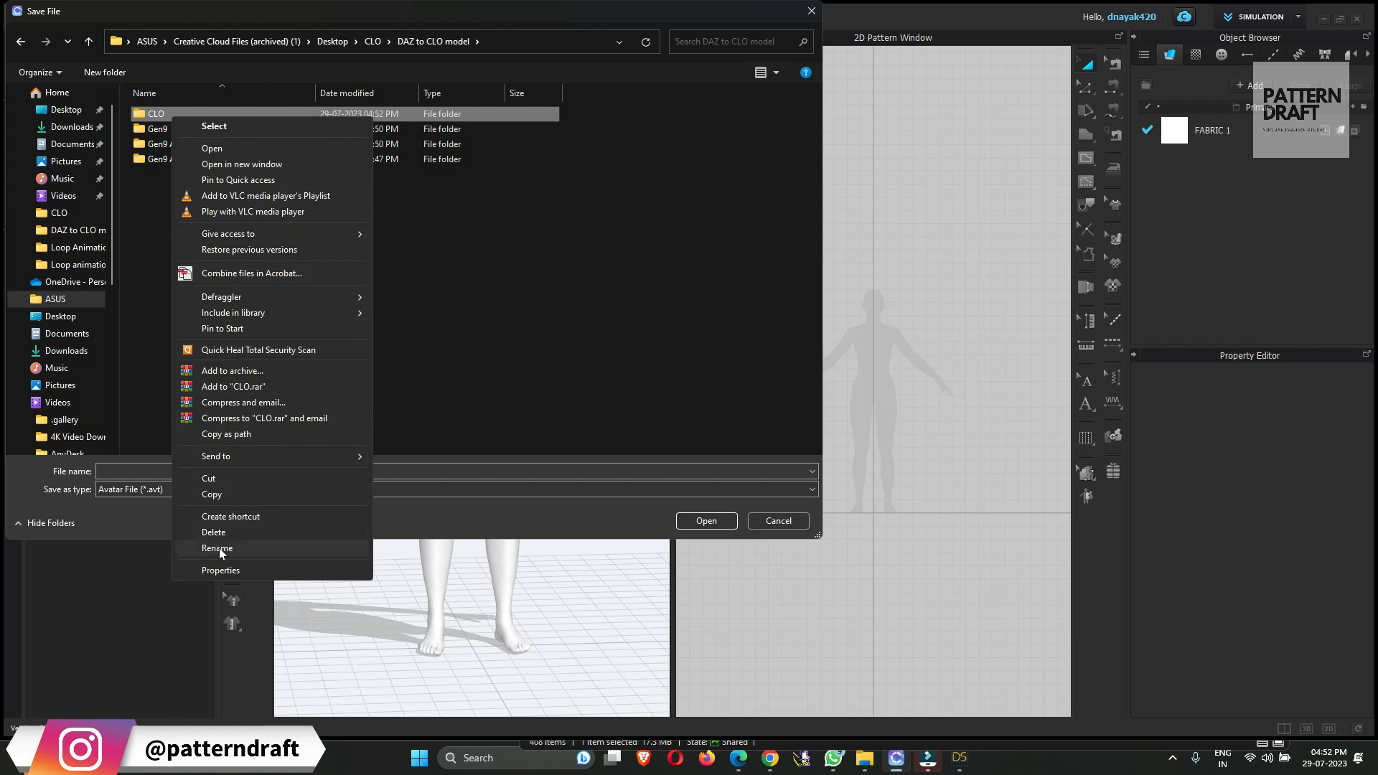
click(217, 548)
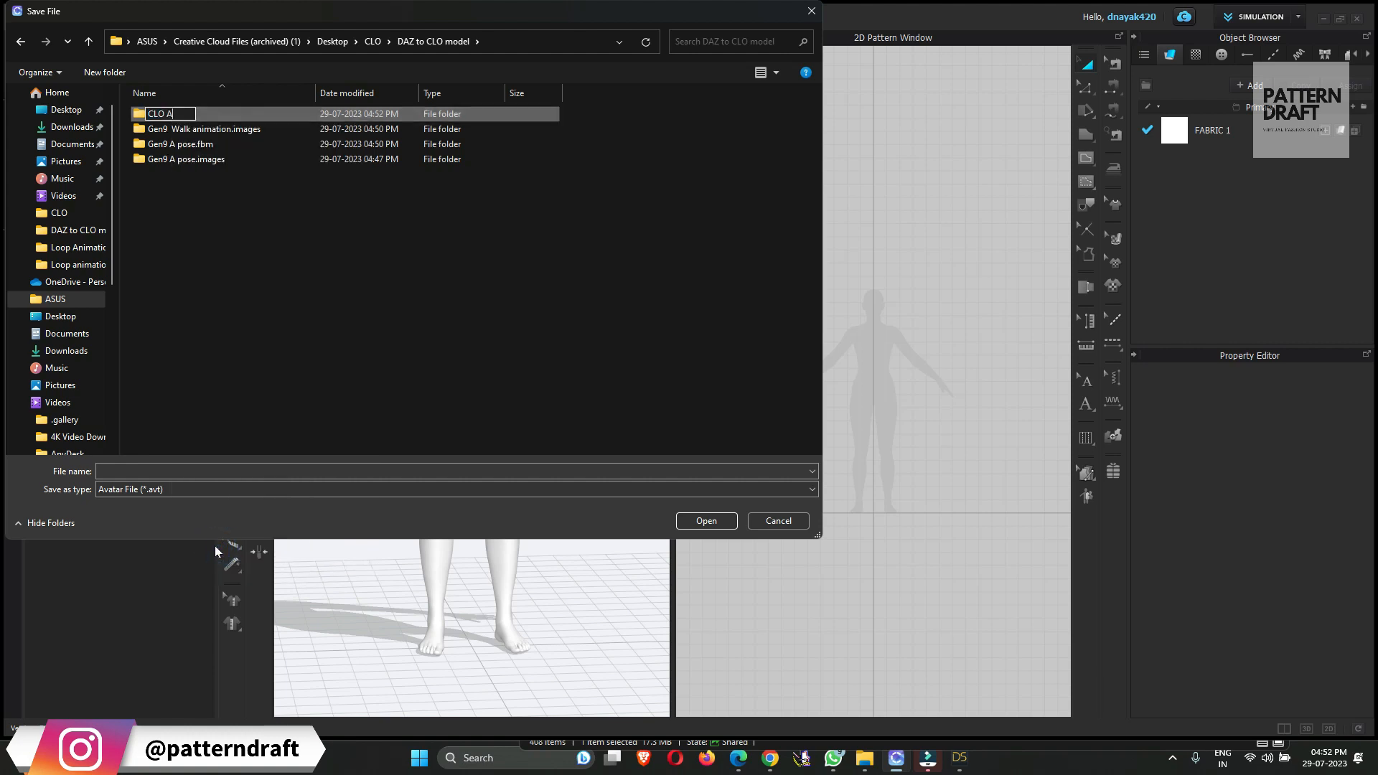
text(VT)
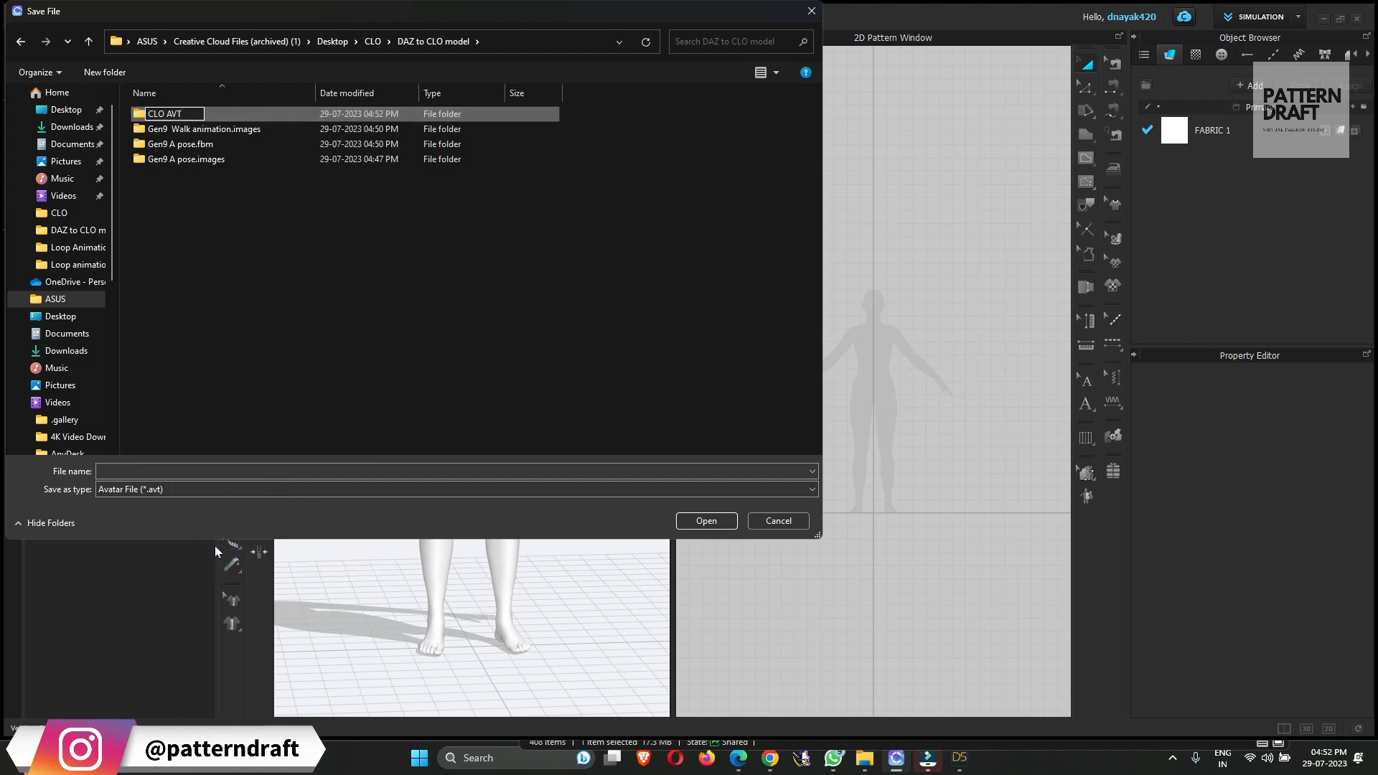
double_click(166, 113)
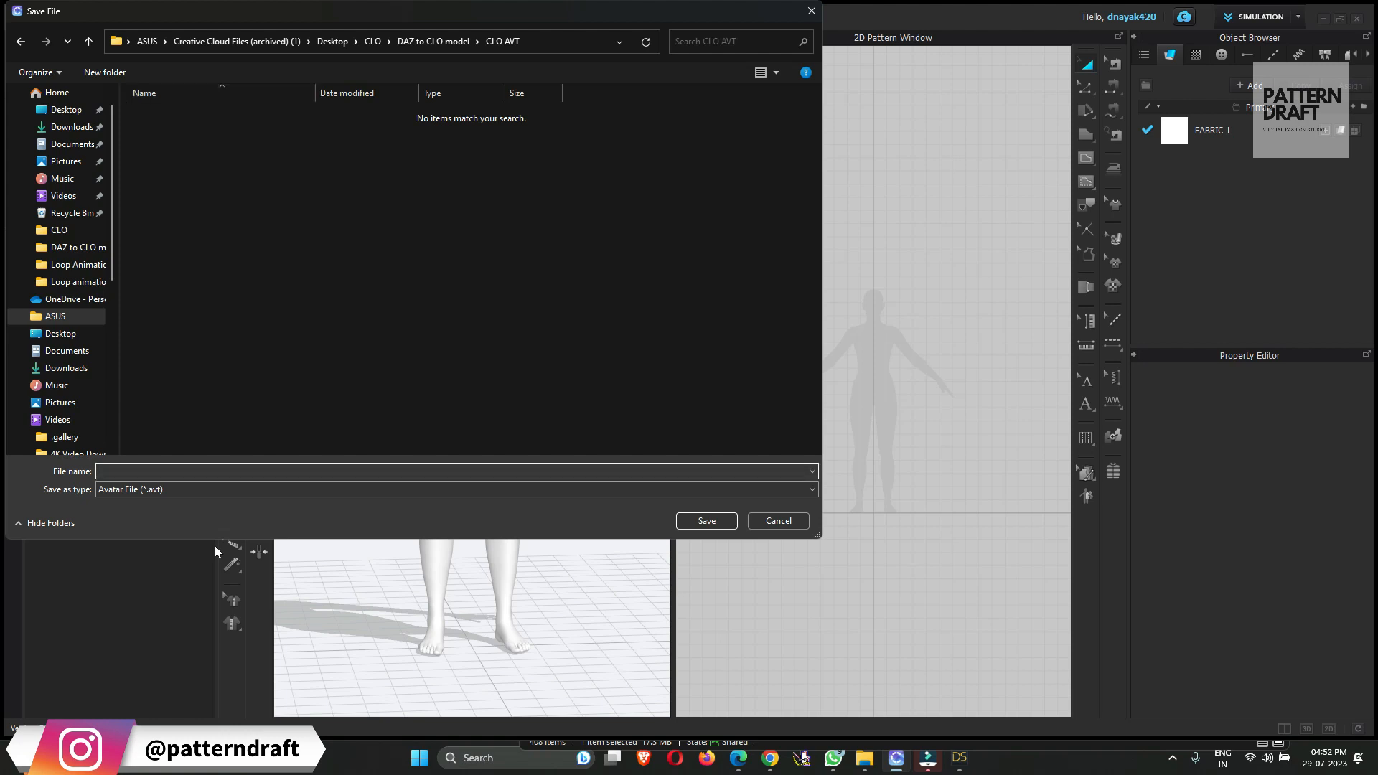
Save the avatar file as Gen9 A pose in the CLO AVT folder
text(G)
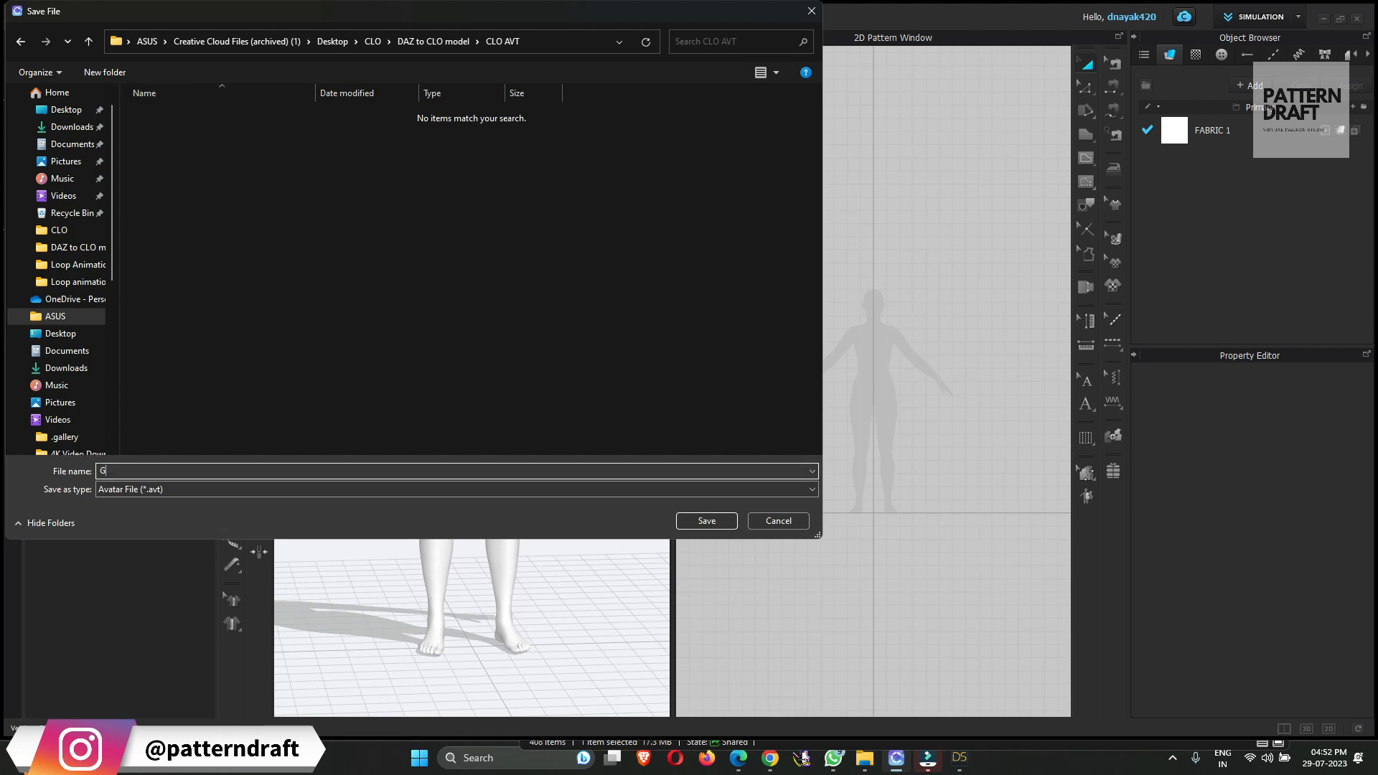
text(en9 A pose)
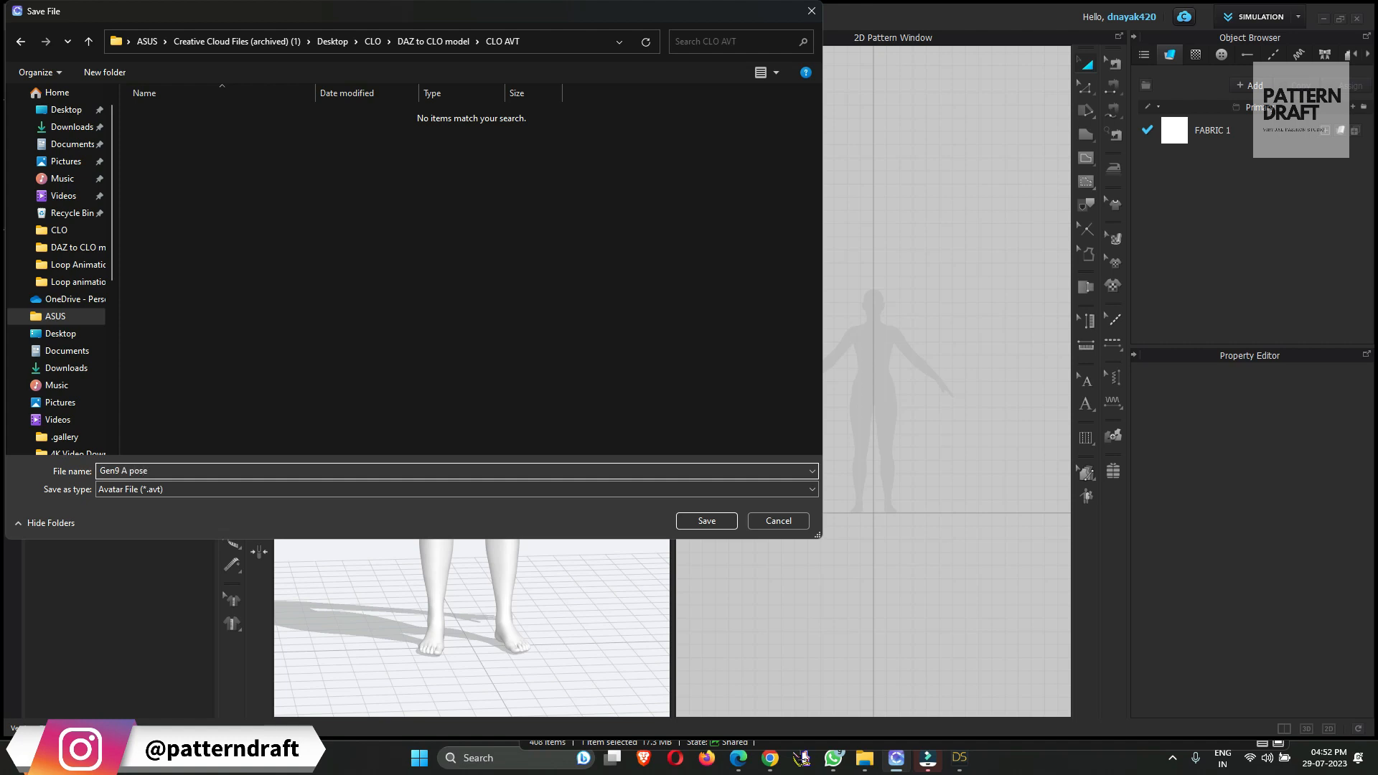
click(706, 521)
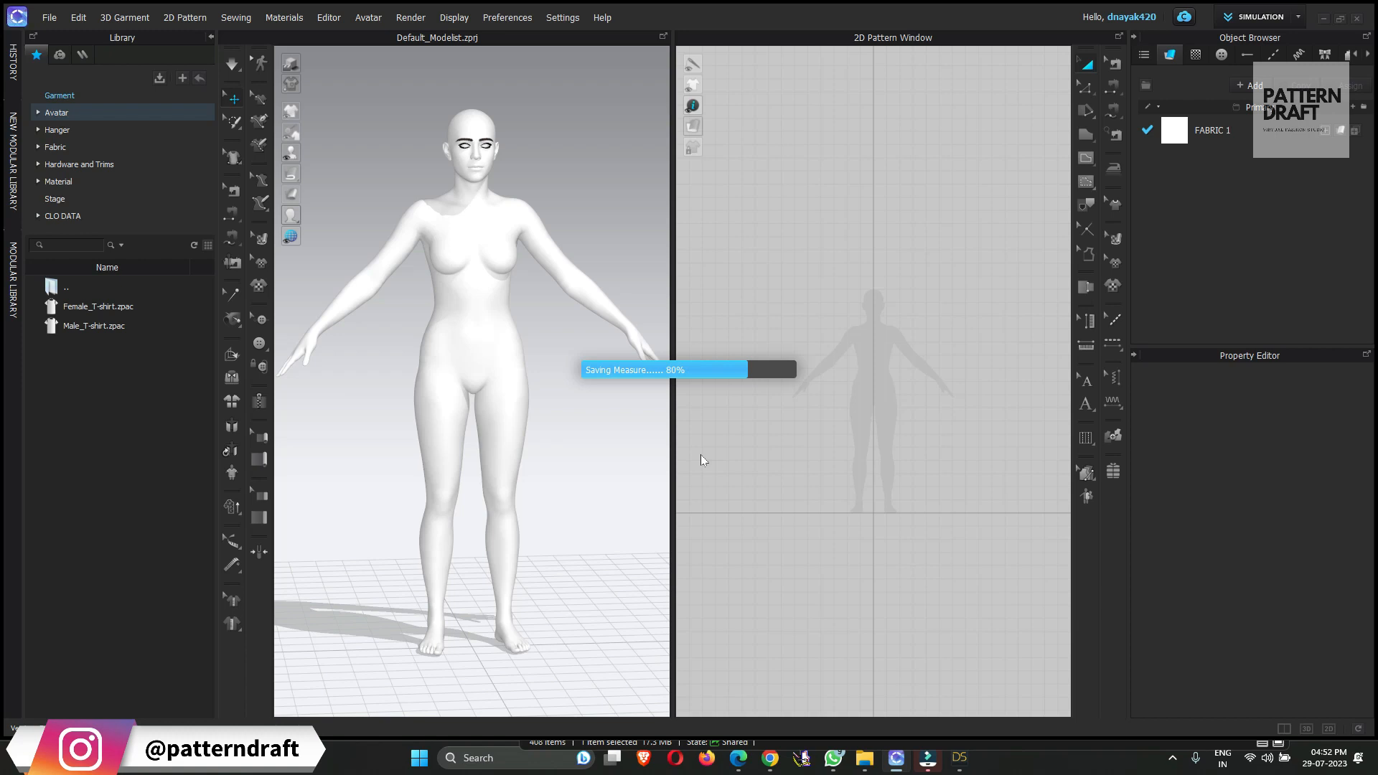
Import Gen9 Walk animation.fbx as an avatar with joint animation and accept the fitting-suit notice
click(69, 17)
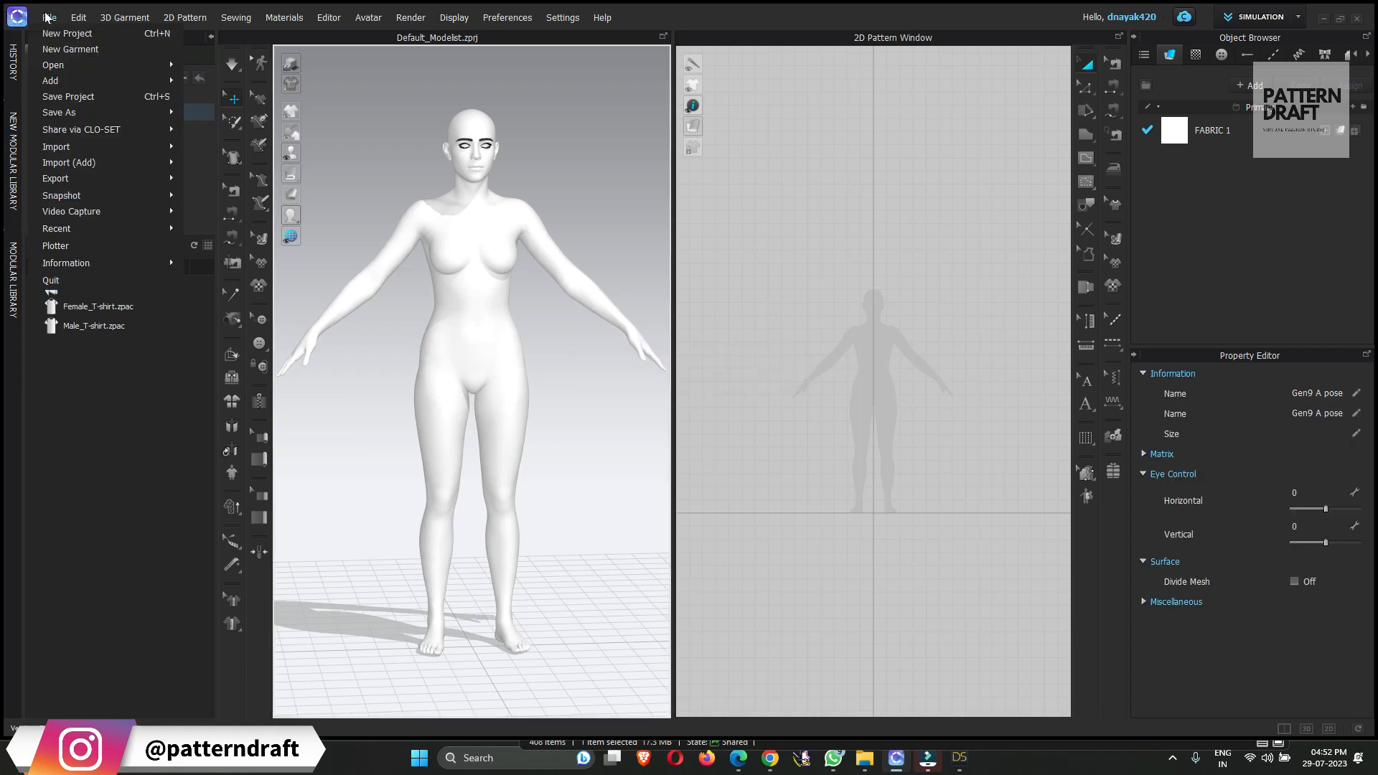
click(50, 17)
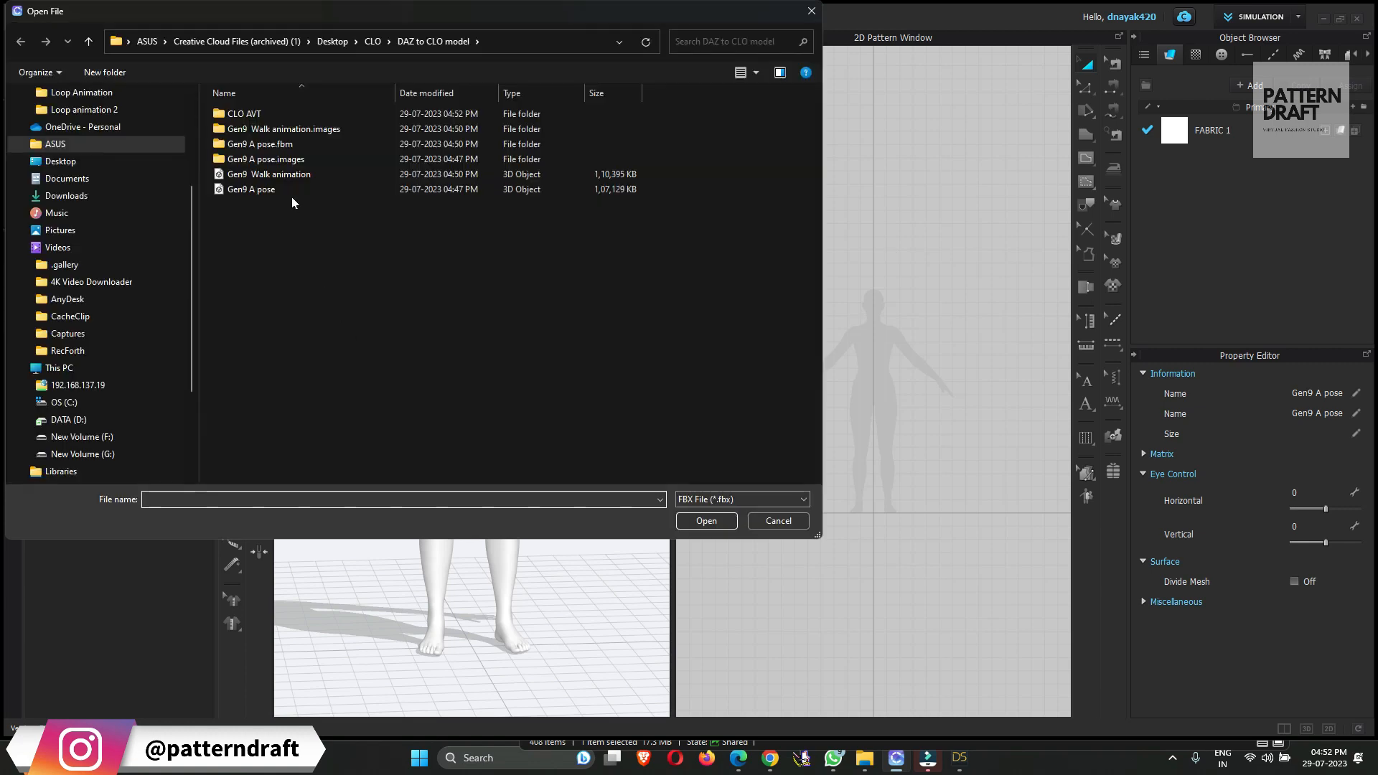
click(778, 521)
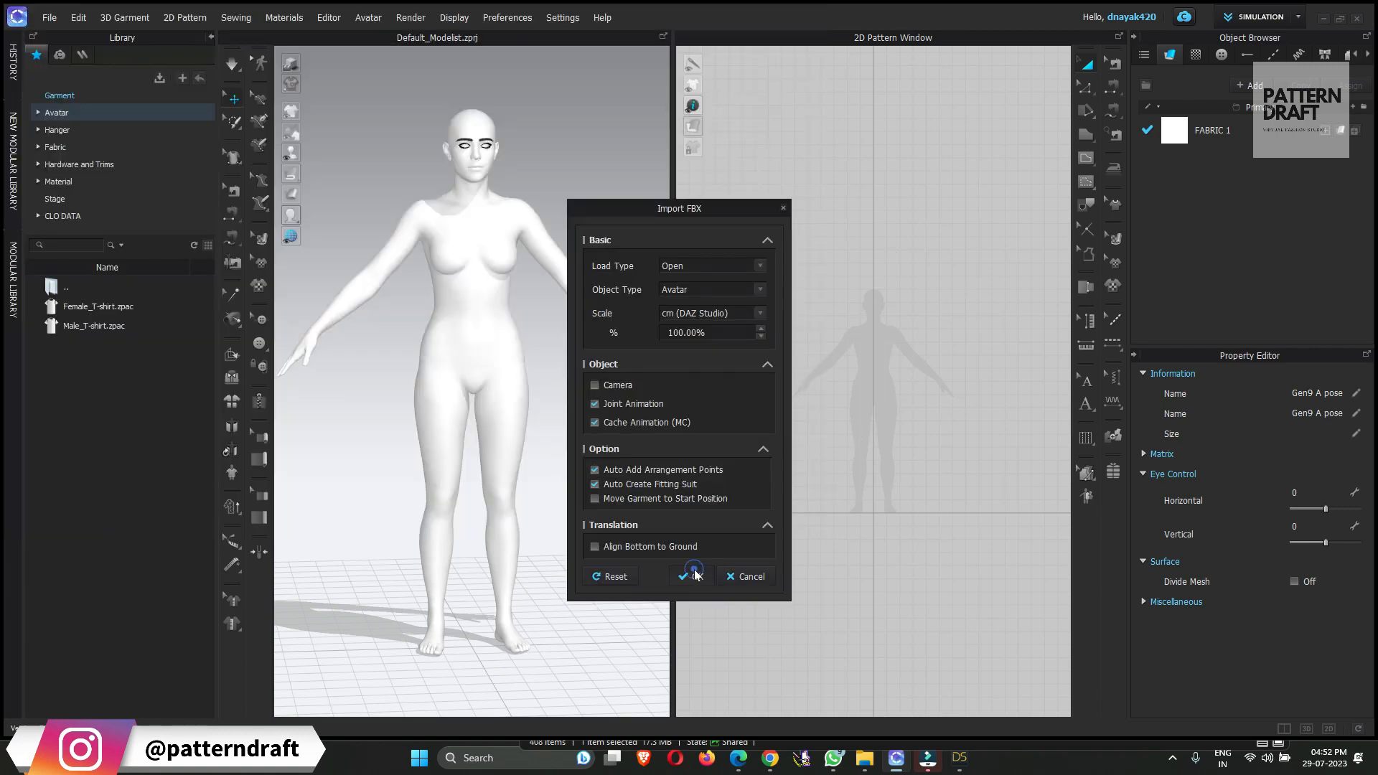
click(691, 577)
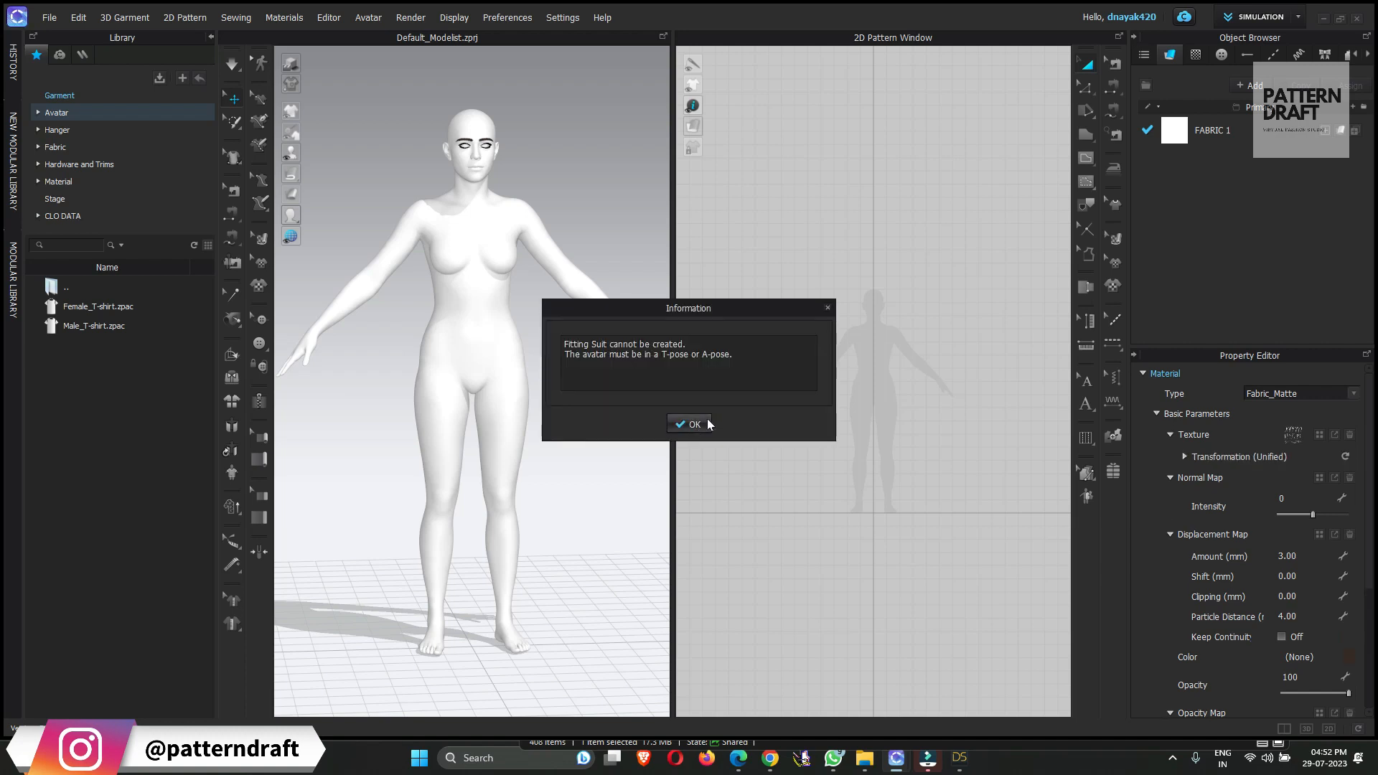
click(689, 423)
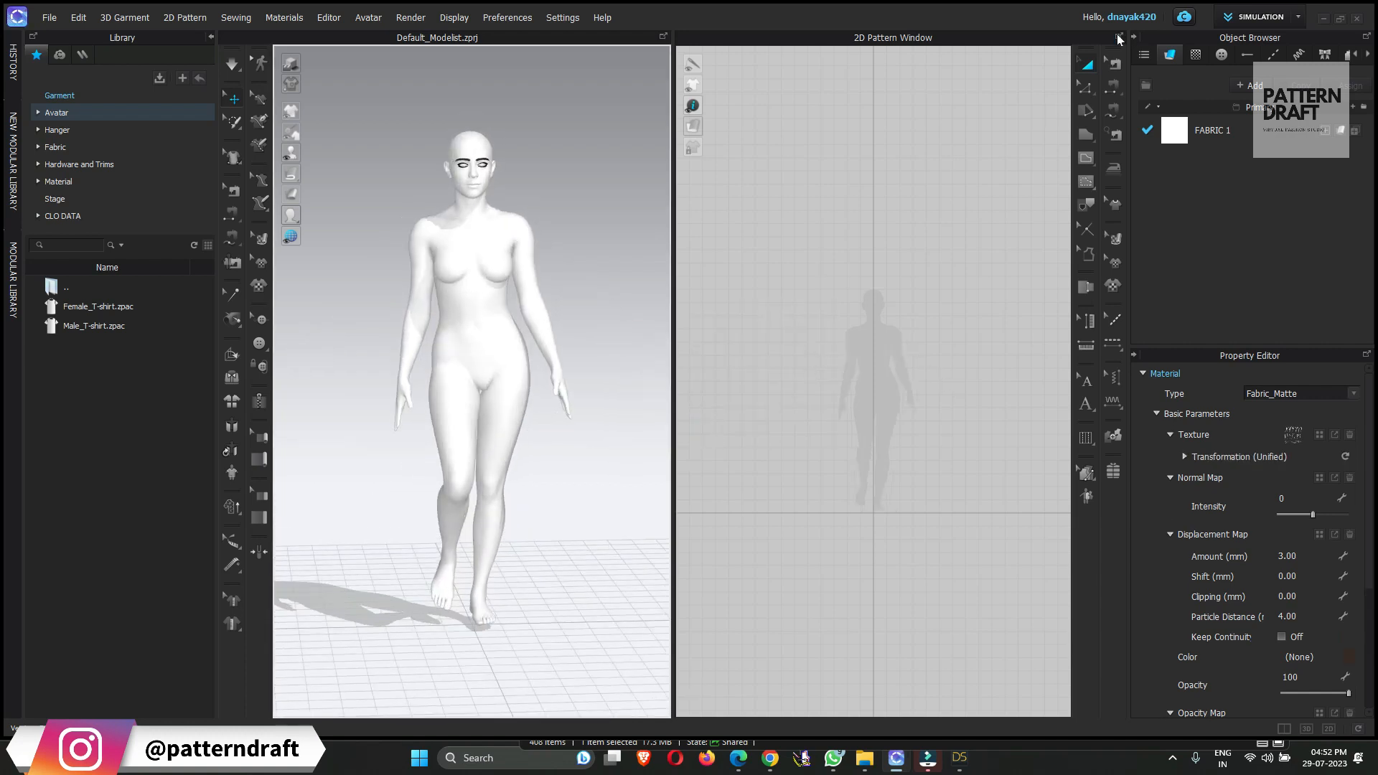
Enter Animation mode and play the walk through to frame 393
click(1283, 16)
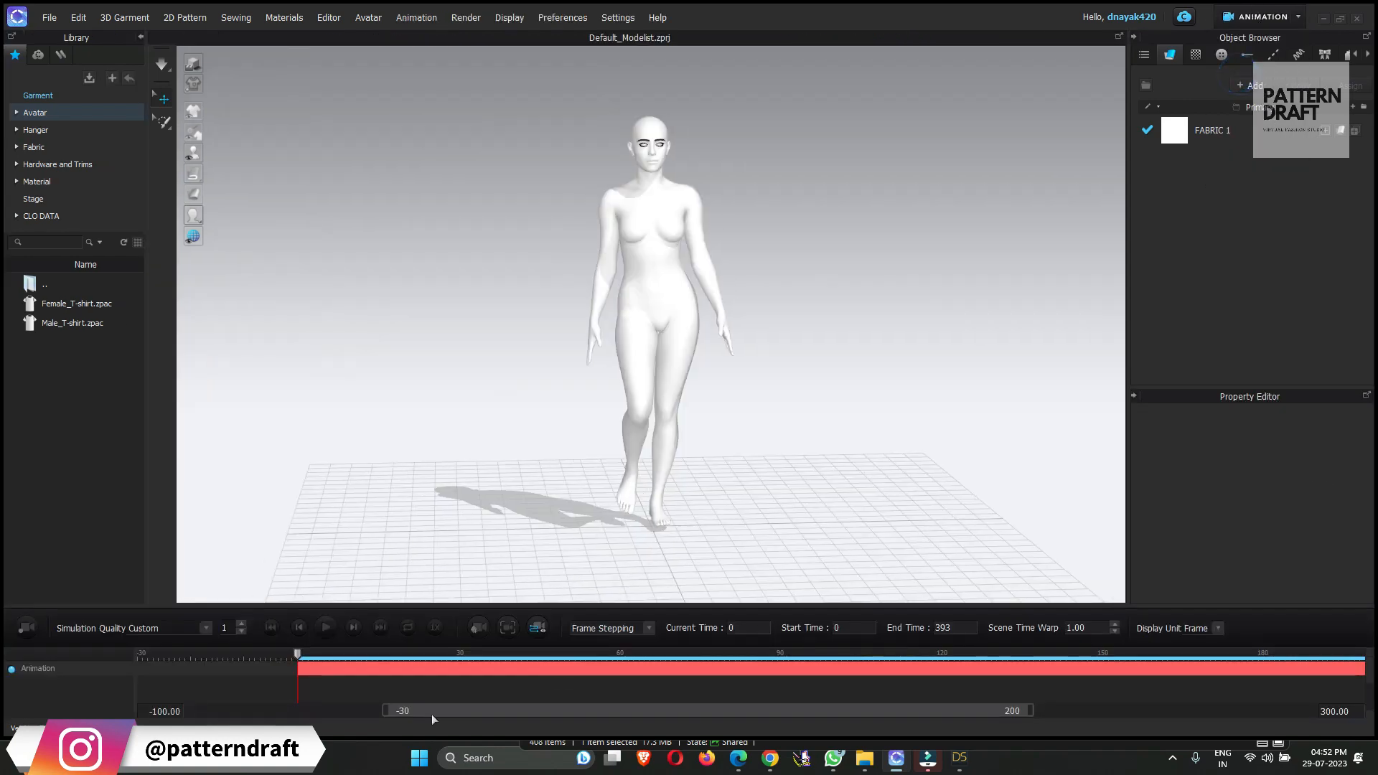
click(325, 628)
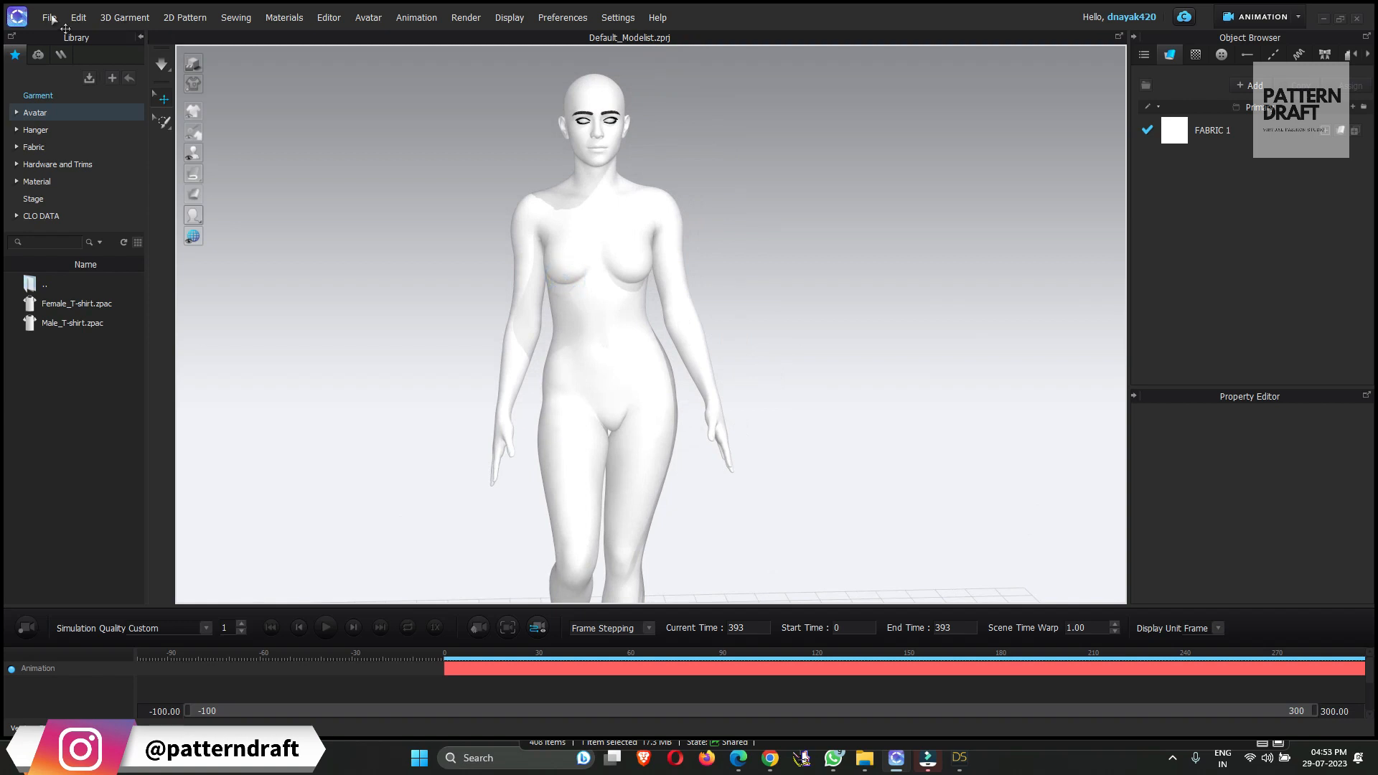
Save the entire-range joint motion as loop walk animation in CLO AVT, then clear the scene
click(51, 17)
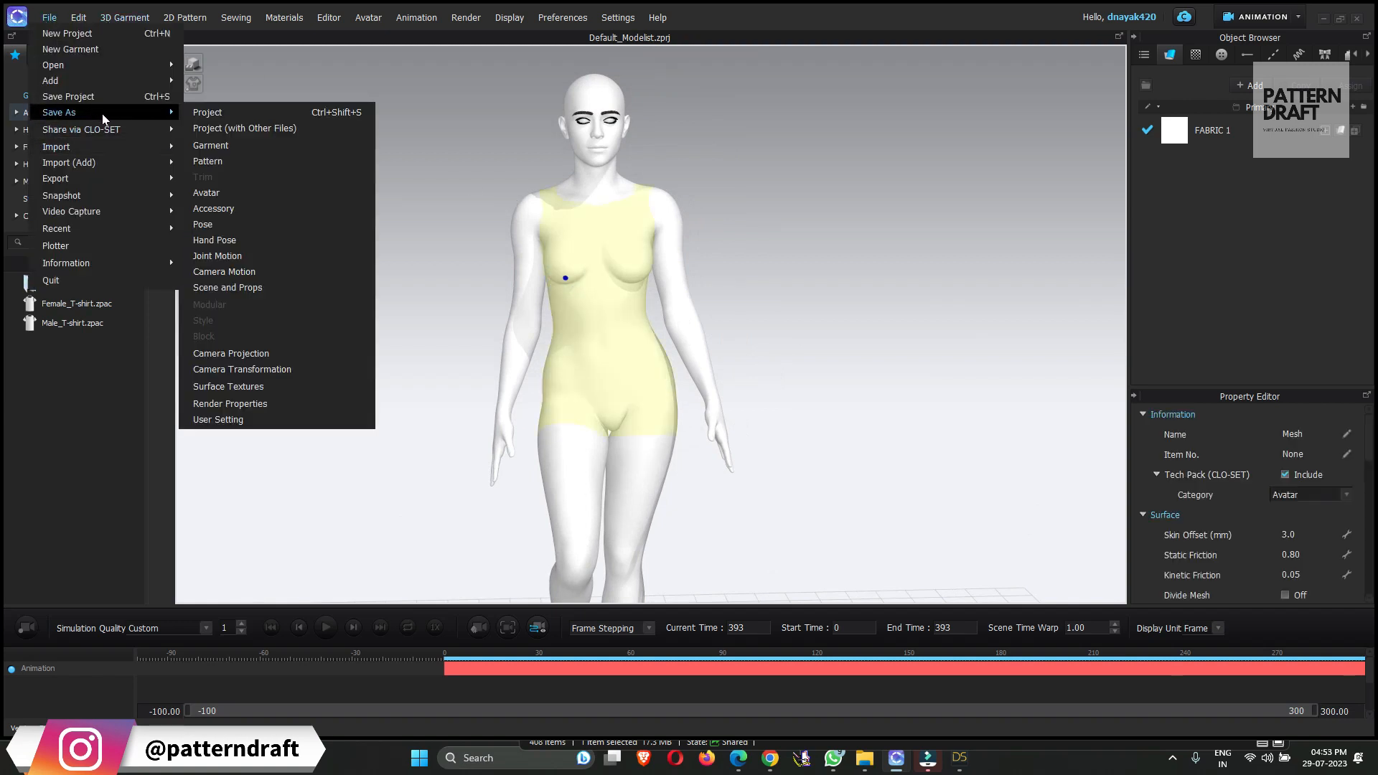
mouse_move(246, 161)
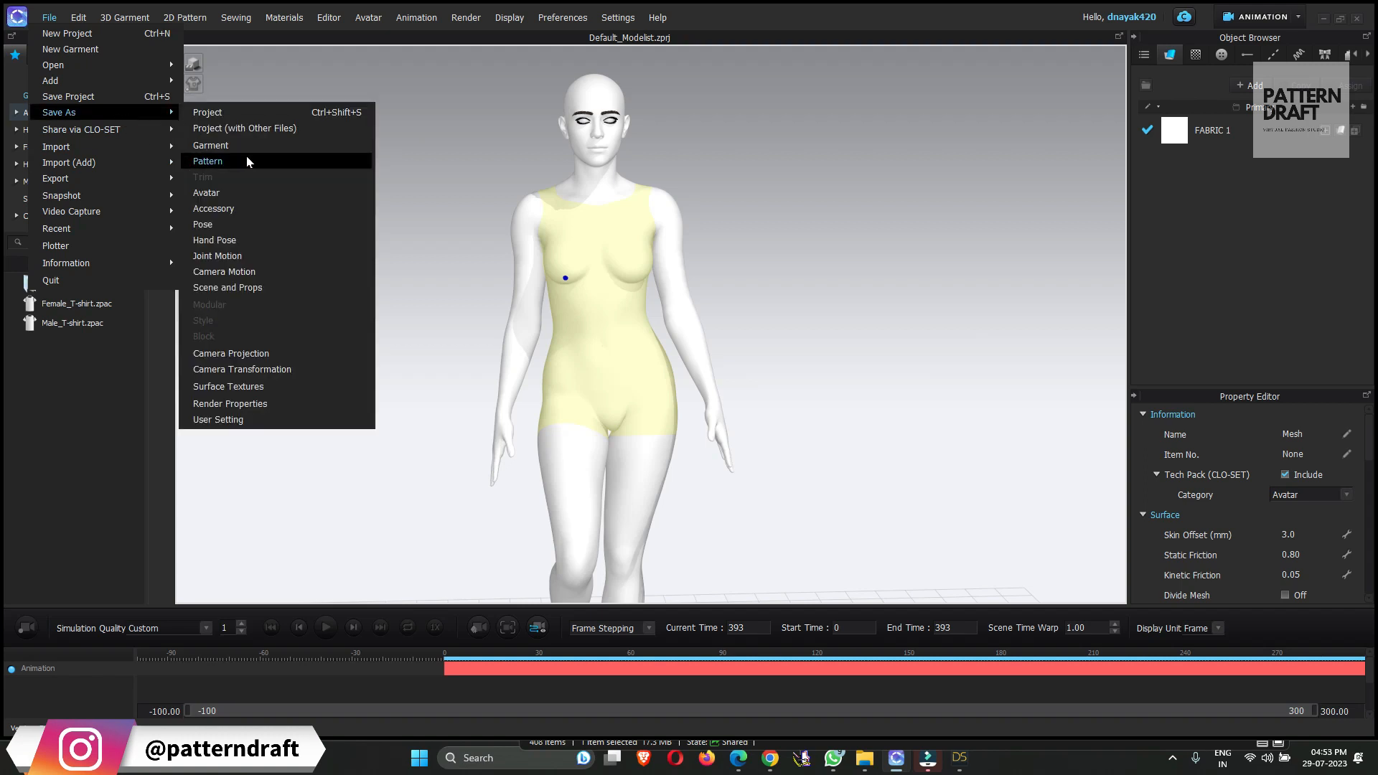
mouse_move(226, 221)
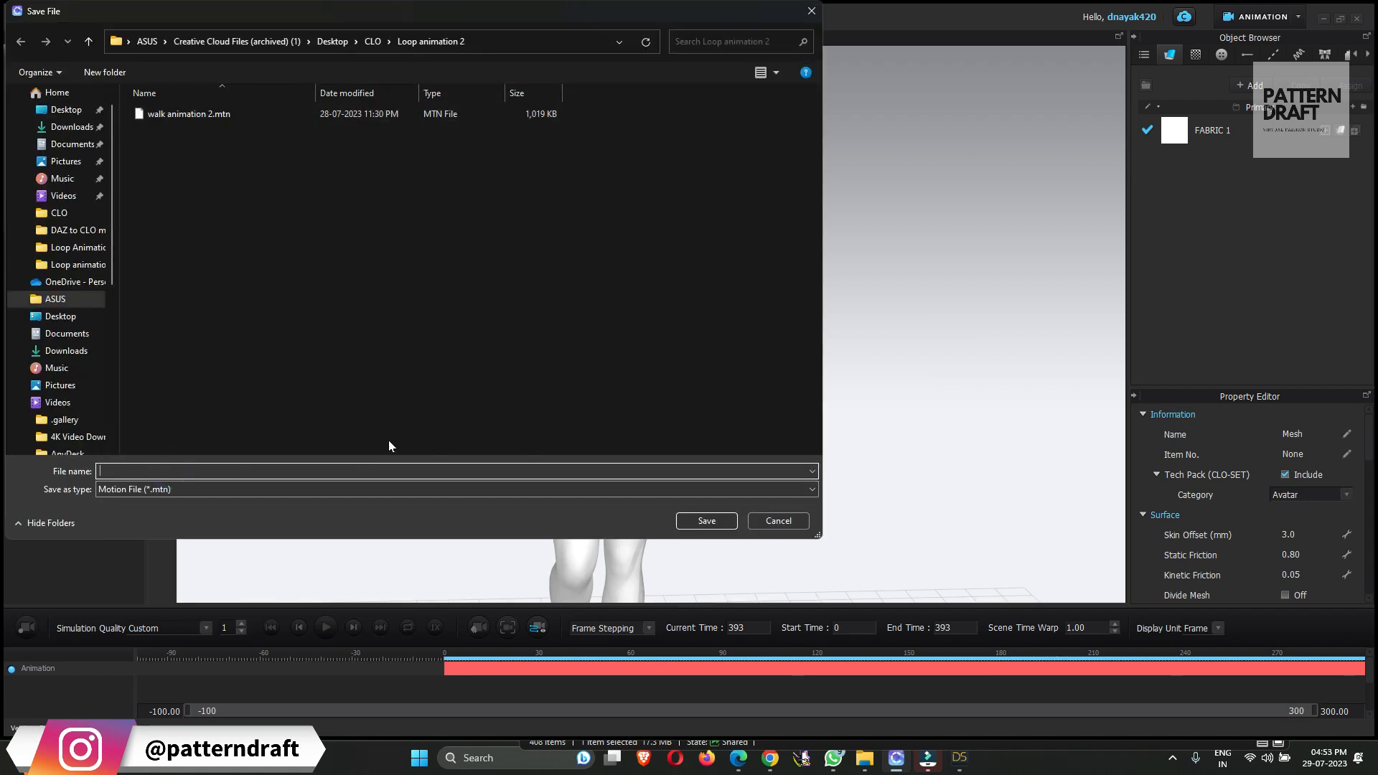
text(W)
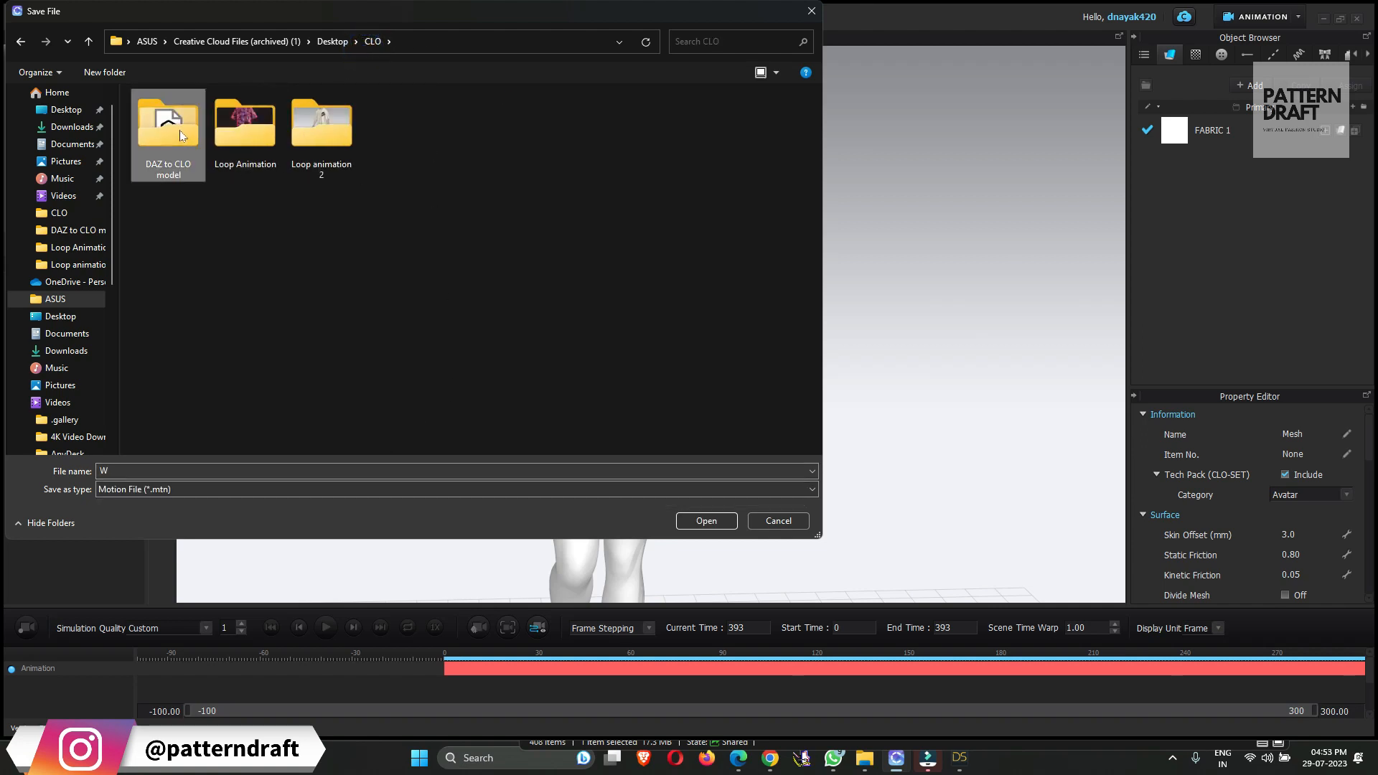
double_click(168, 122)
text(f)
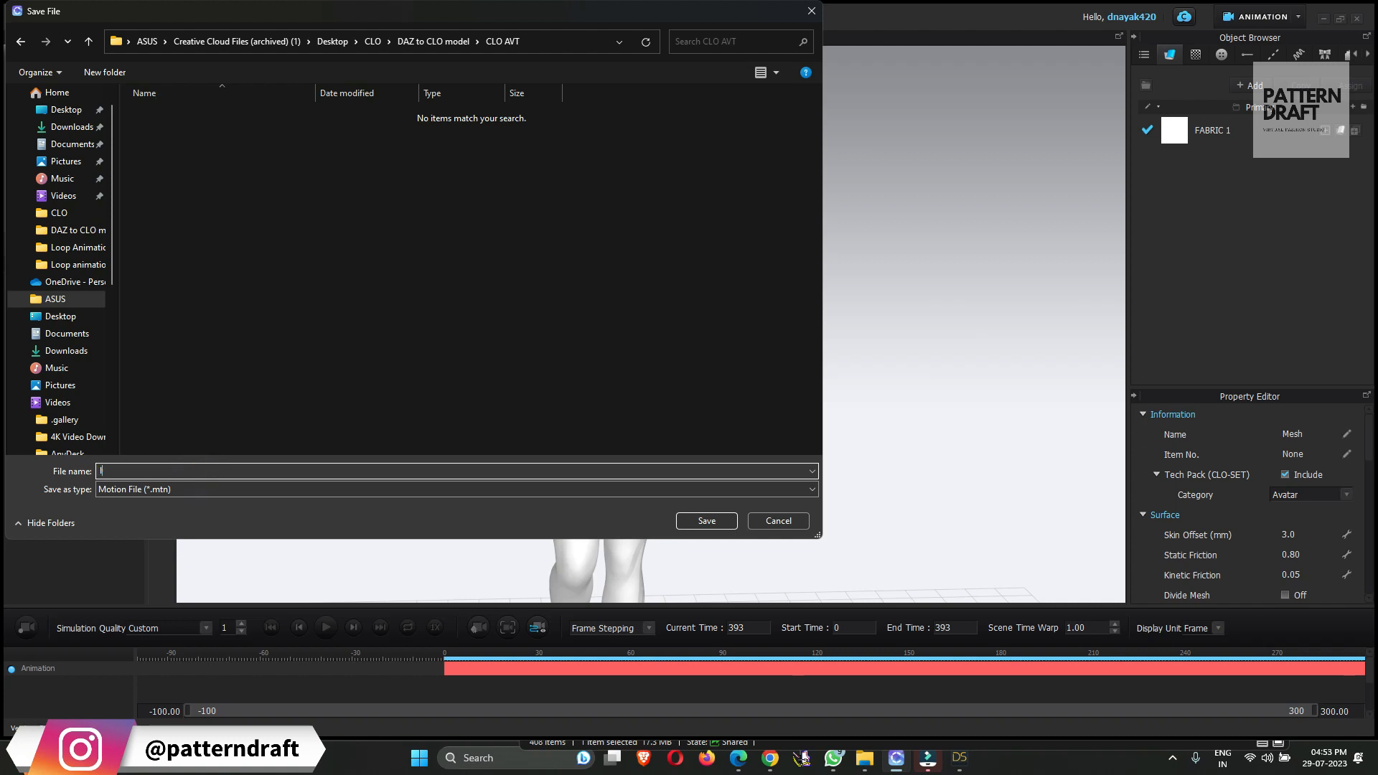
text(loop walk)
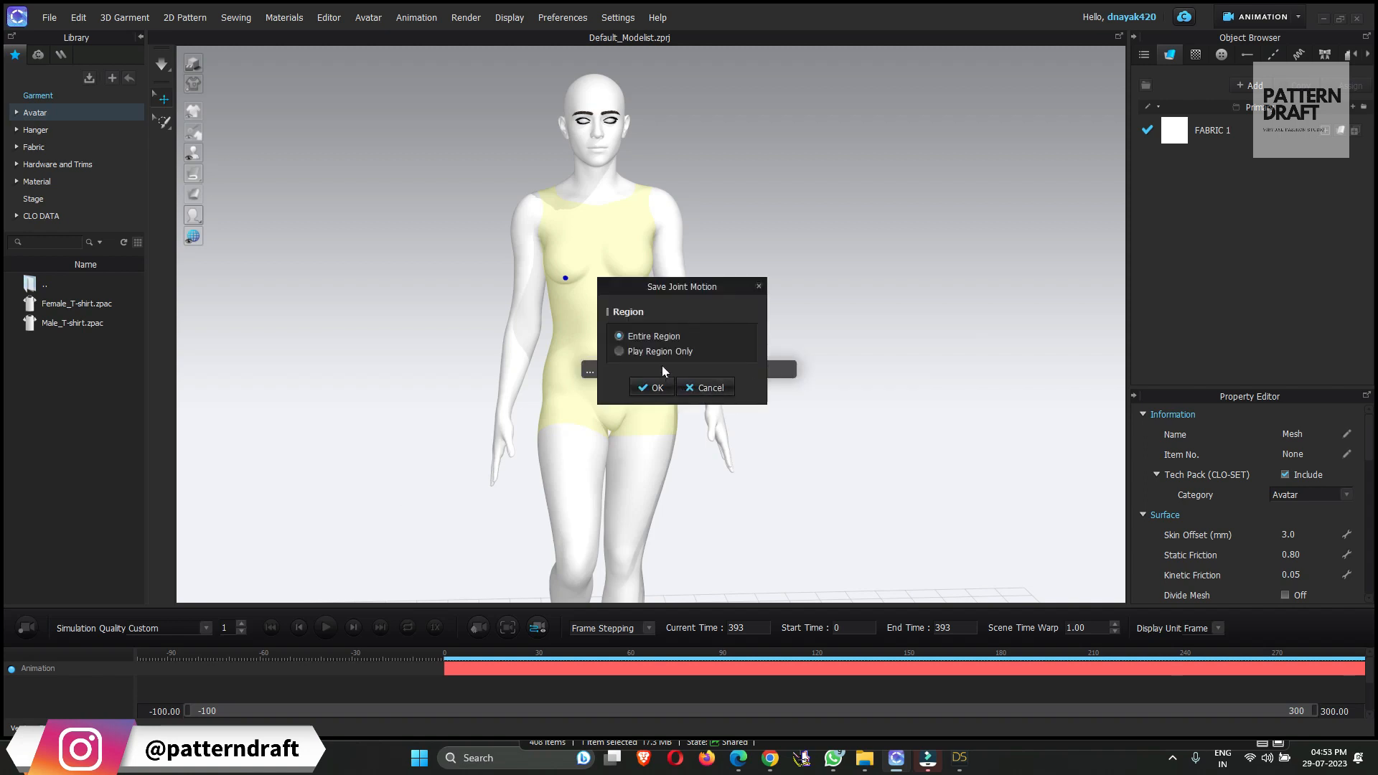
click(651, 388)
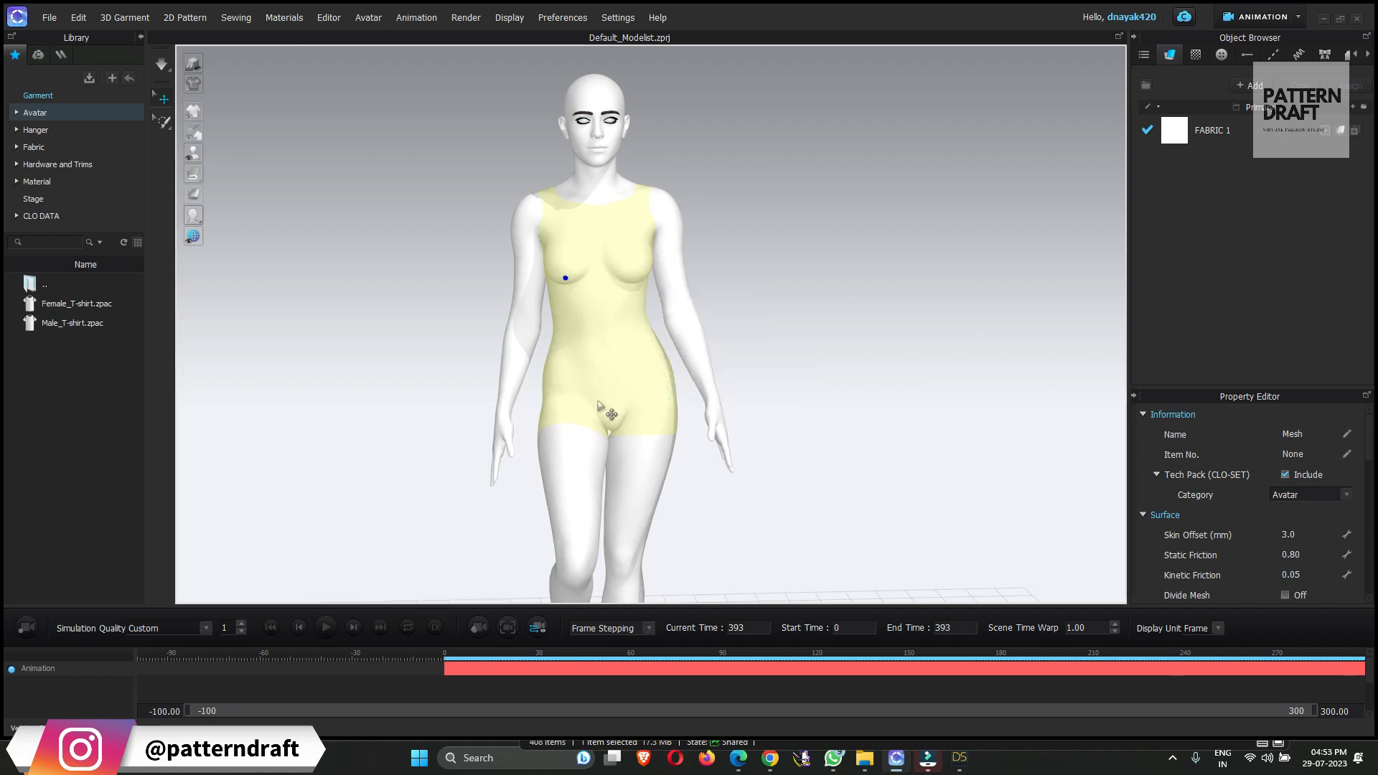
click(53, 17)
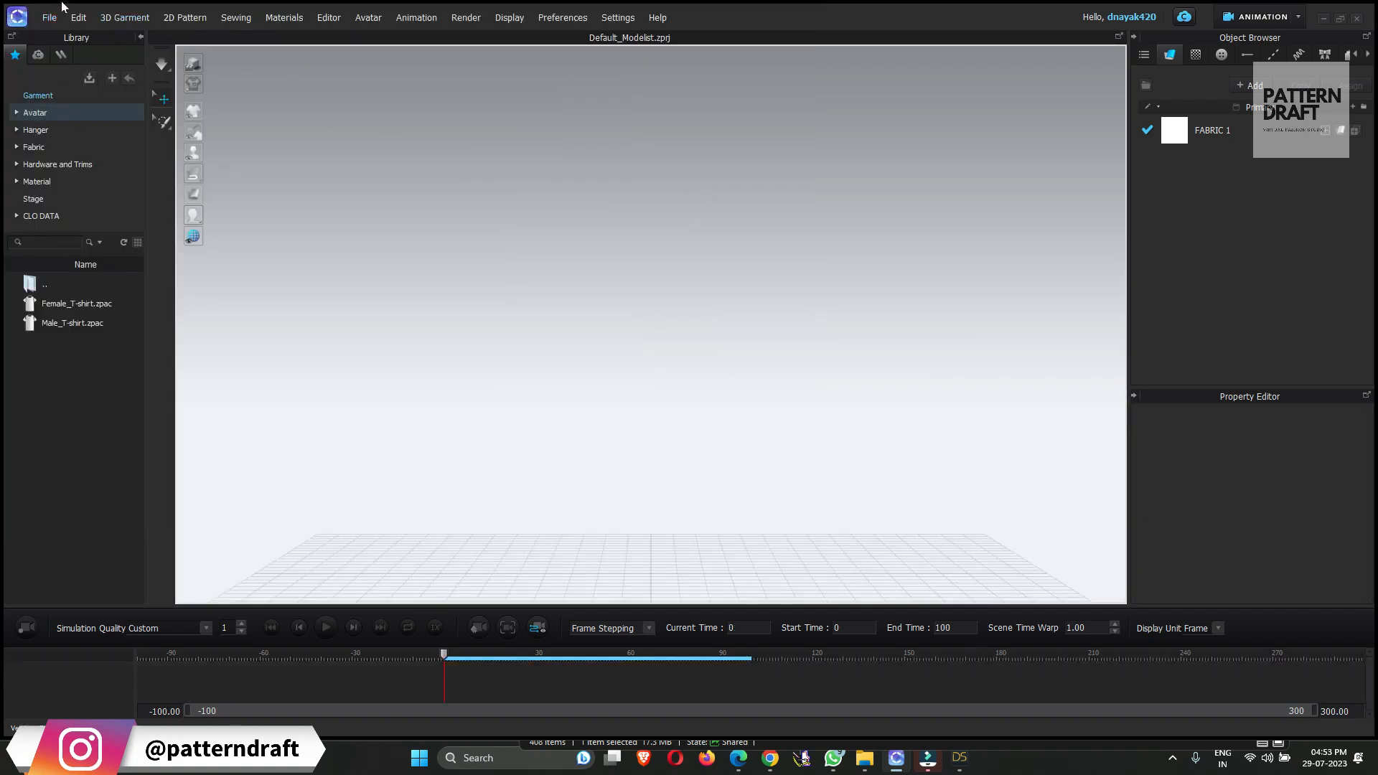
Load the saved Gen9 A pose.avt avatar into the empty scene
click(52, 18)
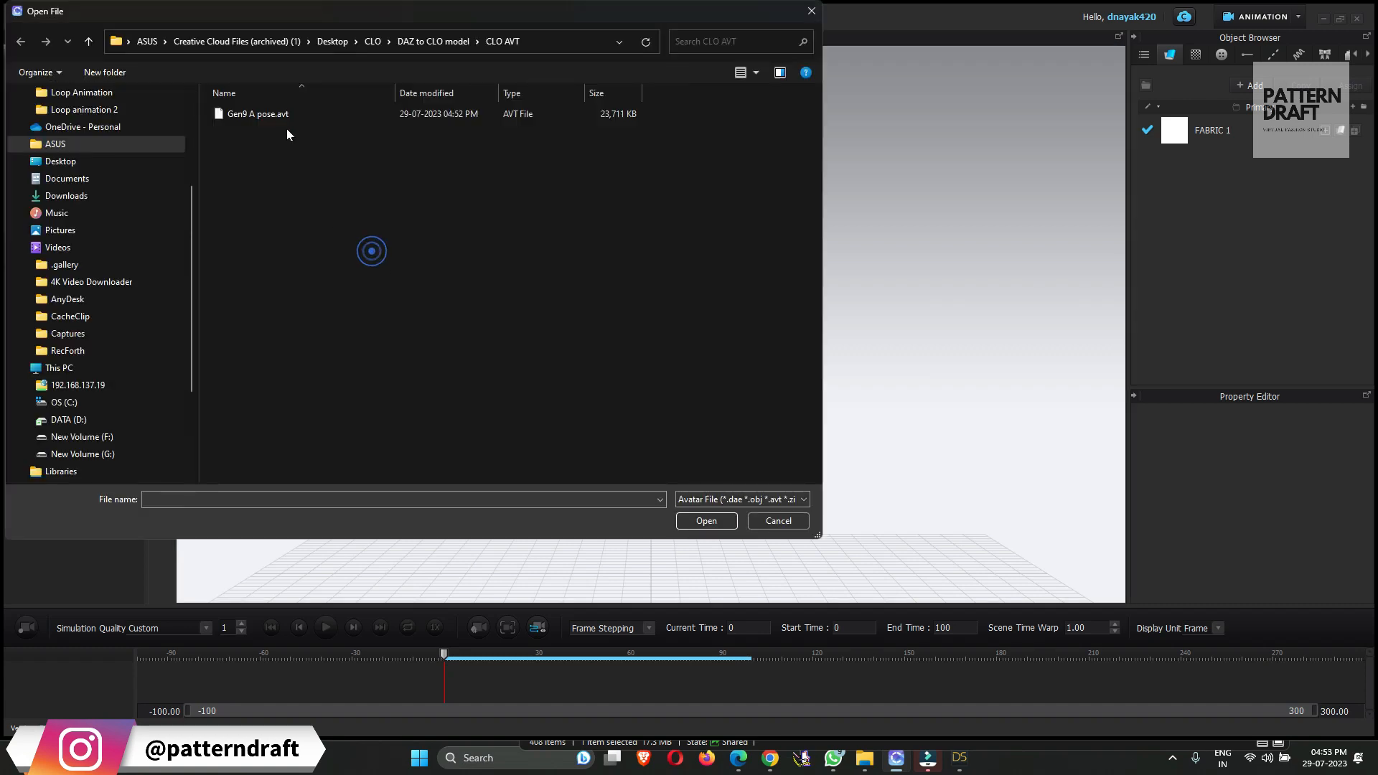
click(778, 521)
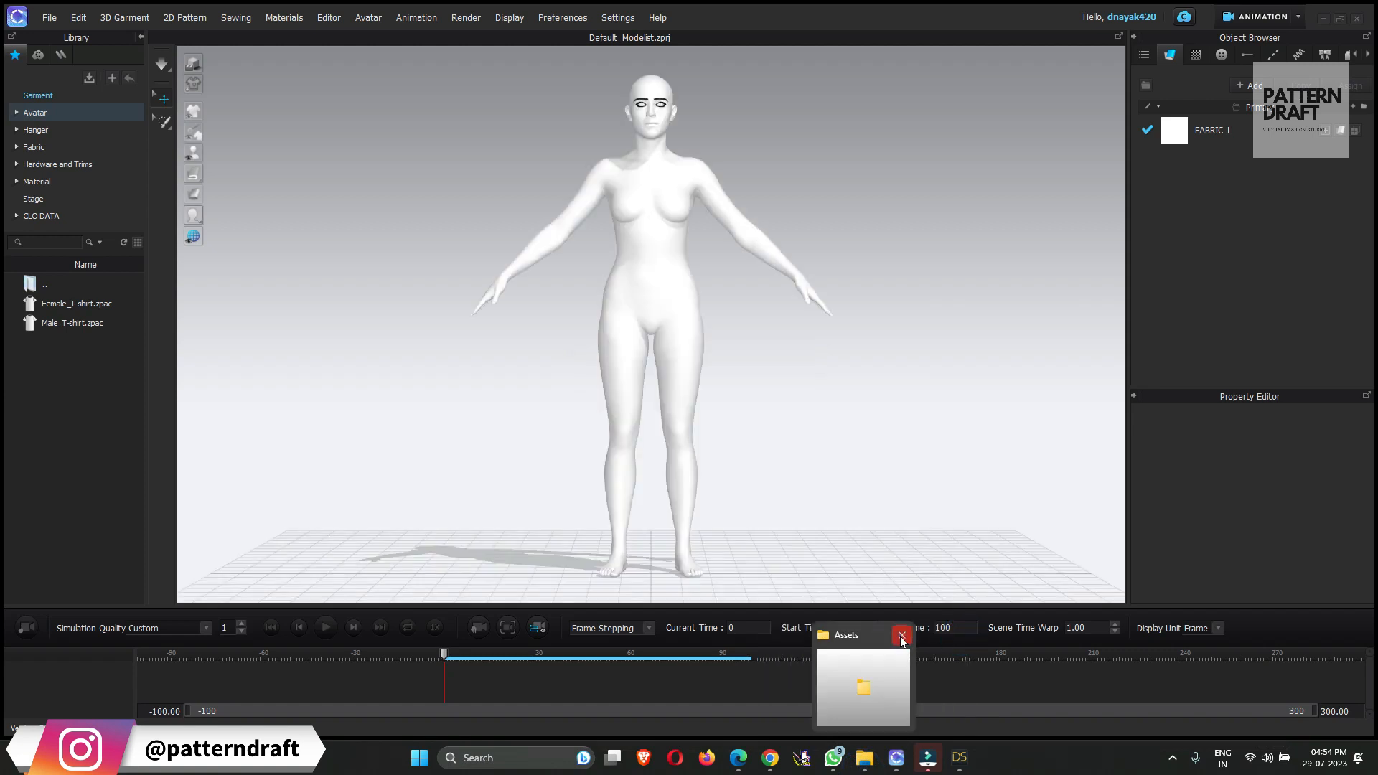
Close the stray Assets window and browse File Explorer into DAZ to CLO model > CLO AVT
click(902, 634)
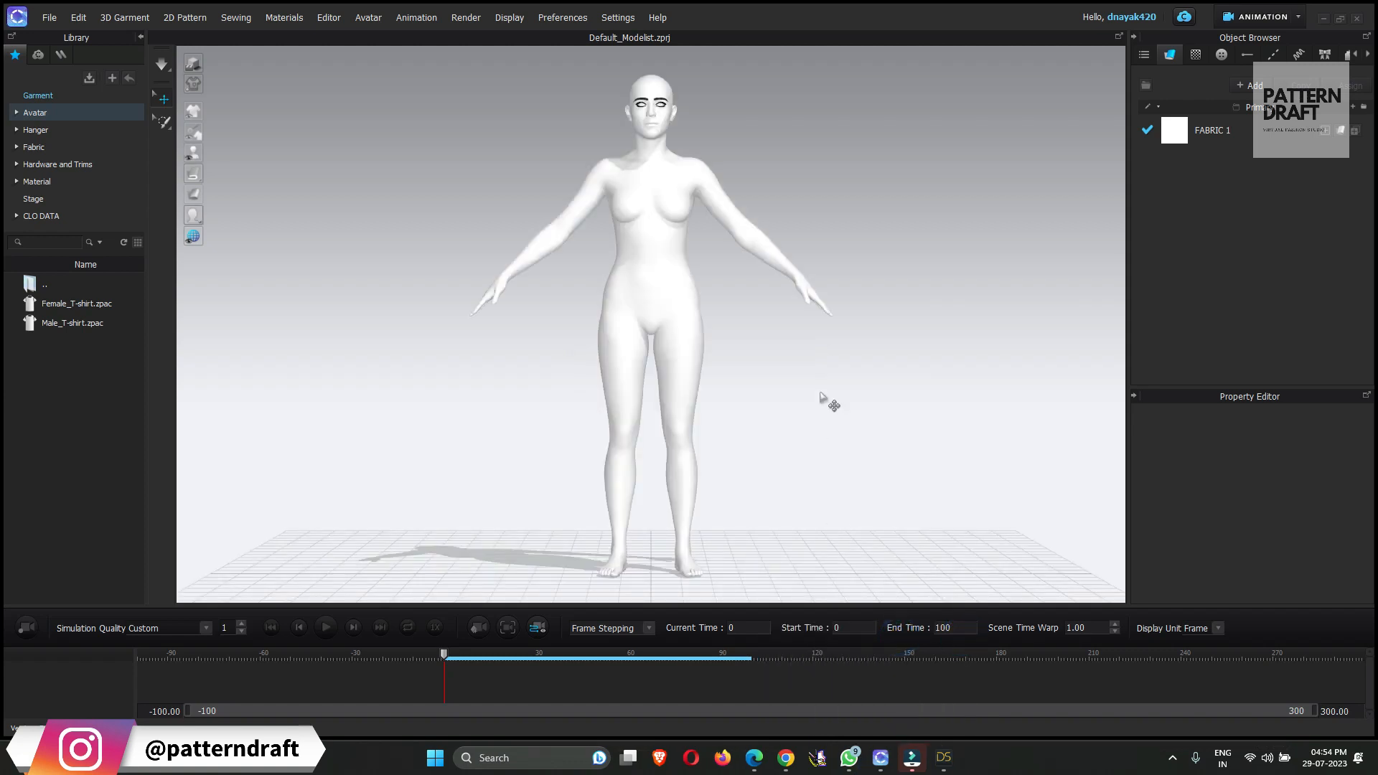
mouse_move(774, 295)
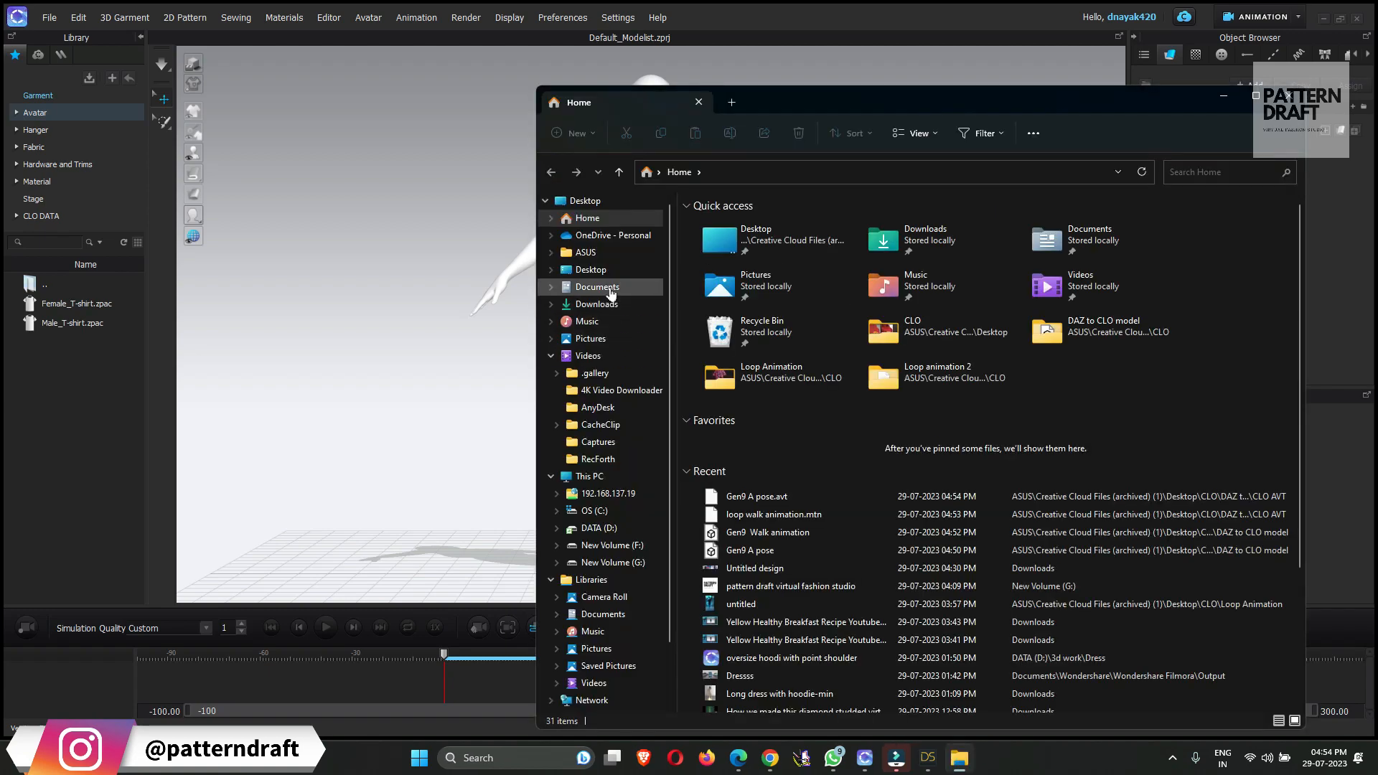
click(591, 270)
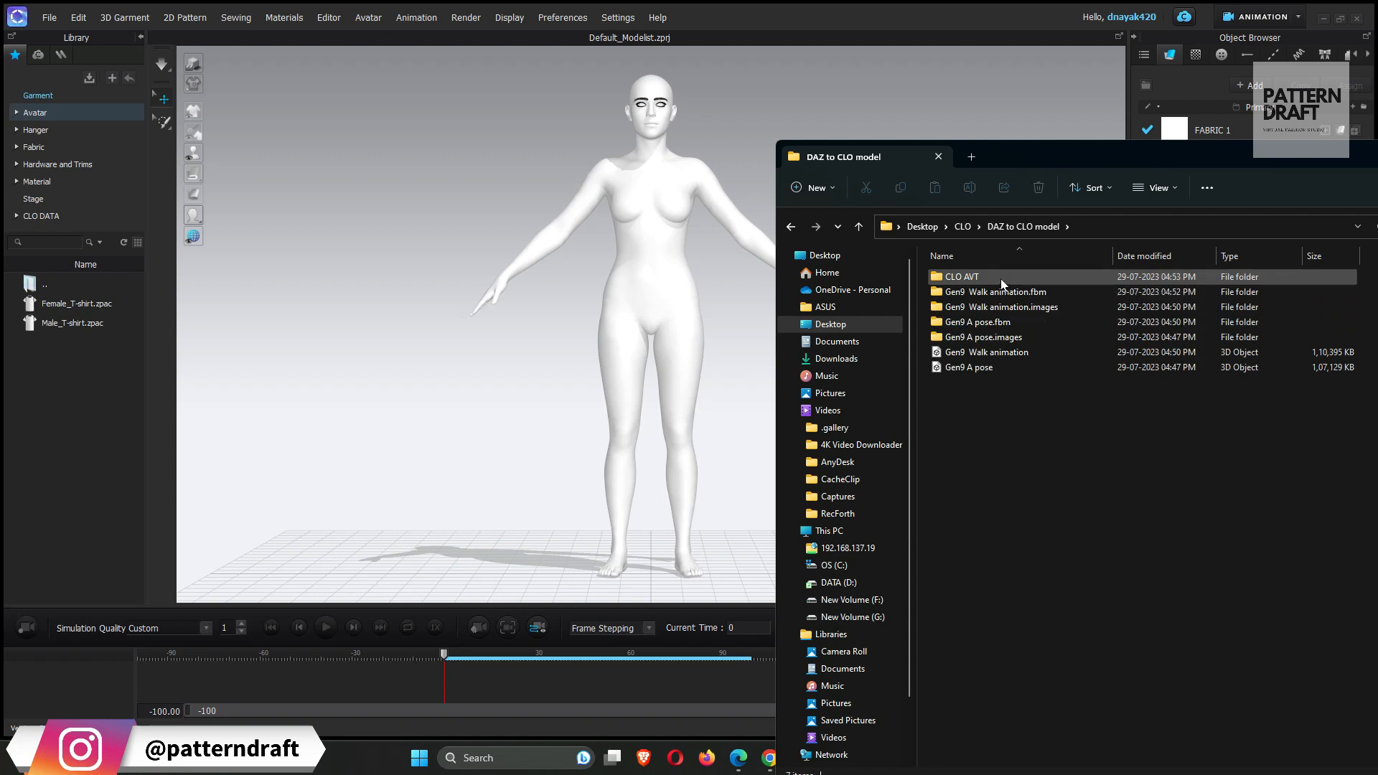
double_click(961, 277)
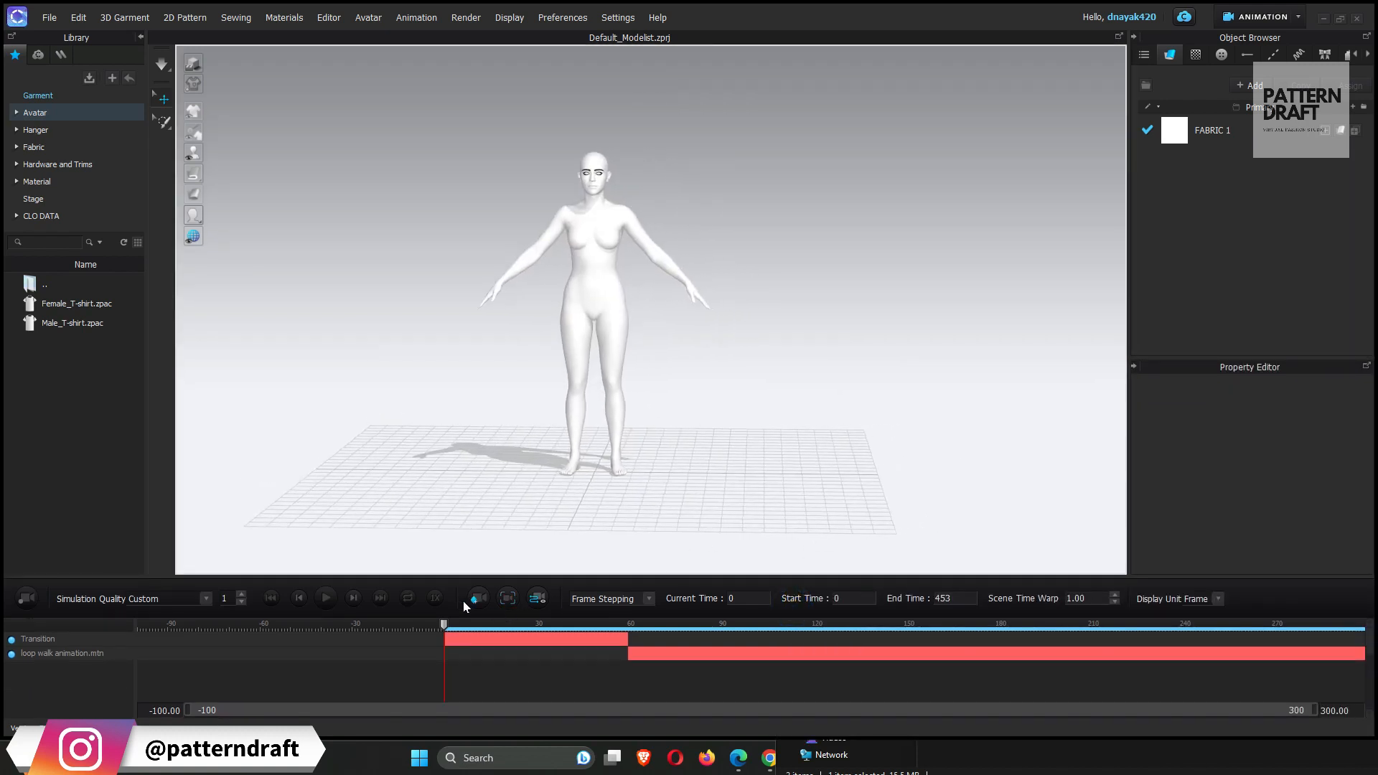
click(326, 597)
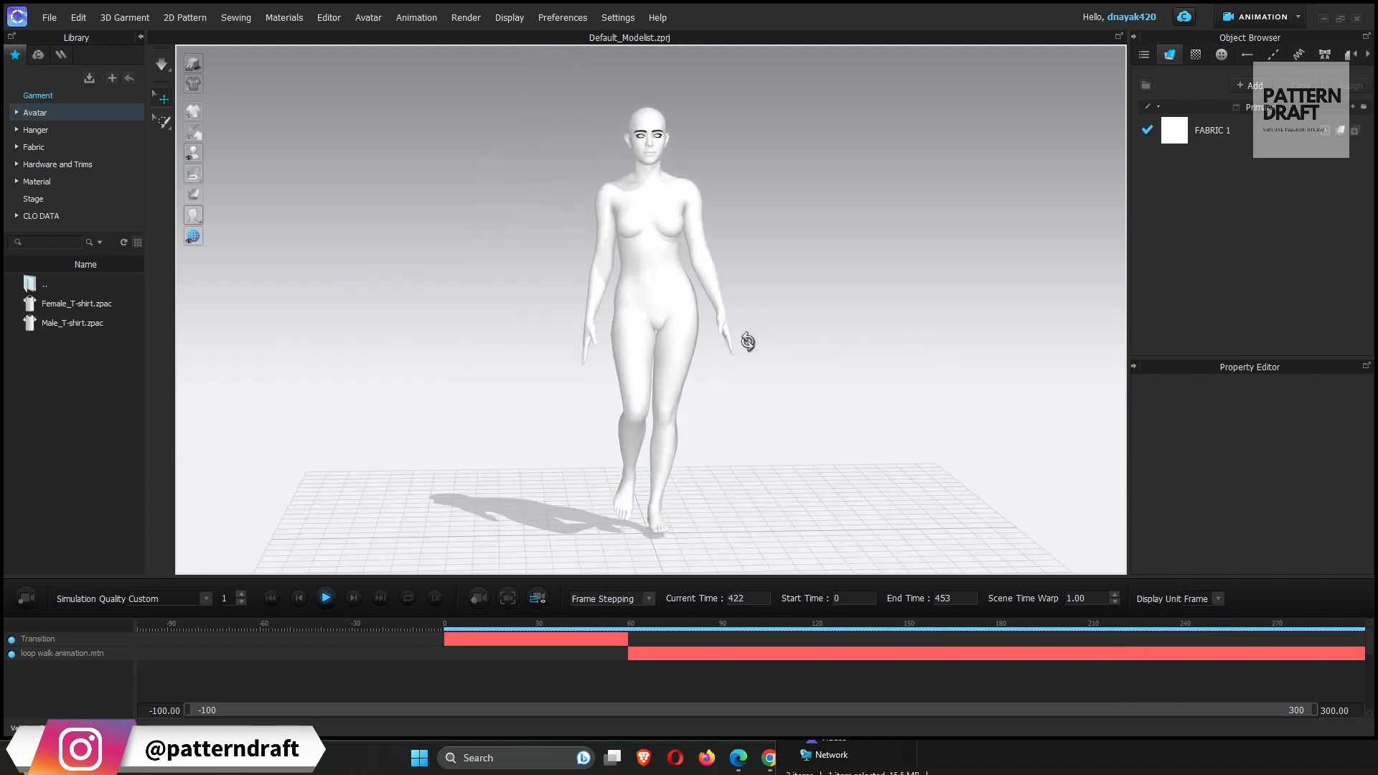
click(325, 597)
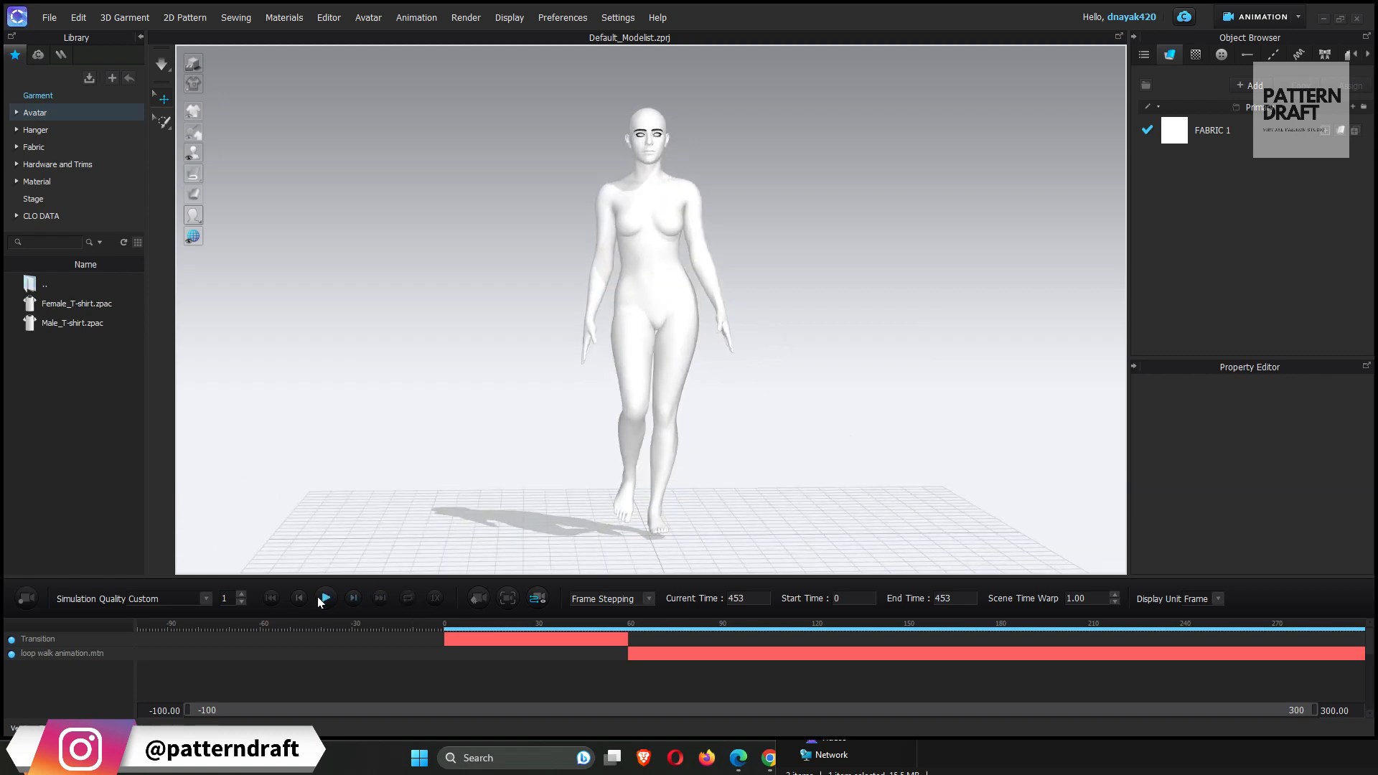
click(298, 597)
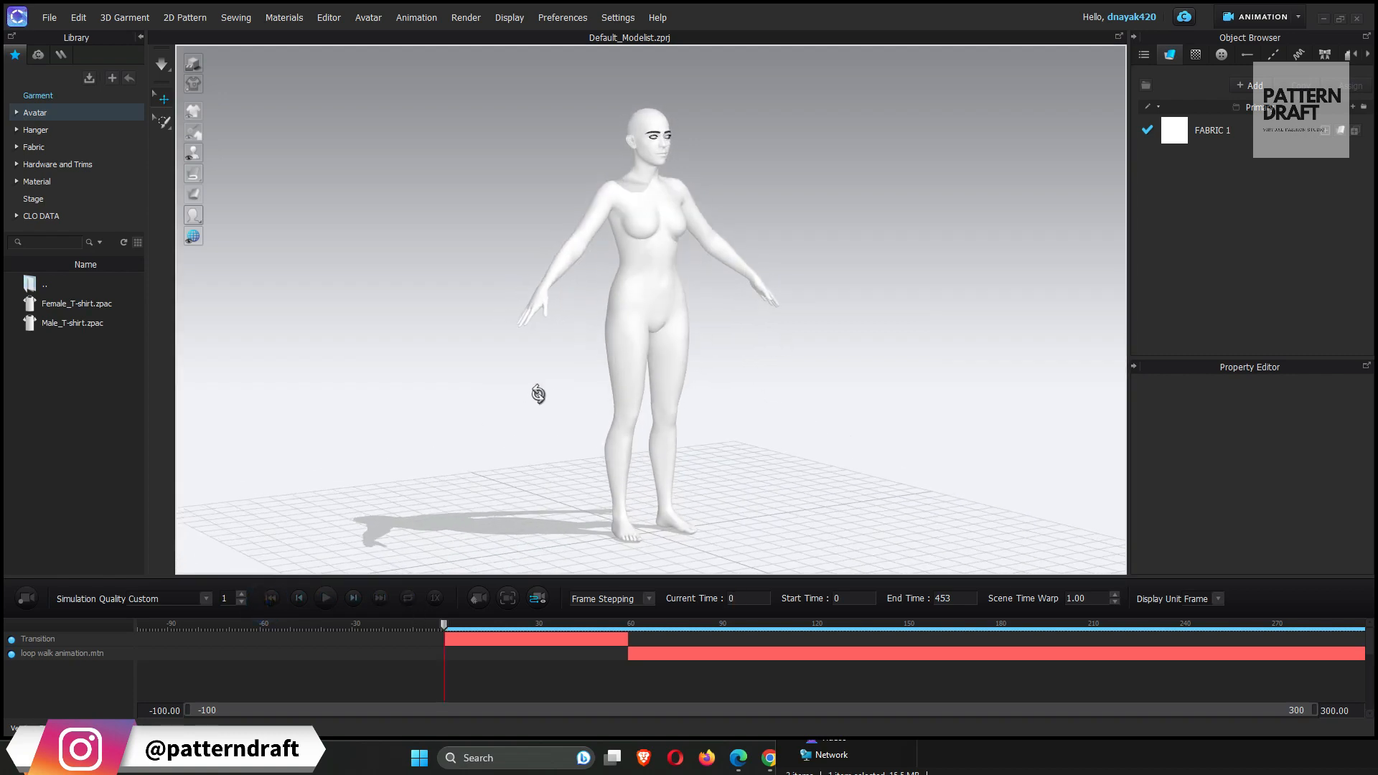